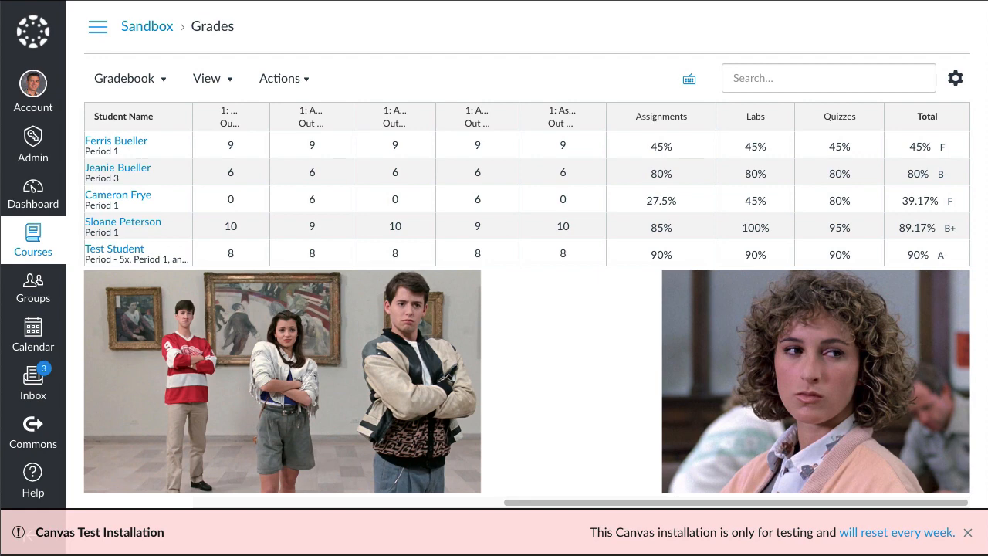
mouse_move(153, 149)
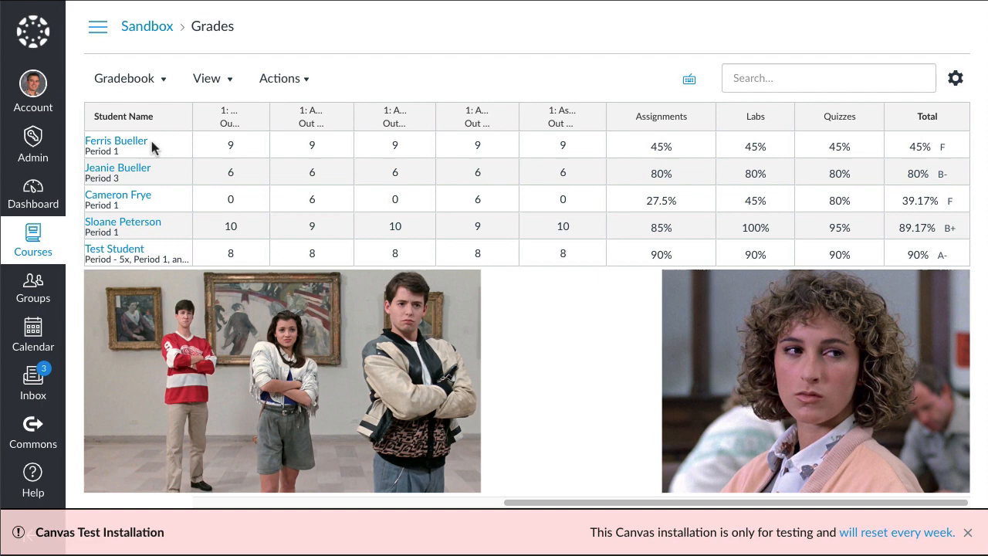
mouse_move(149, 182)
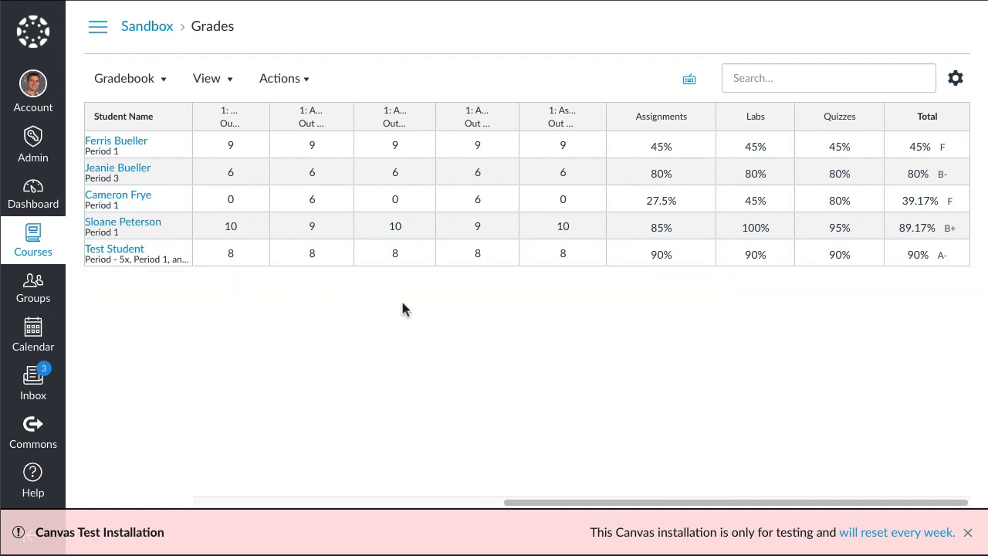
mouse_move(736, 180)
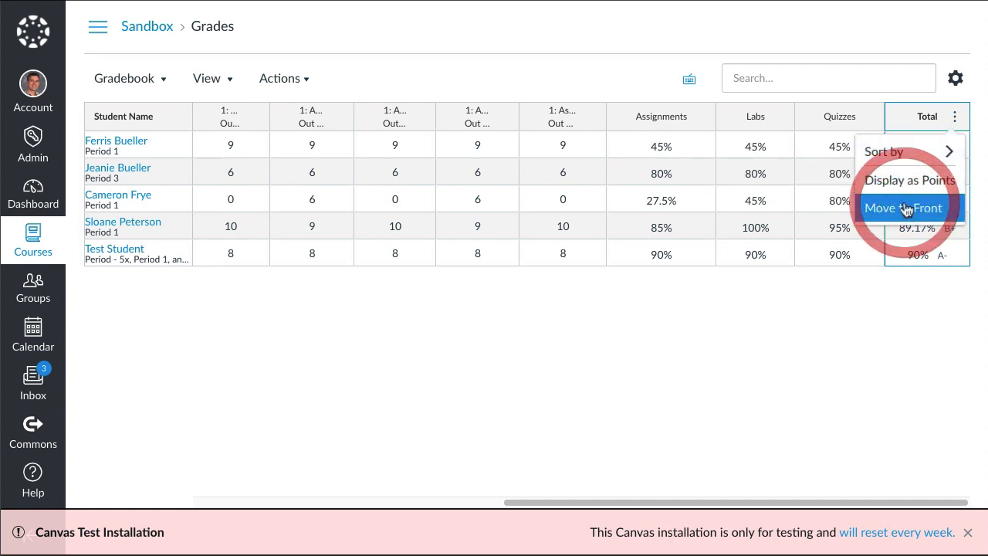
- Move the gradebook's Total column to the front, beside the student names
click(903, 208)
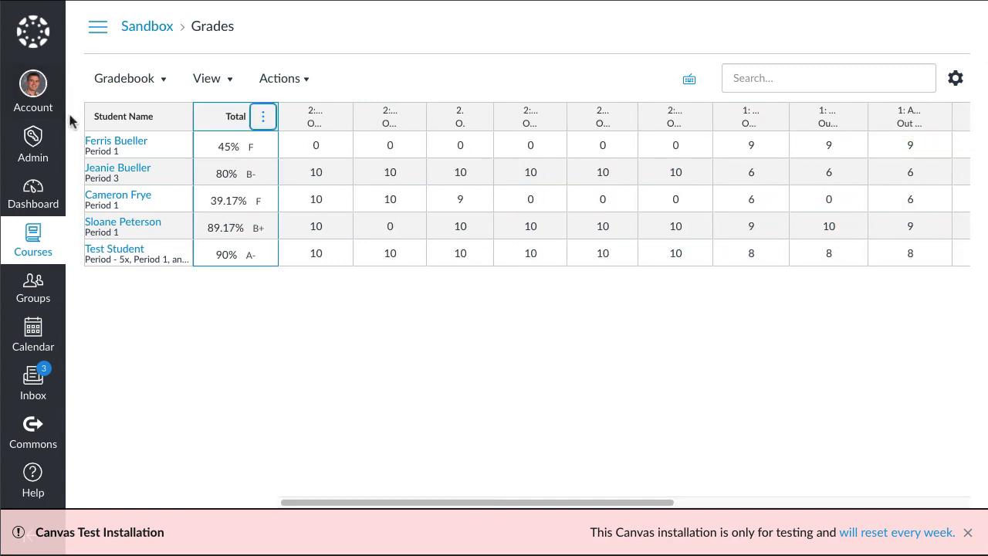
mouse_move(228, 307)
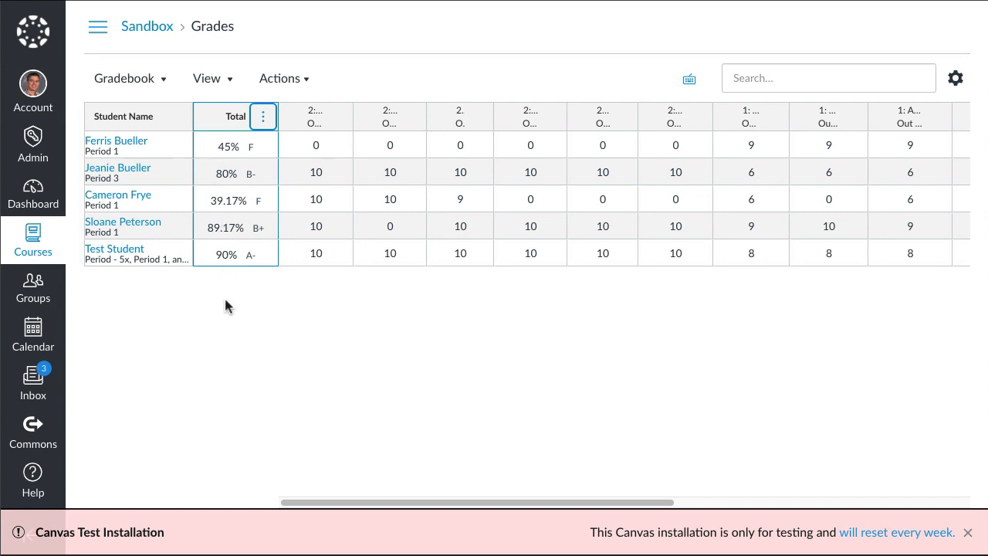
mouse_move(232, 309)
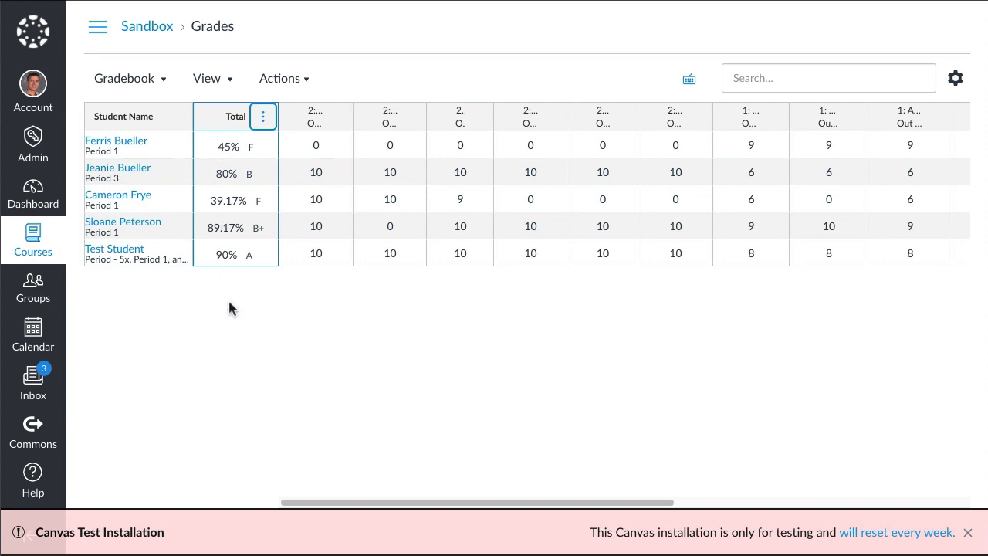
mouse_move(177, 204)
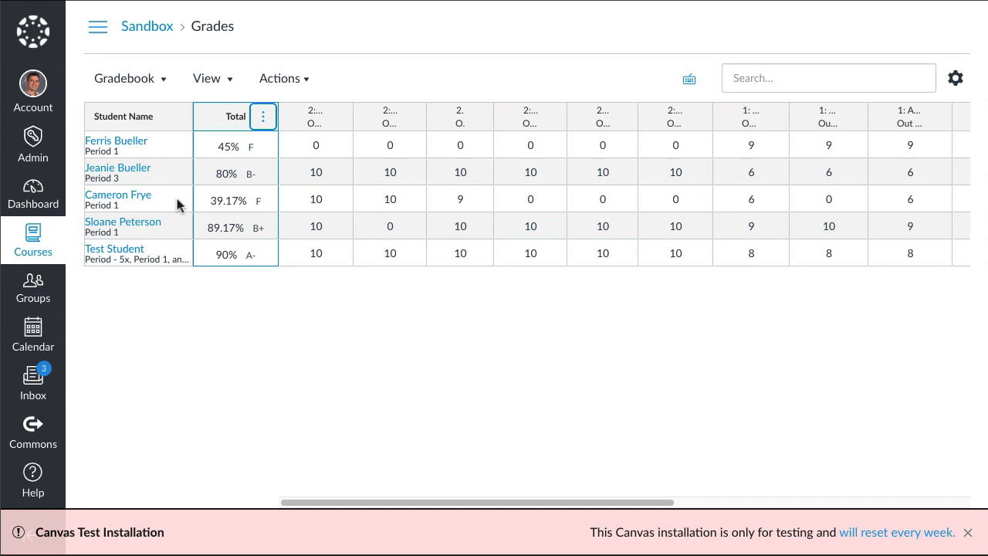
mouse_move(224, 60)
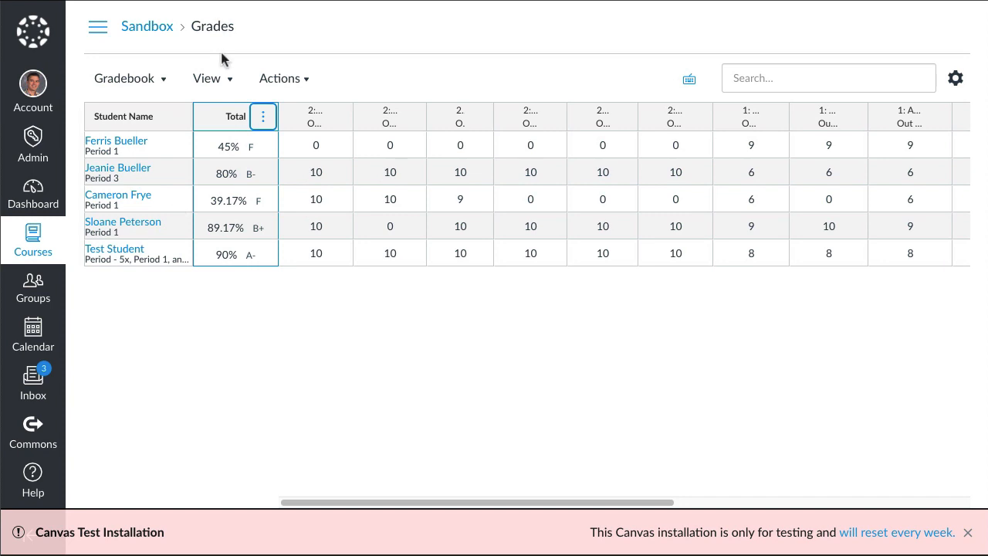
mouse_move(206, 78)
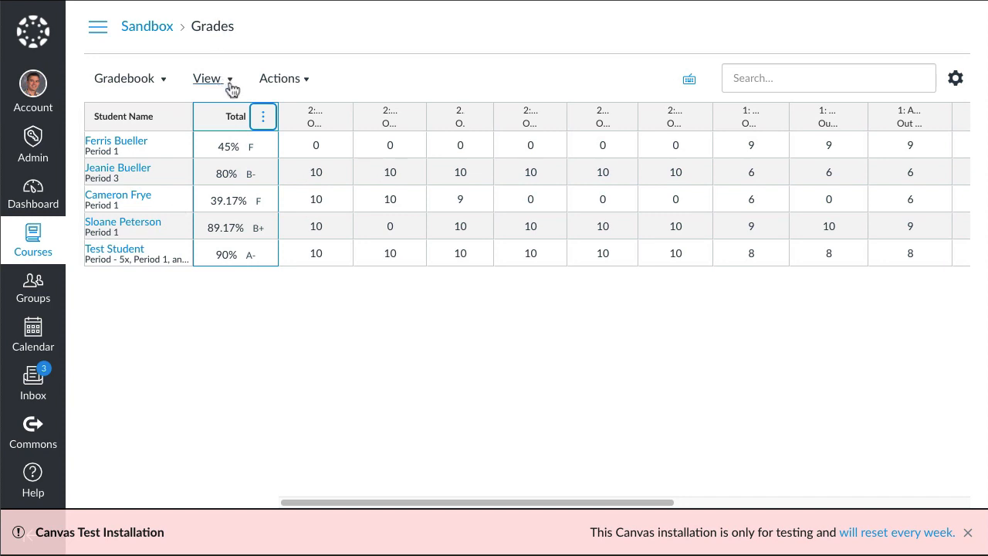
- Turn on the Grading Periods filter from the gradebook View menu
click(209, 78)
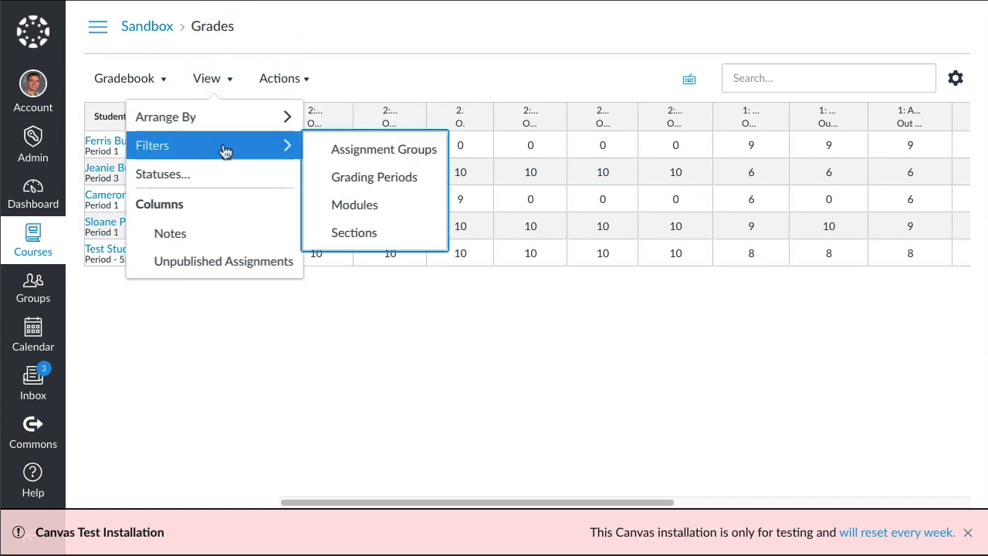
mouse_move(384, 149)
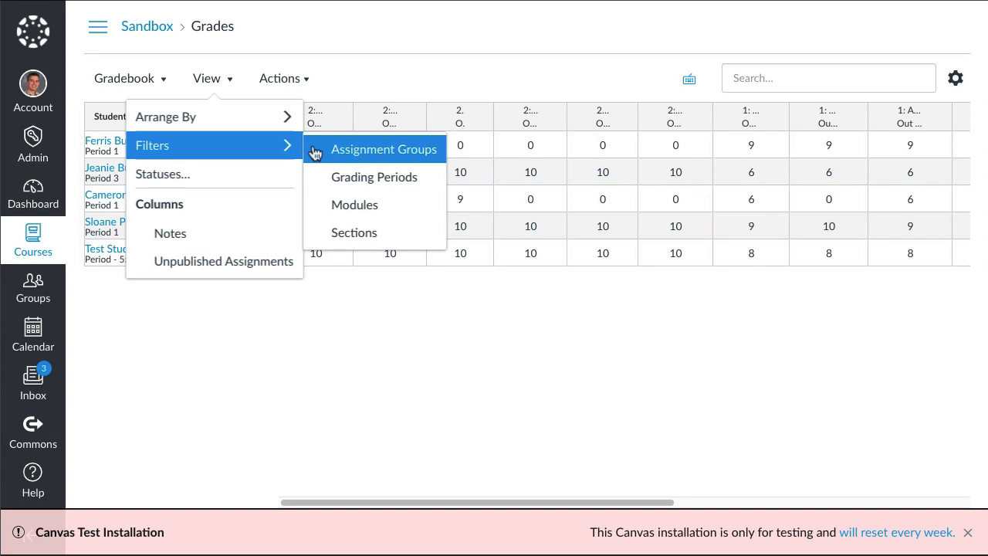
mouse_move(324, 169)
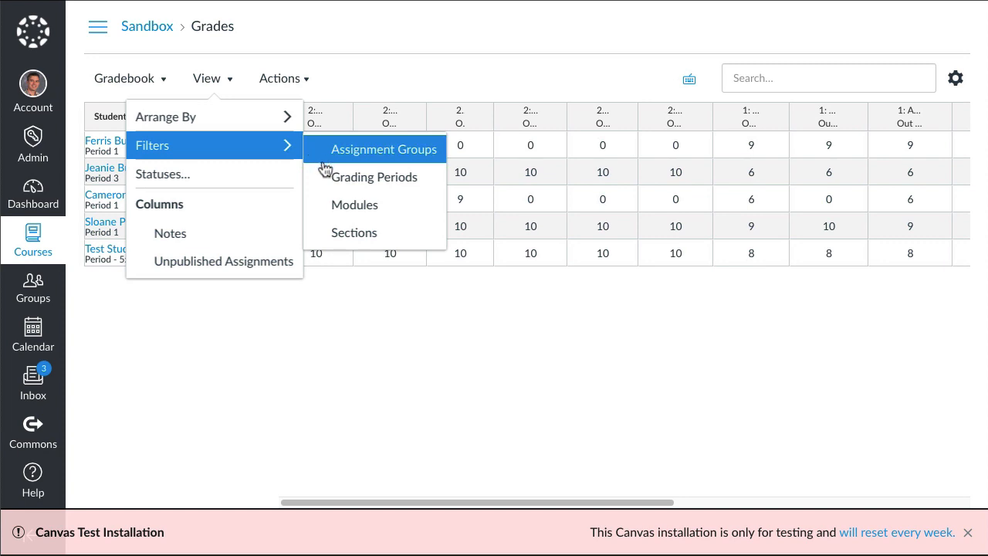
mouse_move(348, 177)
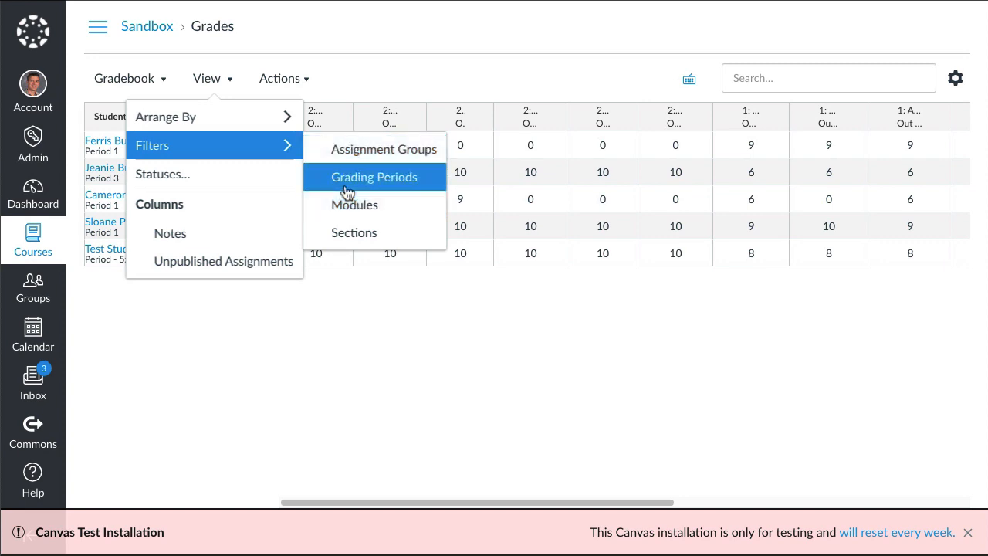
mouse_move(354, 204)
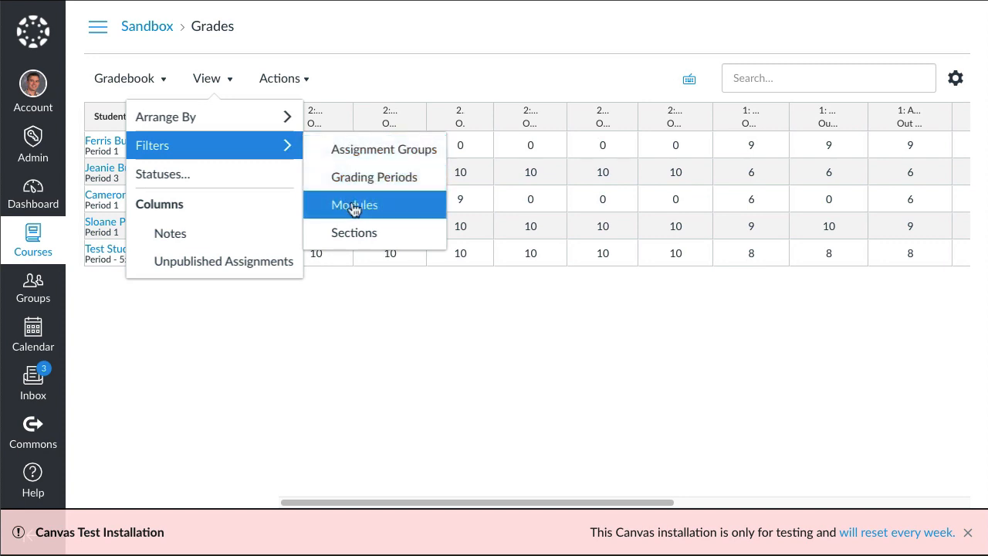
mouse_move(368, 208)
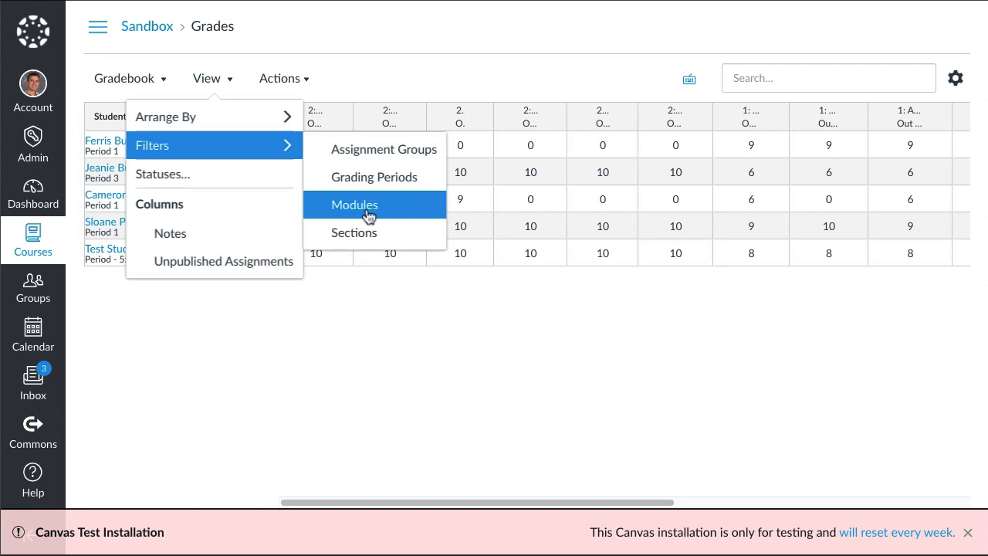
mouse_move(366, 232)
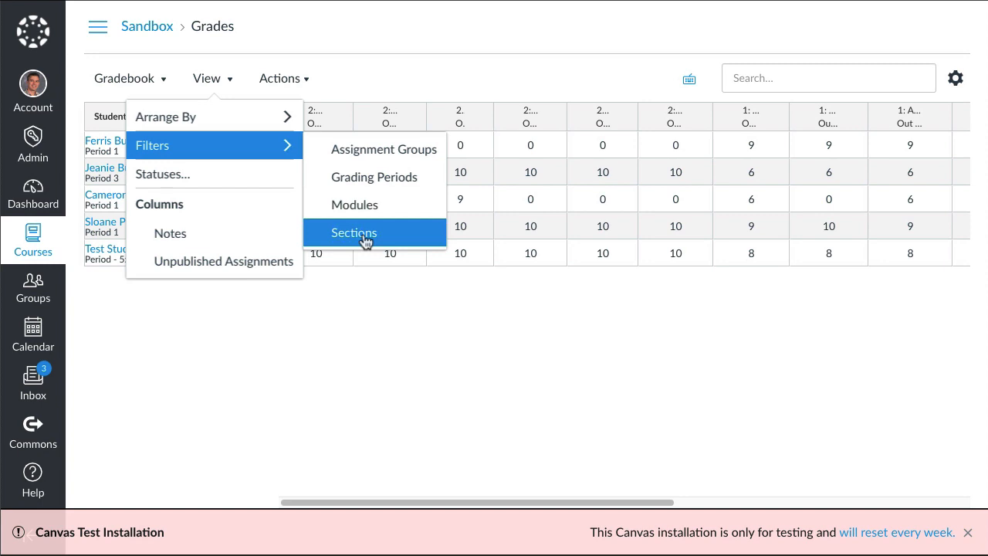
mouse_move(374, 177)
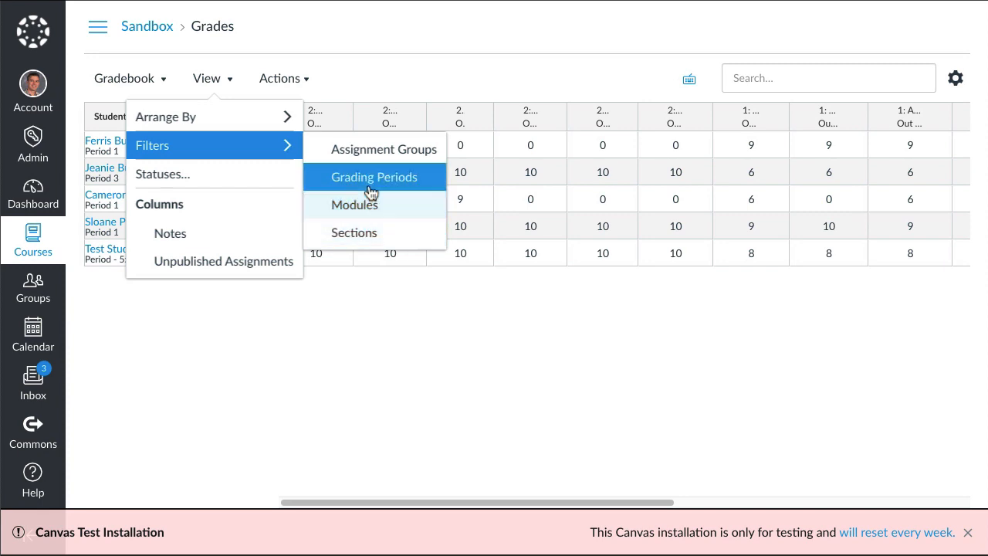
click(374, 176)
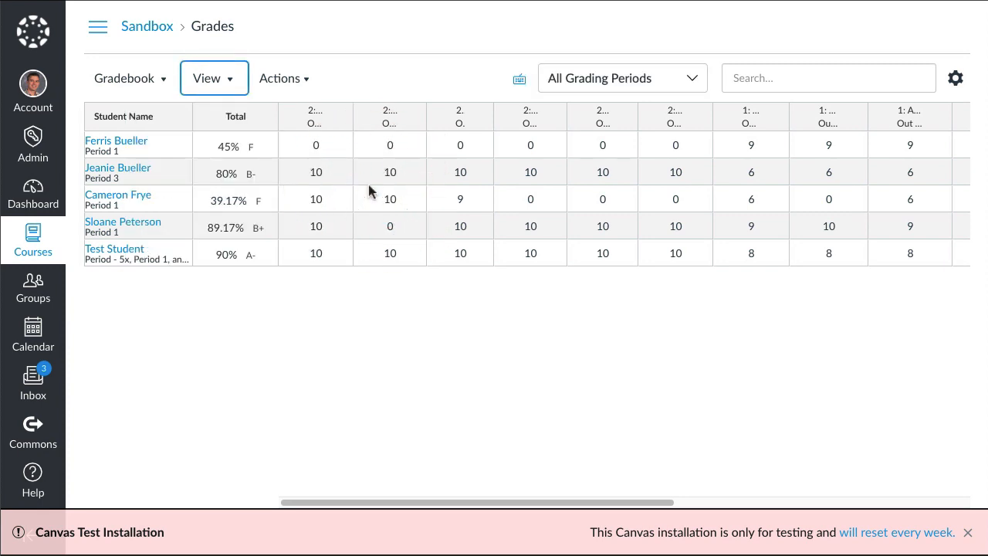
mouse_move(606, 97)
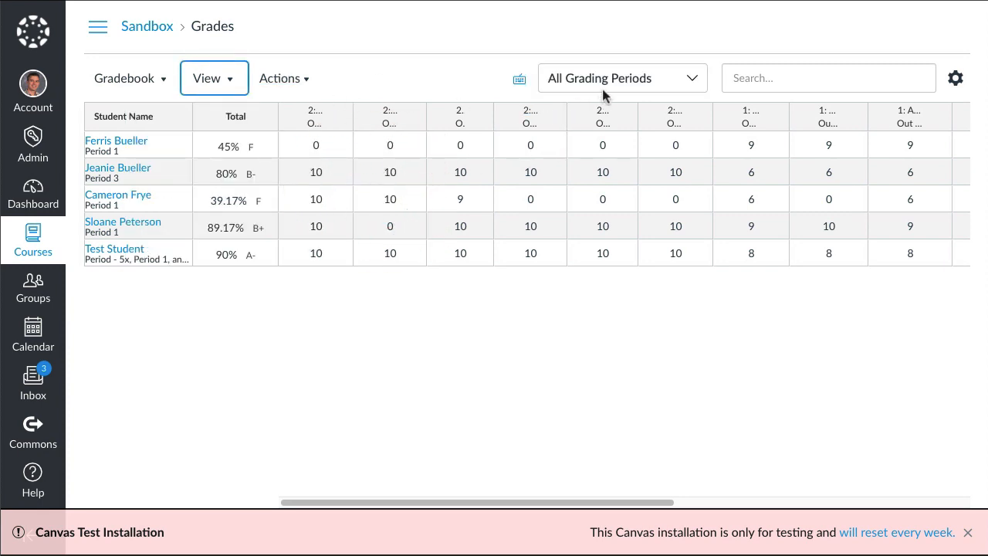
mouse_move(629, 85)
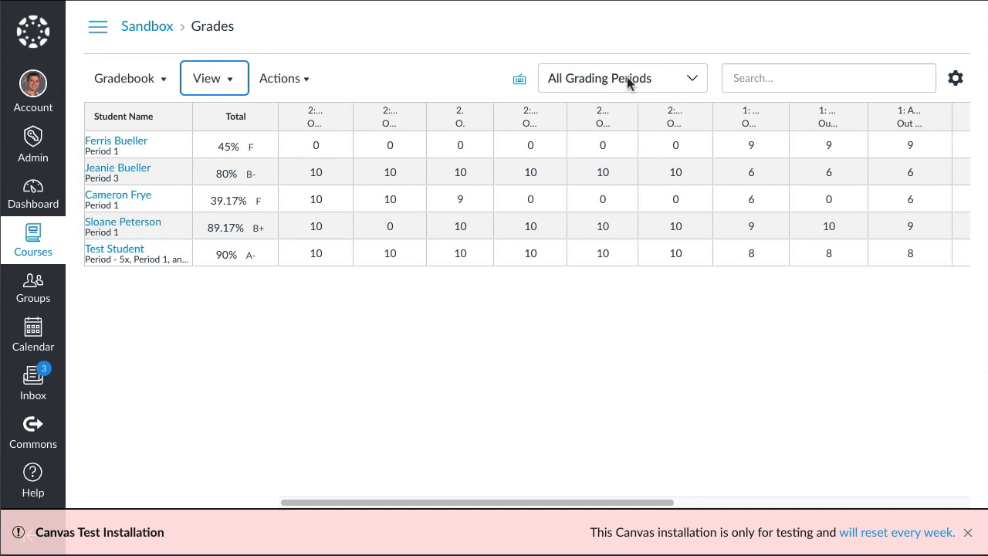
mouse_move(581, 87)
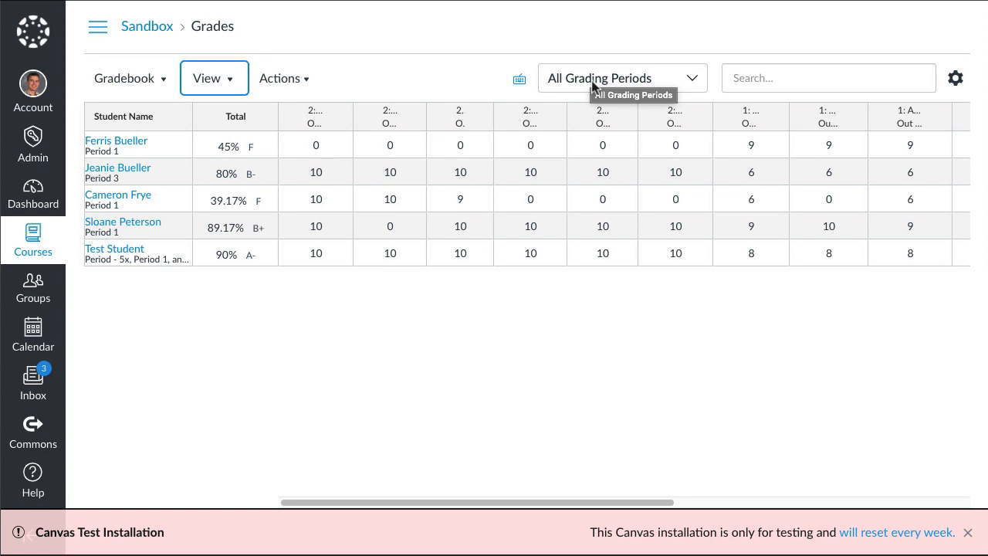
mouse_move(595, 86)
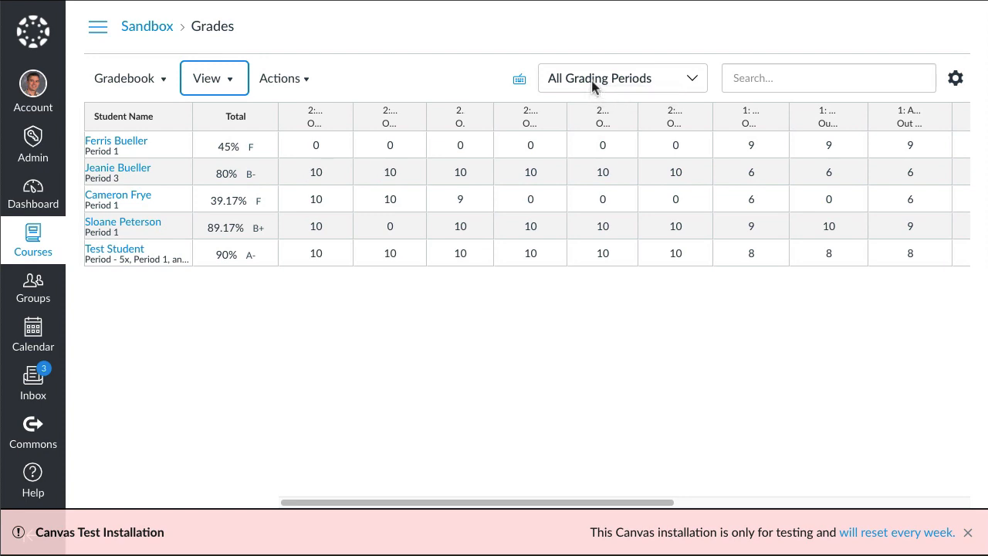
mouse_move(254, 118)
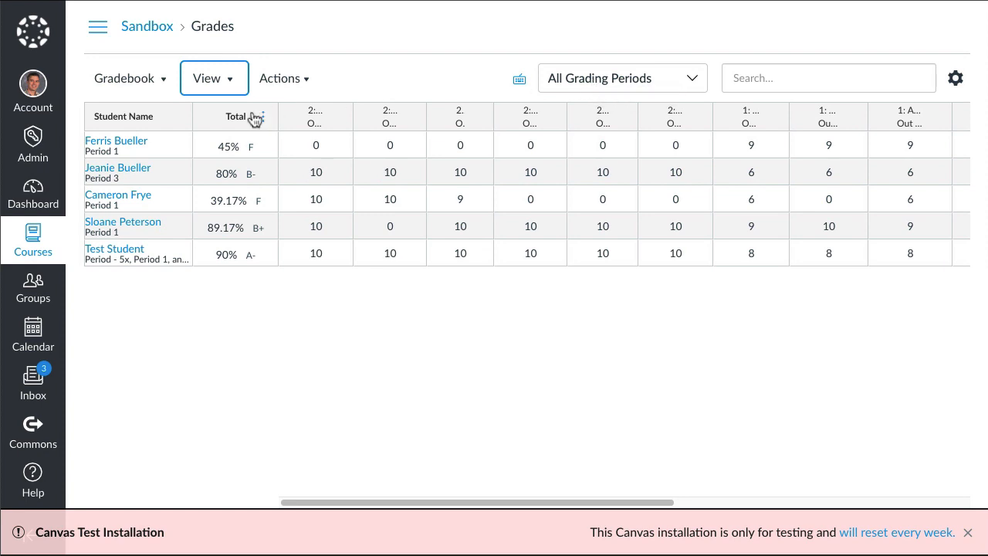
mouse_move(676, 92)
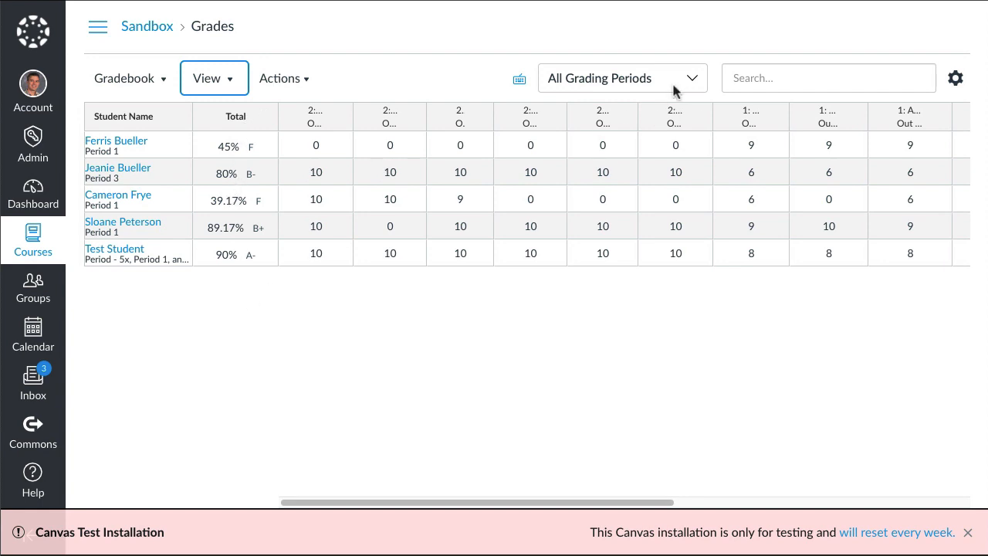
- Open the All Grading Periods dropdown to list All Grading Periods and Before Closure
click(621, 77)
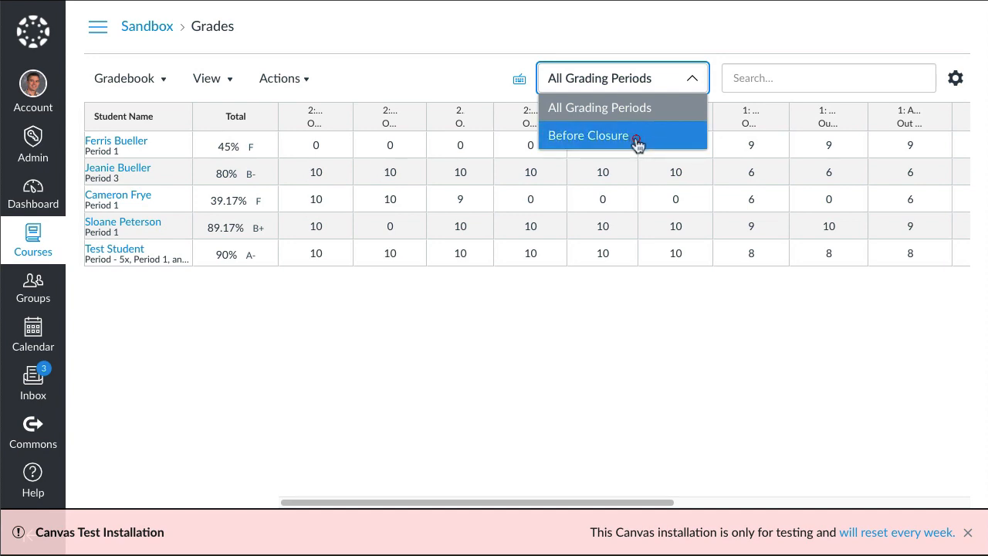
- Filter the gradebook to Before Closure, review totals, then reopen the period list
click(588, 135)
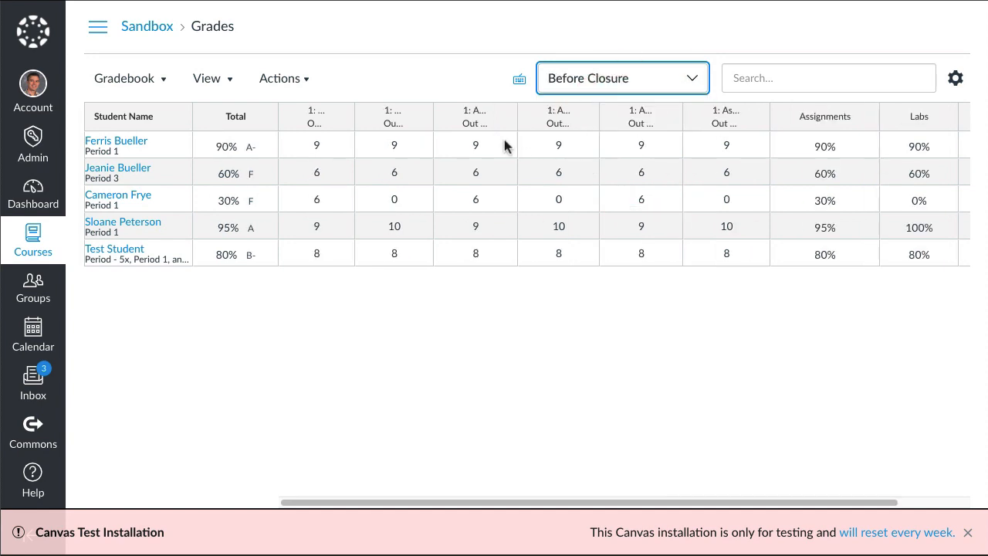
mouse_move(229, 204)
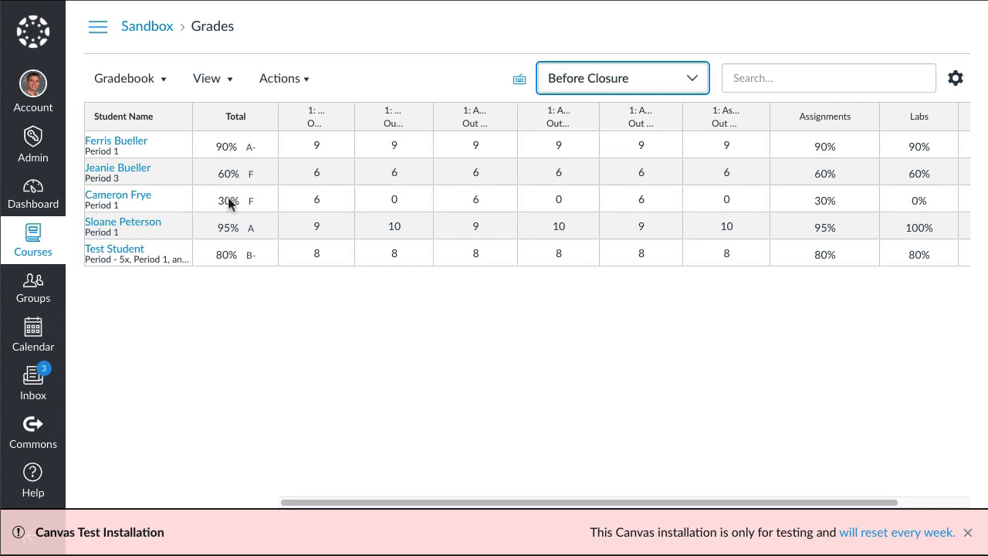
mouse_move(248, 291)
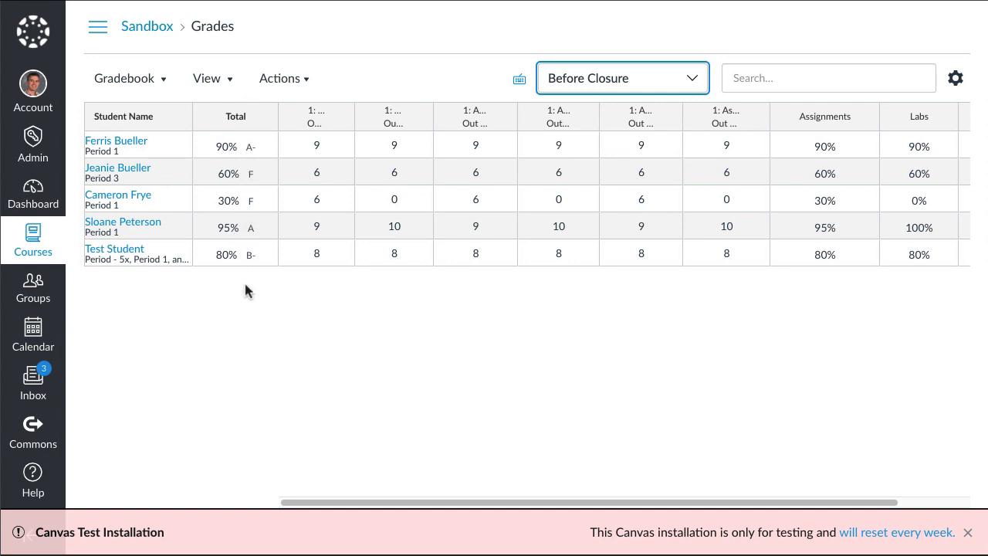
mouse_move(248, 301)
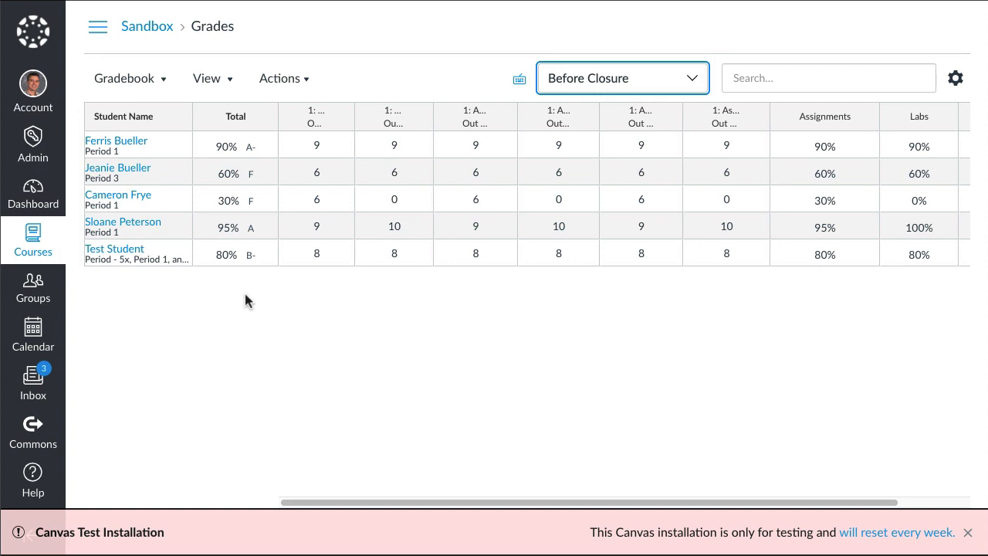
mouse_move(277, 306)
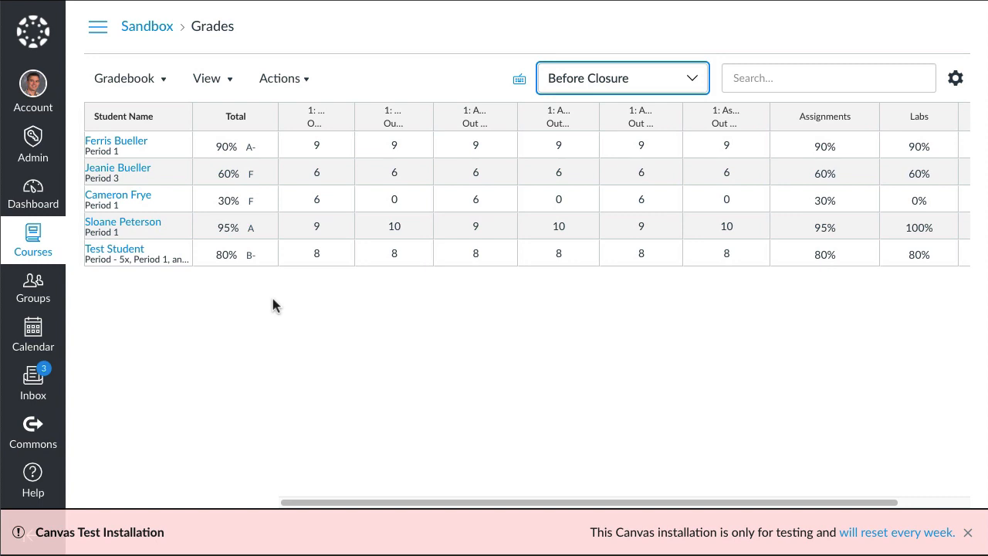
mouse_move(286, 351)
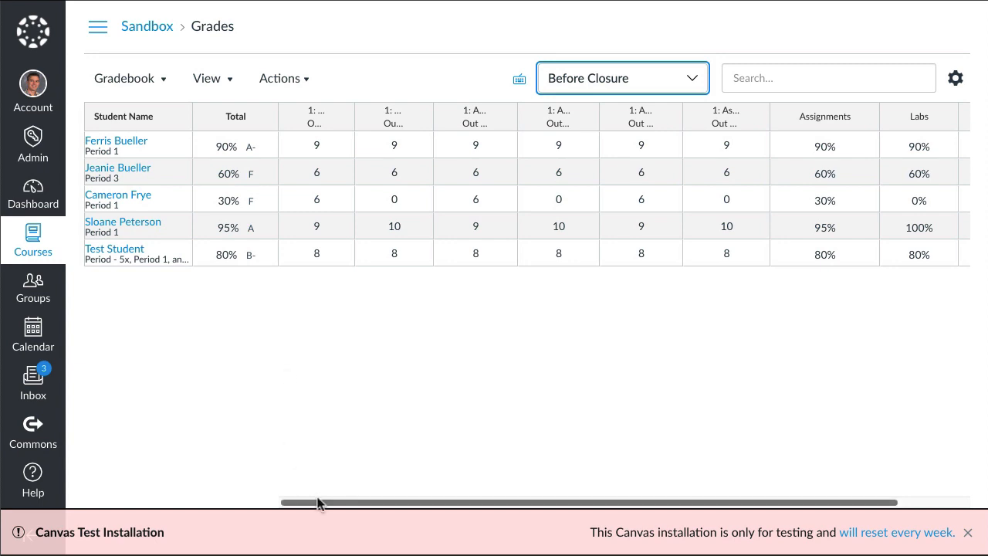
mouse_move(322, 467)
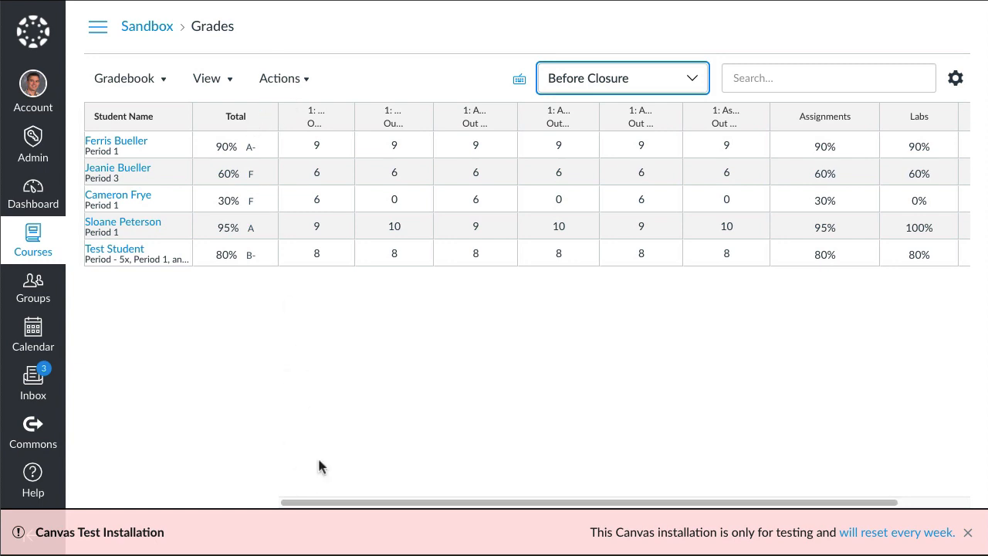
mouse_move(319, 153)
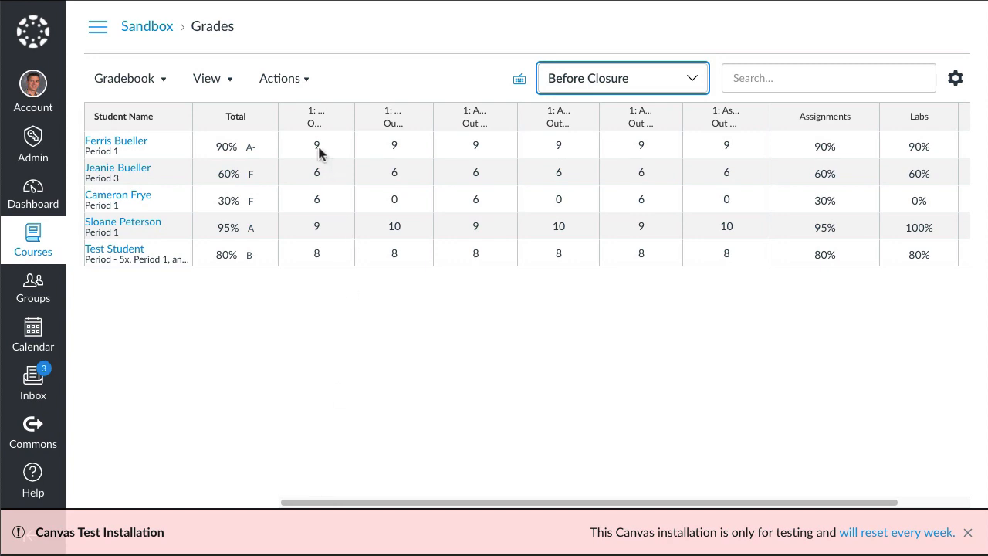
mouse_move(226, 157)
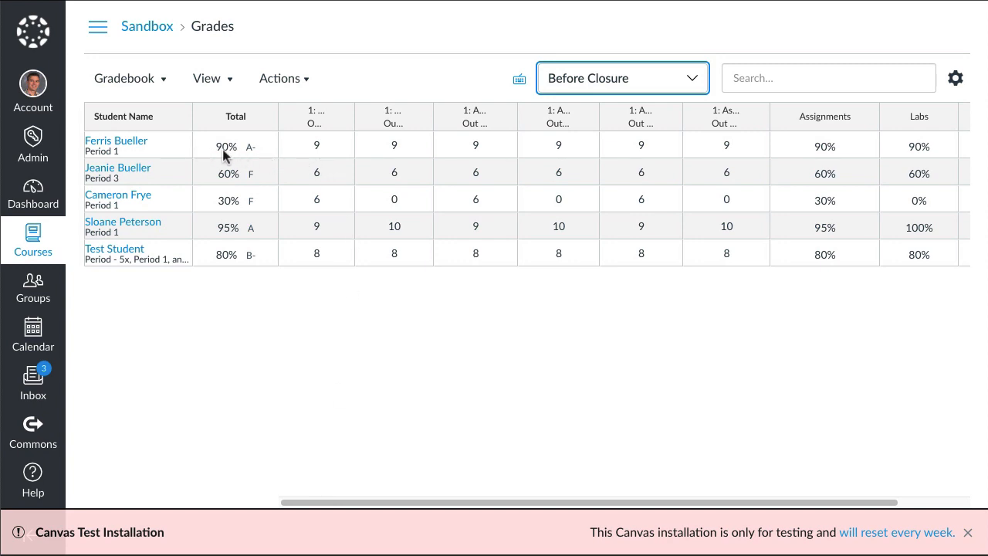
mouse_move(309, 156)
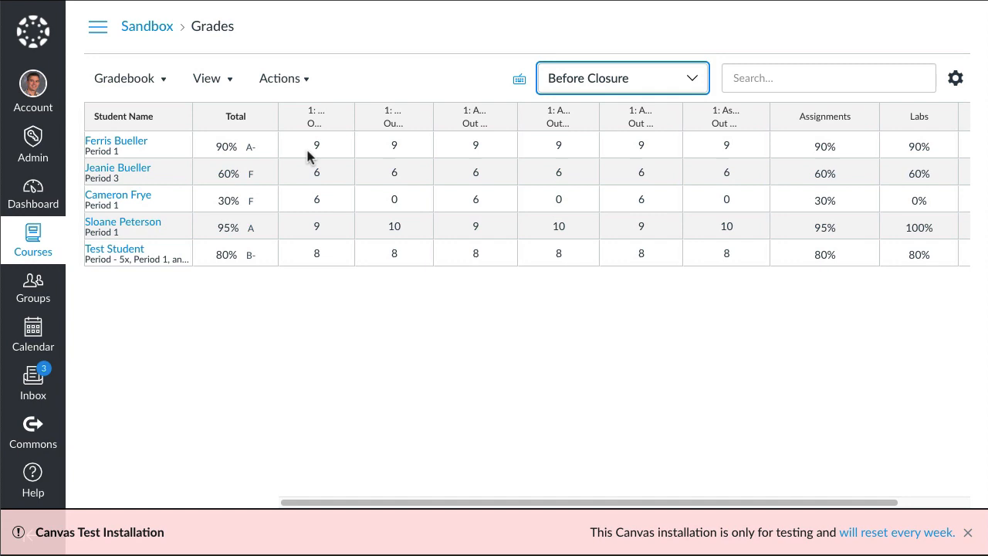
mouse_move(319, 143)
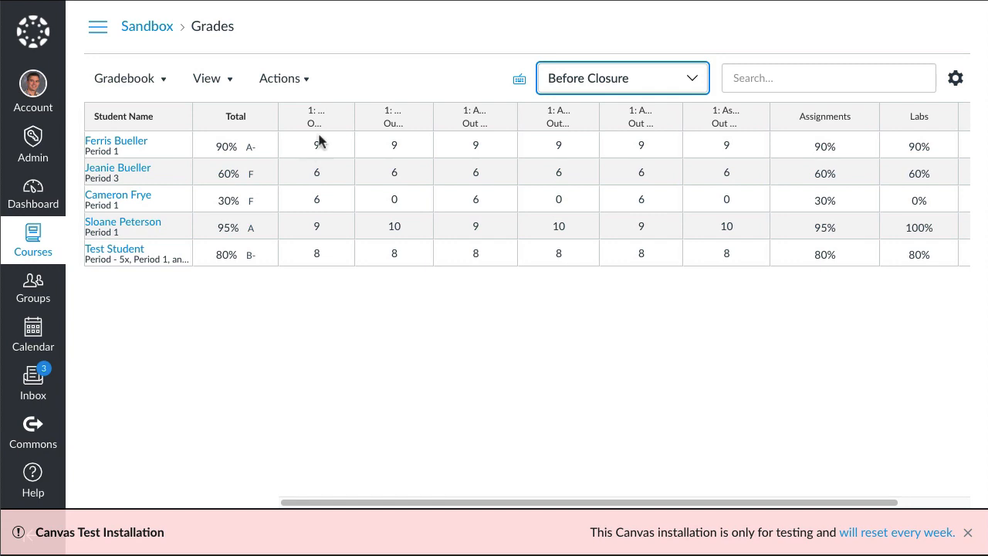
mouse_move(316, 120)
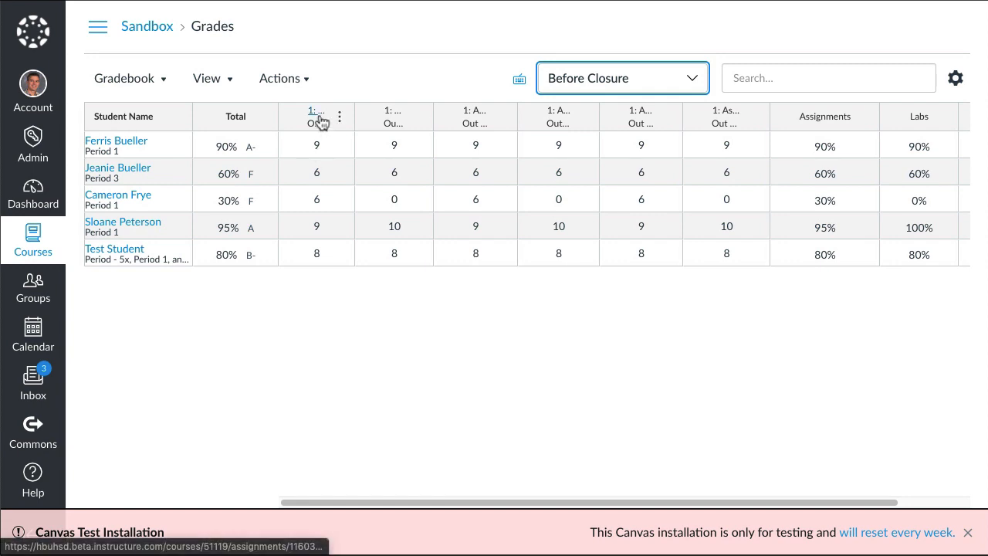
mouse_move(317, 116)
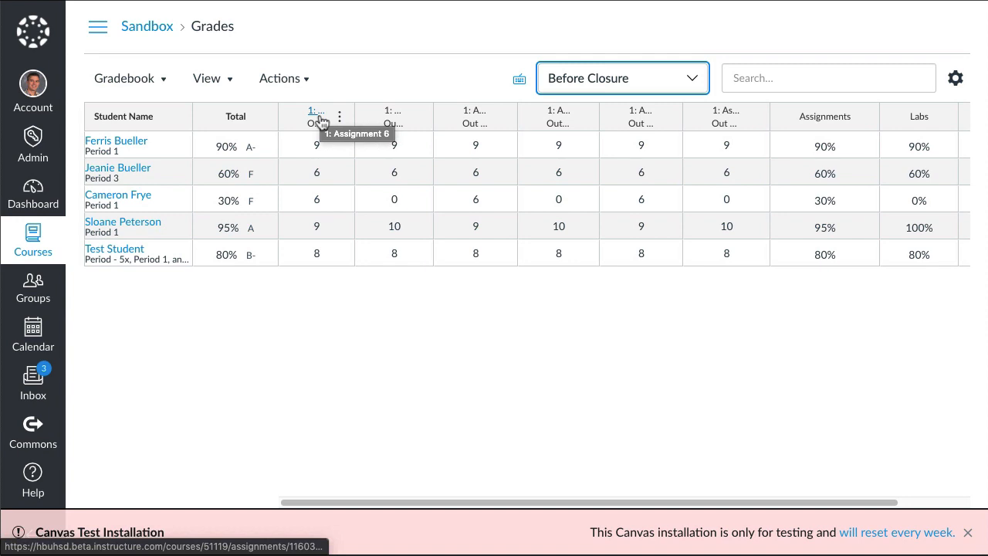
mouse_move(343, 152)
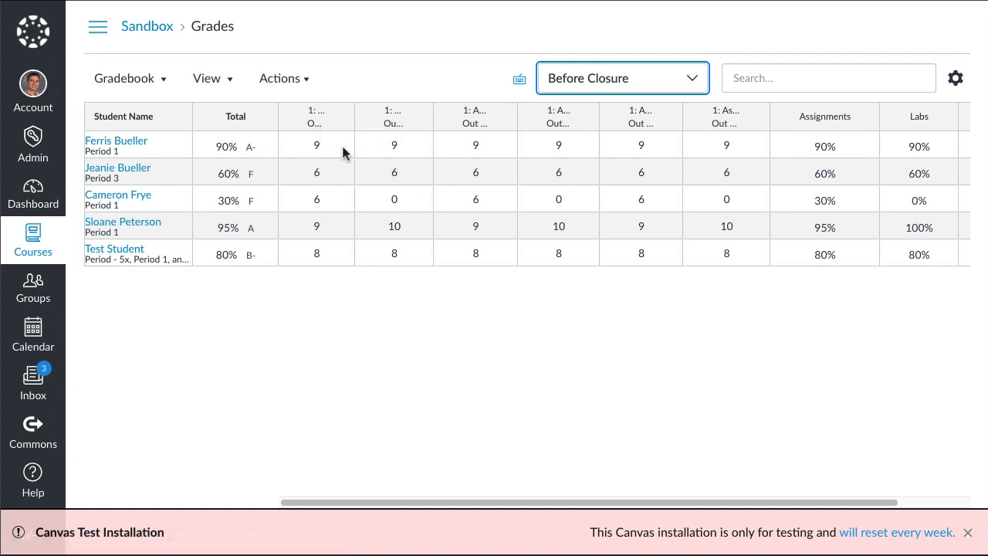
mouse_move(392, 157)
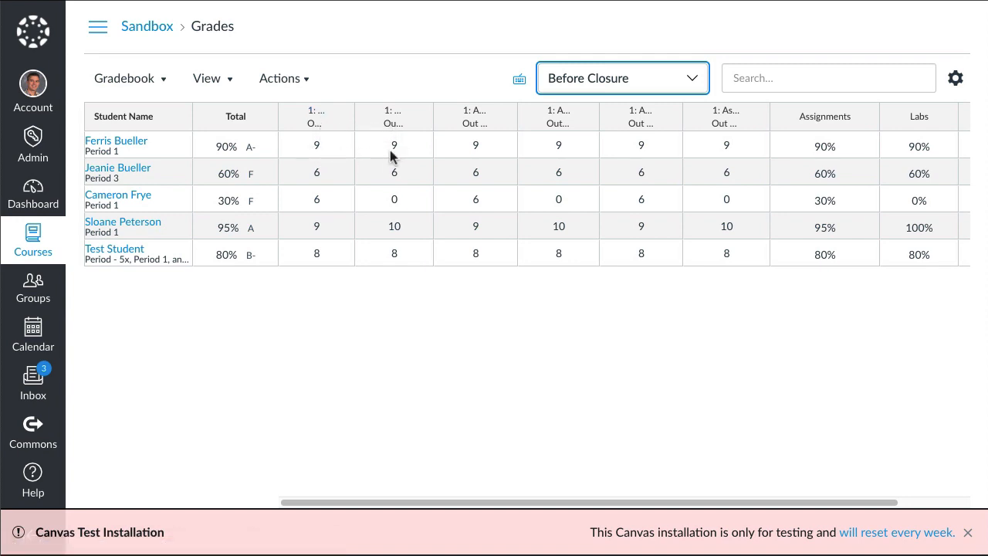
mouse_move(446, 157)
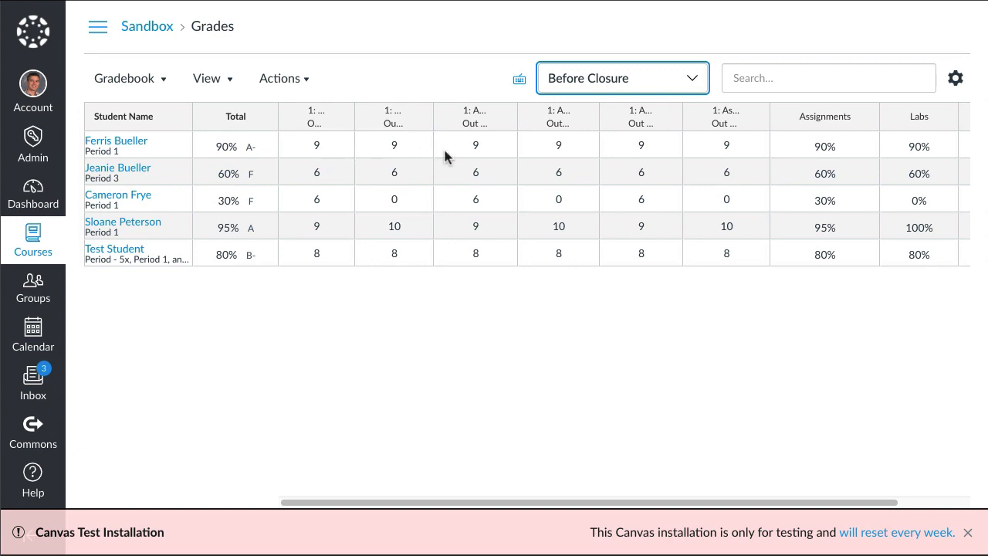
mouse_move(278, 153)
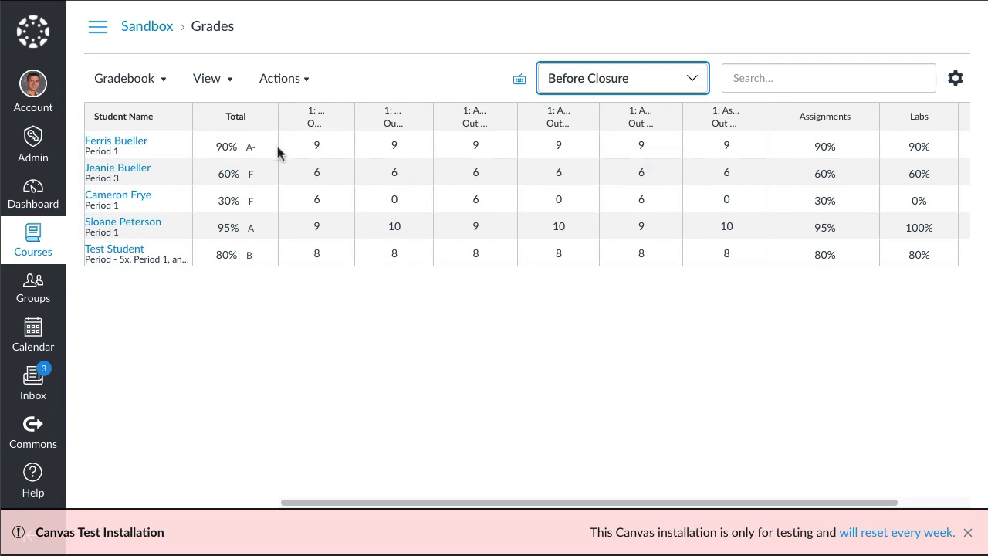
mouse_move(215, 182)
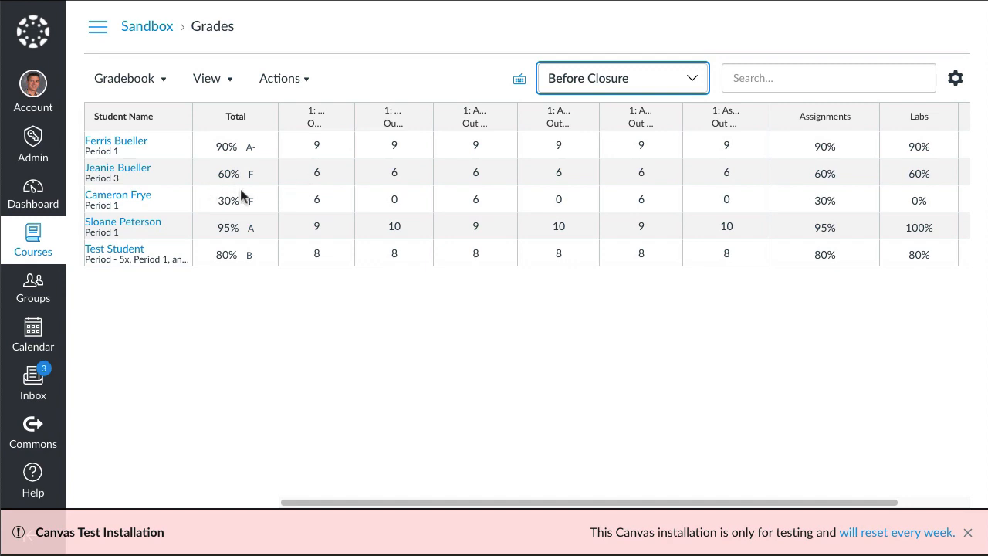
mouse_move(320, 209)
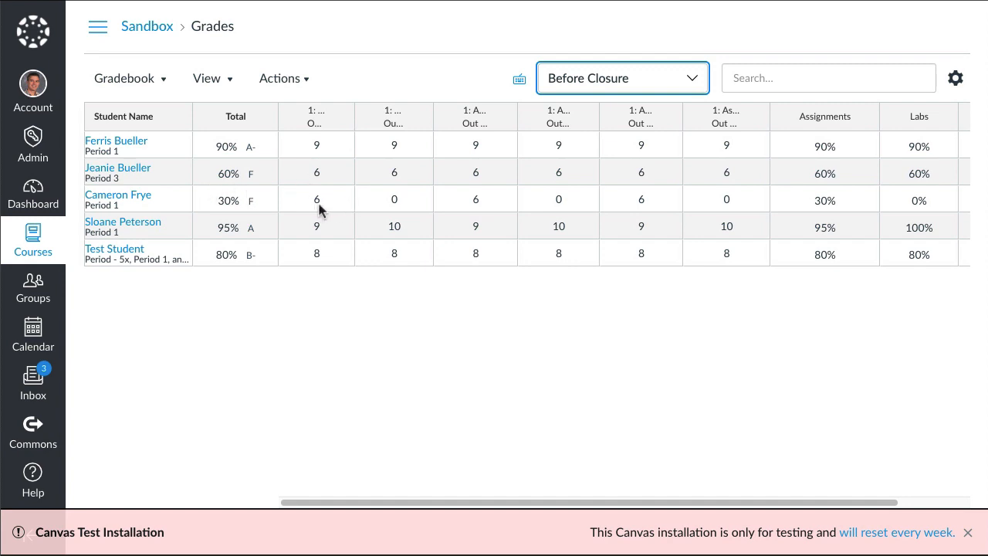
mouse_move(343, 214)
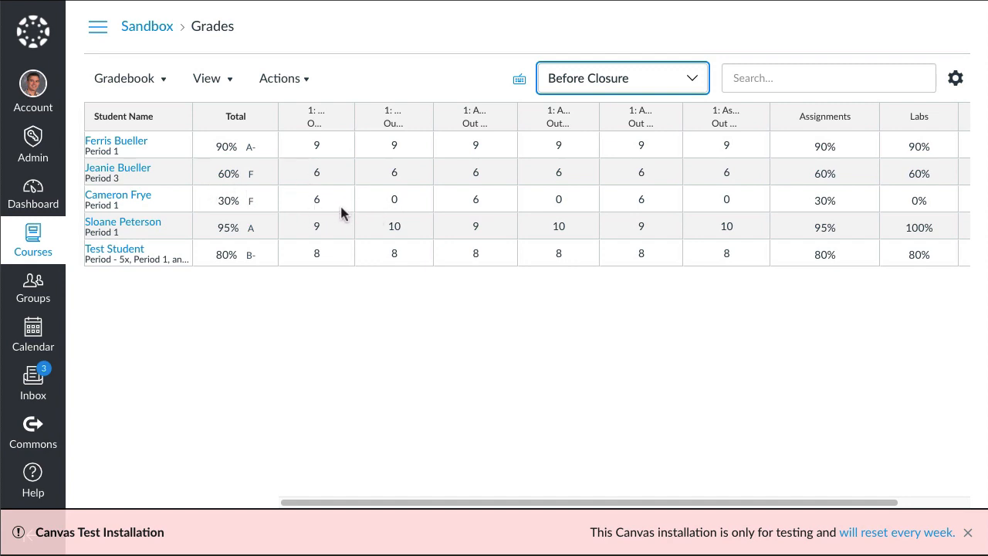
mouse_move(479, 211)
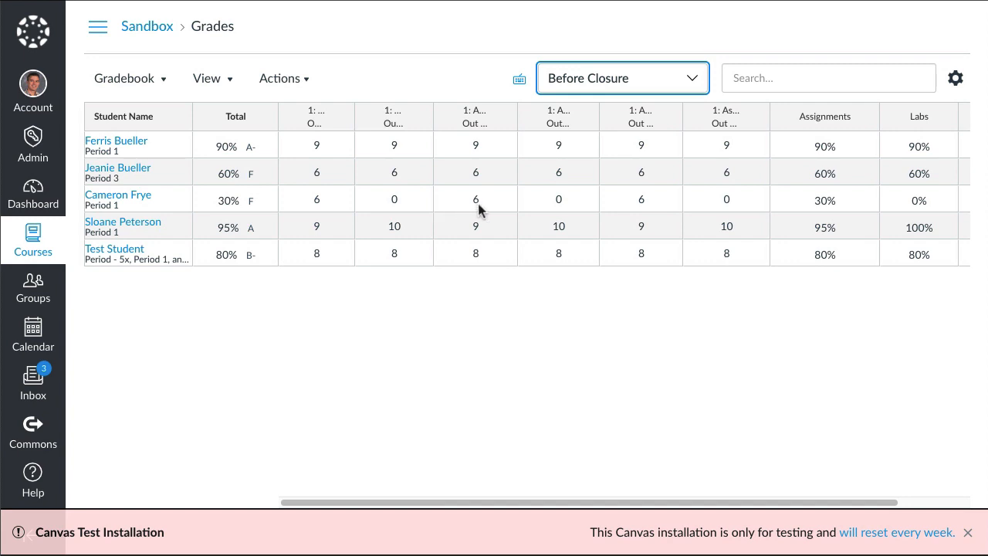
mouse_move(285, 241)
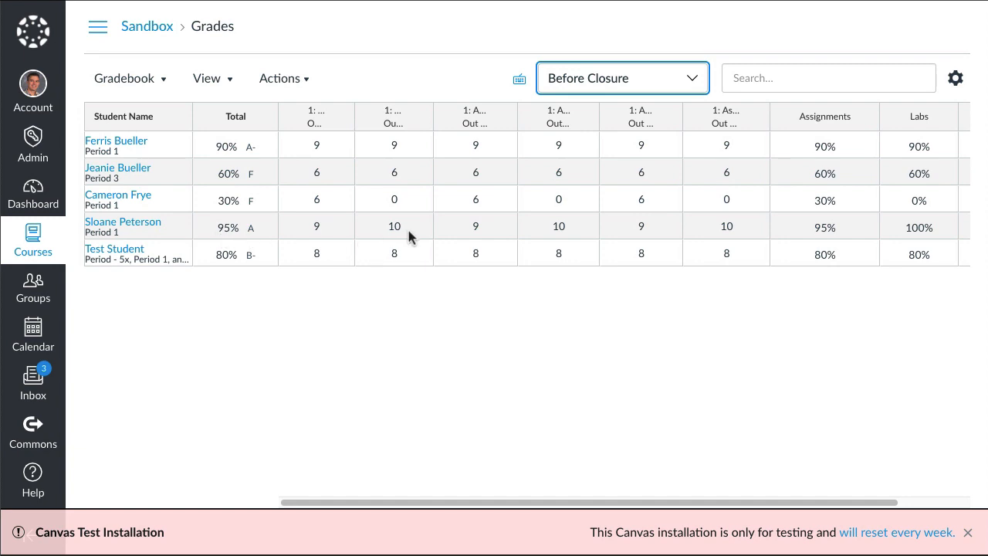
mouse_move(543, 213)
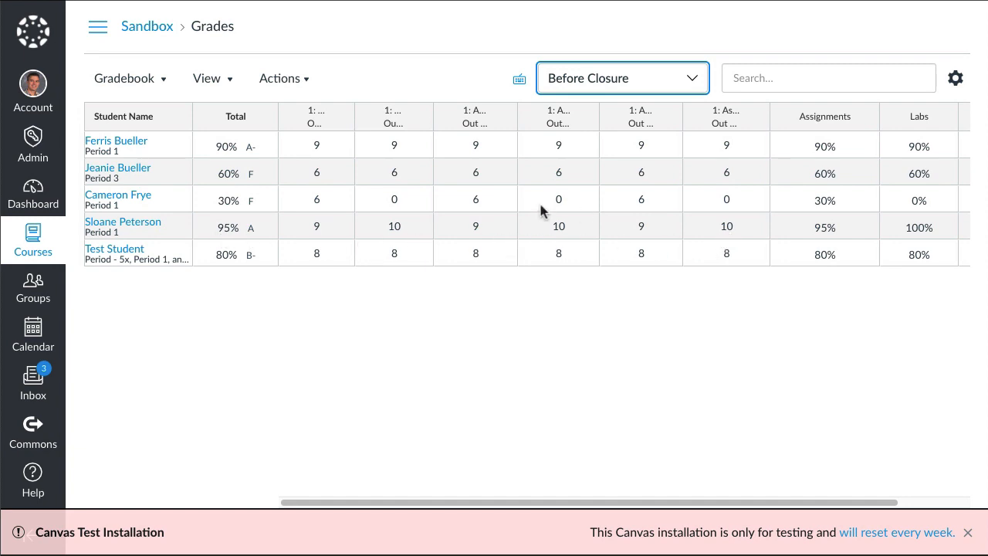
mouse_move(610, 125)
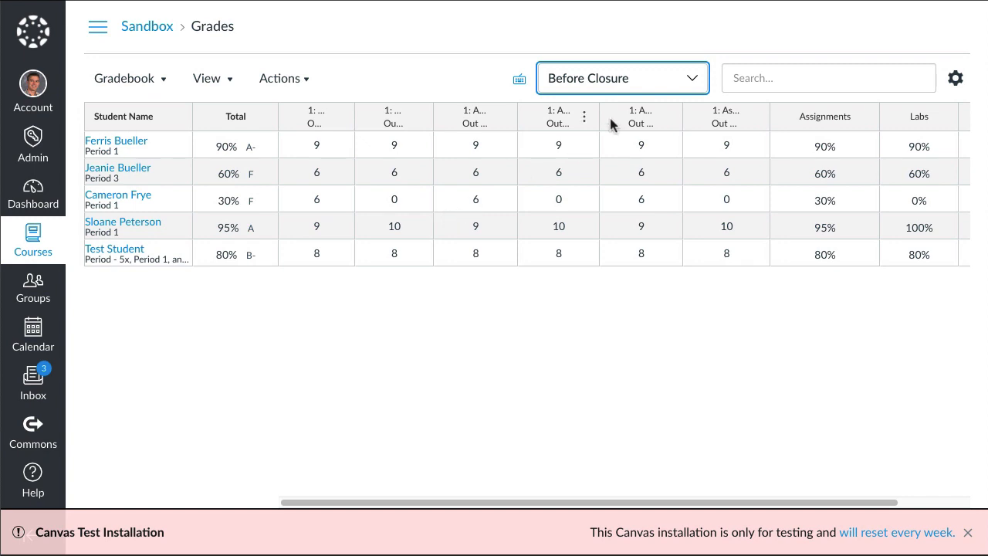
mouse_move(692, 83)
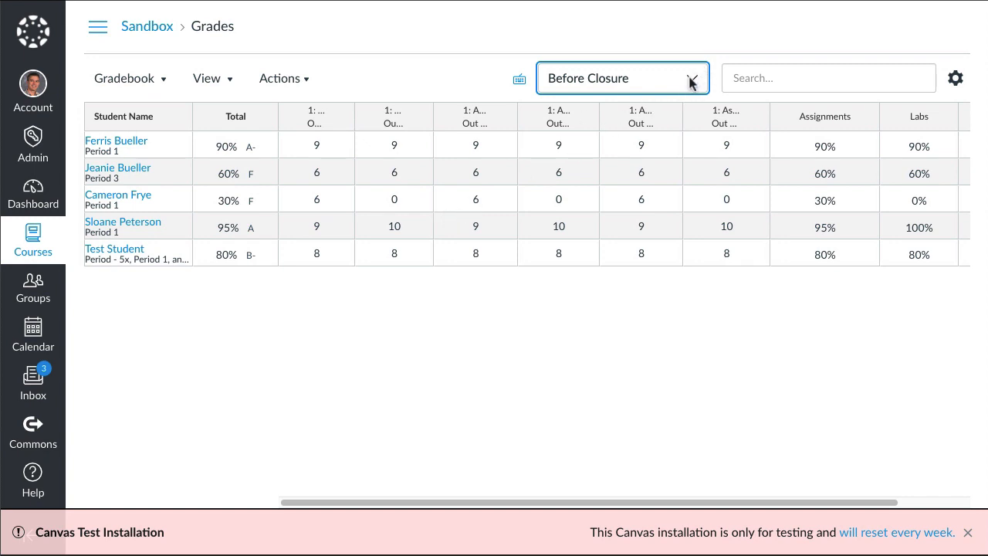
click(622, 78)
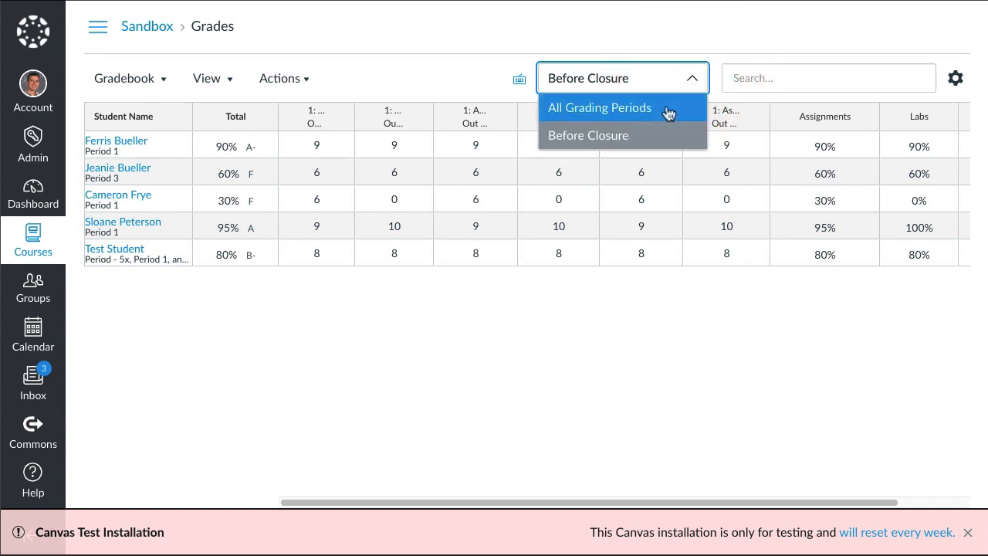
mouse_move(666, 113)
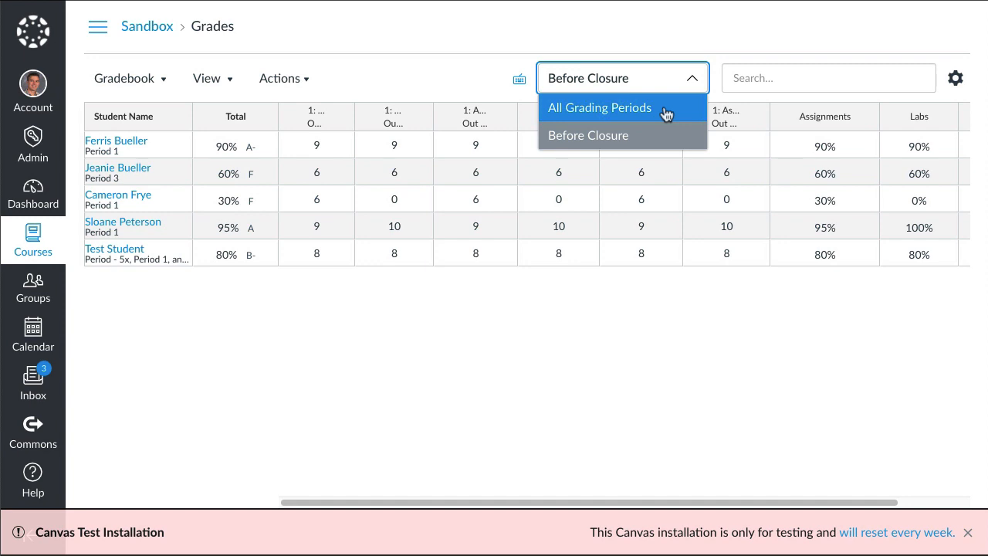
- Briefly show All Grading Periods and View options, then return to Before Closure totals
click(600, 107)
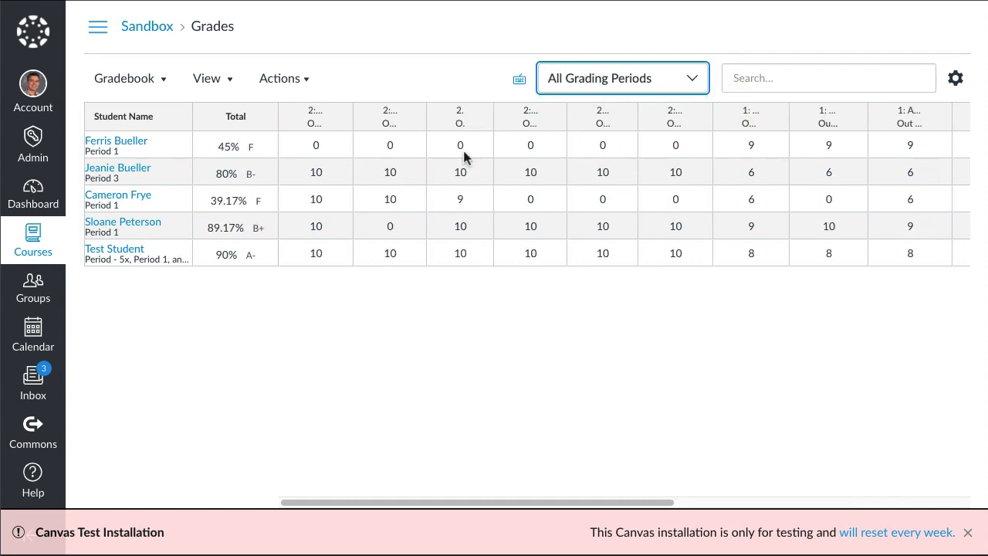
mouse_move(247, 158)
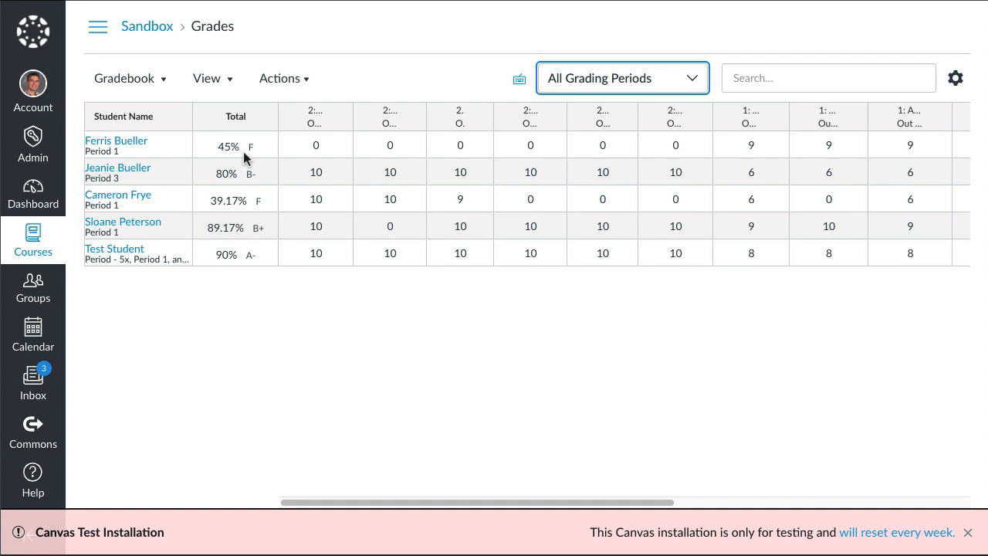
mouse_move(282, 153)
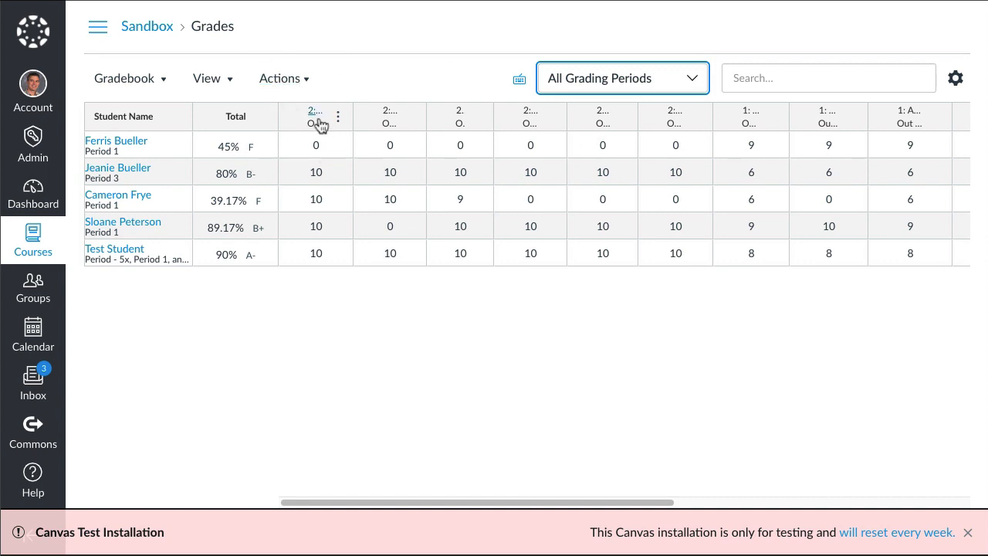
mouse_move(390, 119)
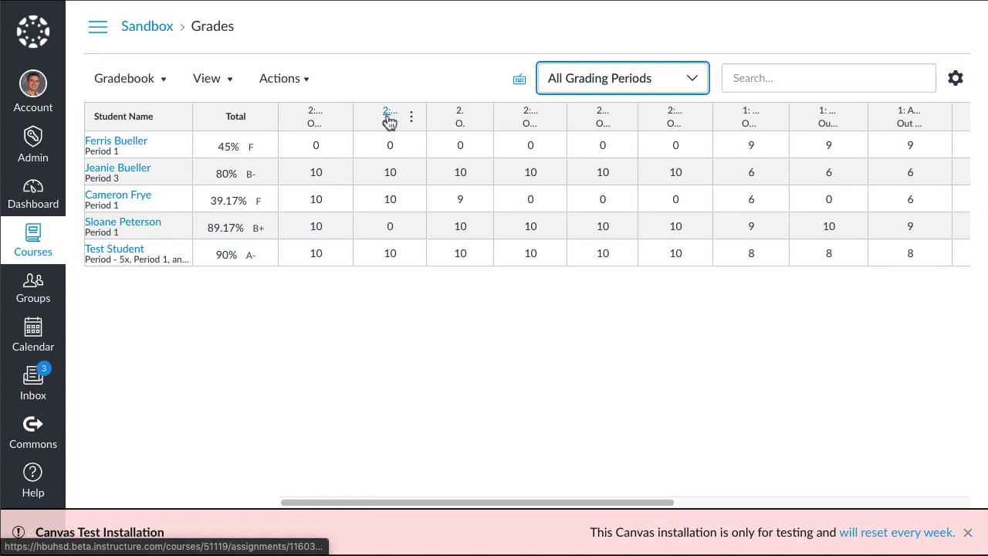
mouse_move(459, 122)
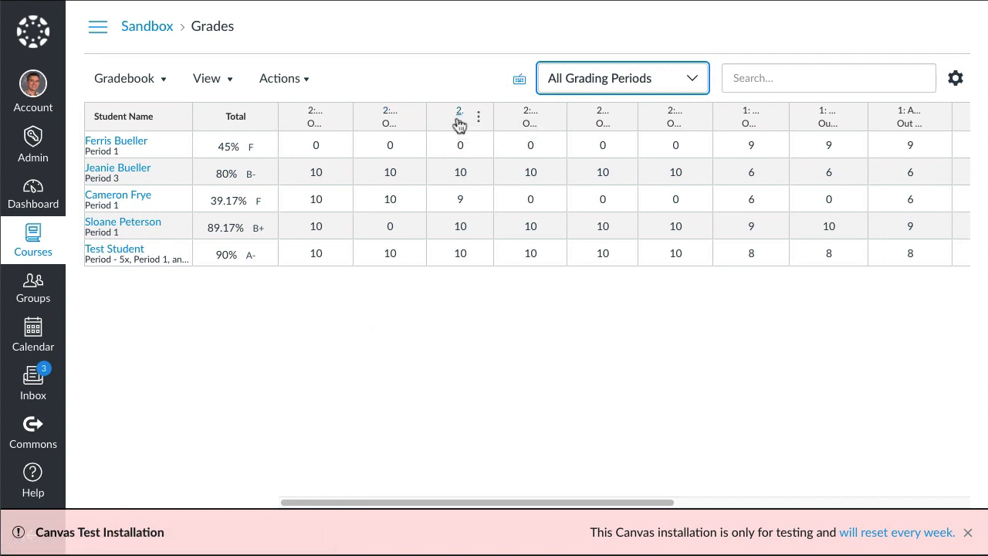
mouse_move(861, 108)
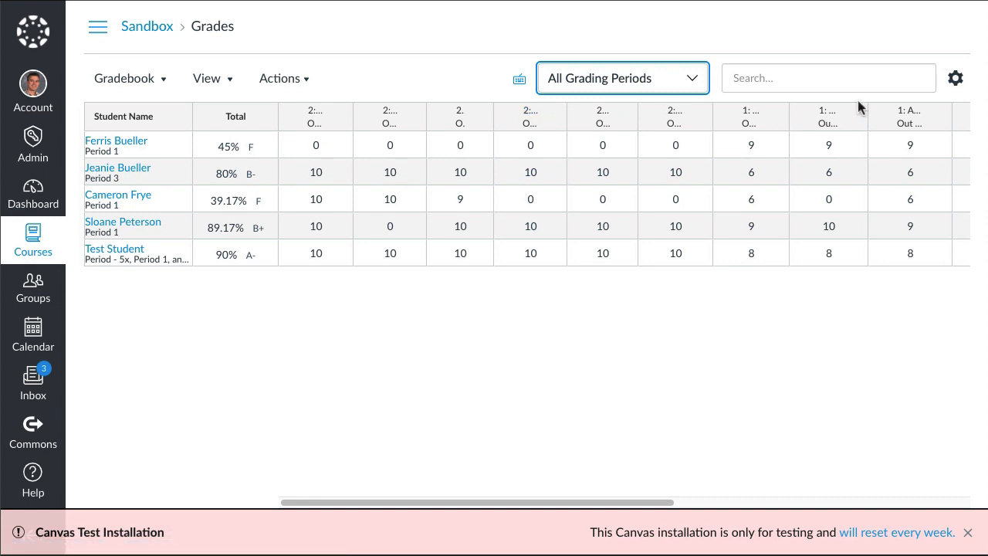
mouse_move(353, 112)
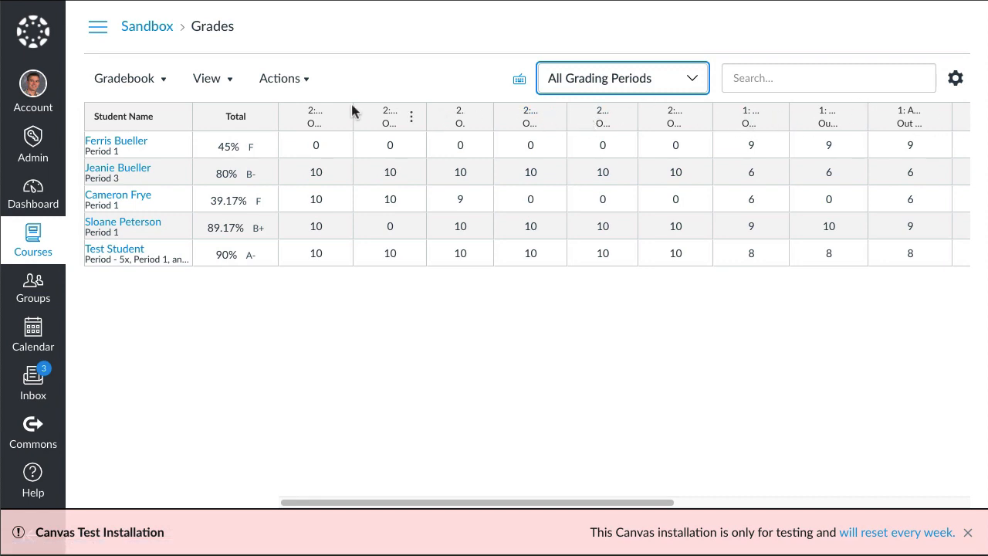
mouse_move(213, 78)
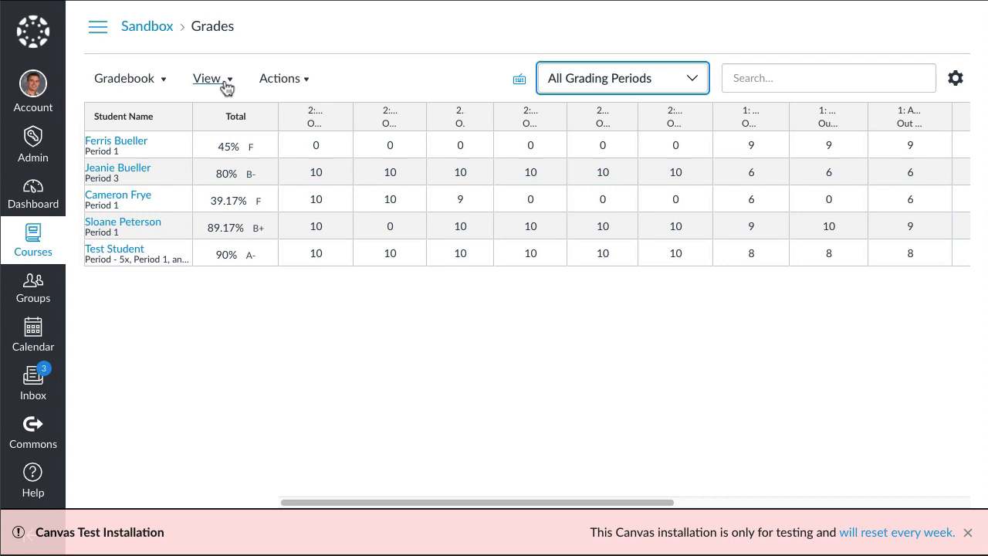
click(208, 78)
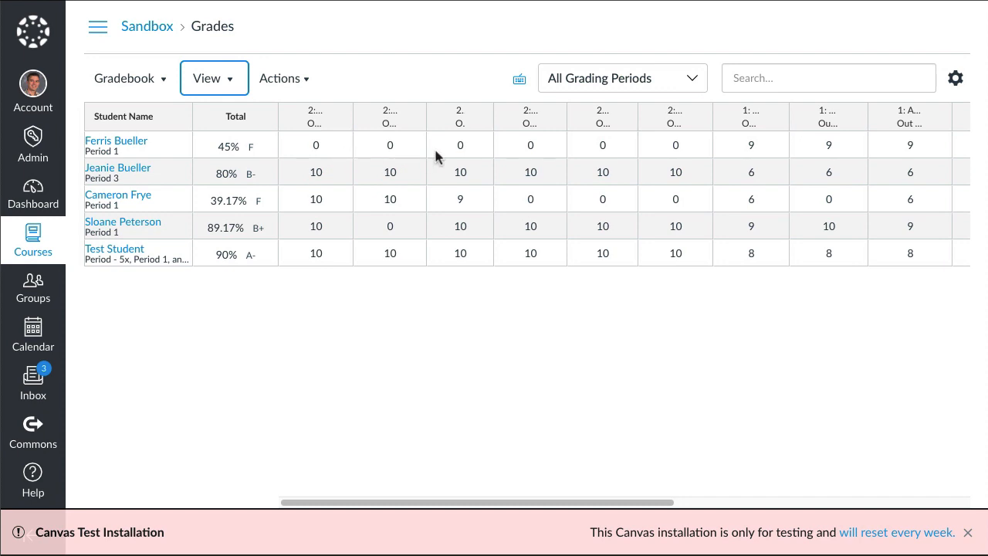
mouse_move(667, 149)
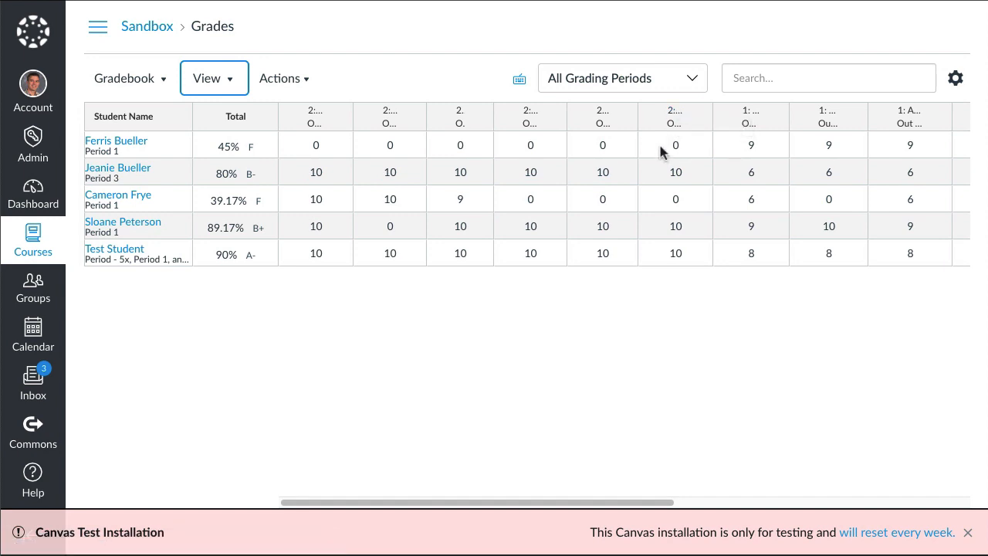
mouse_move(83, 240)
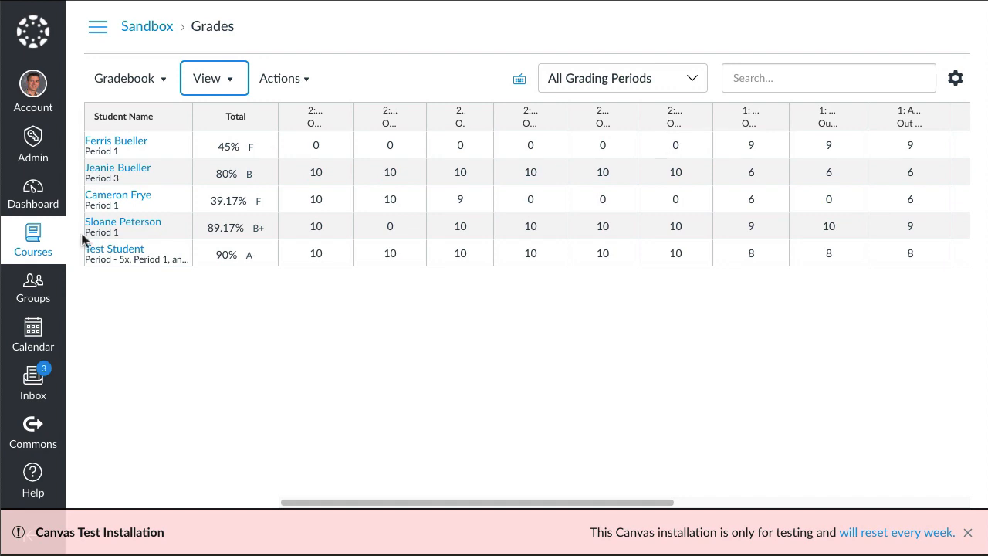
mouse_move(228, 152)
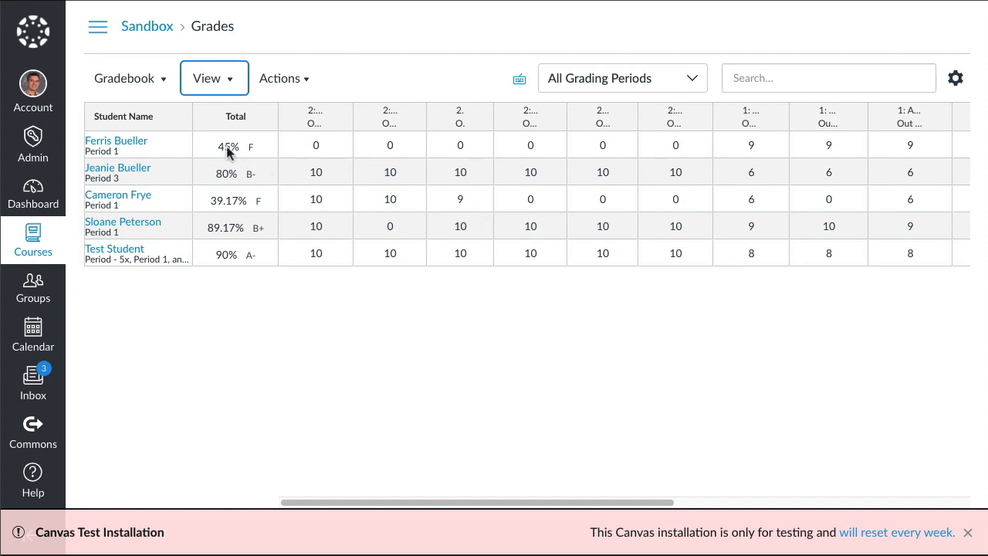
mouse_move(295, 158)
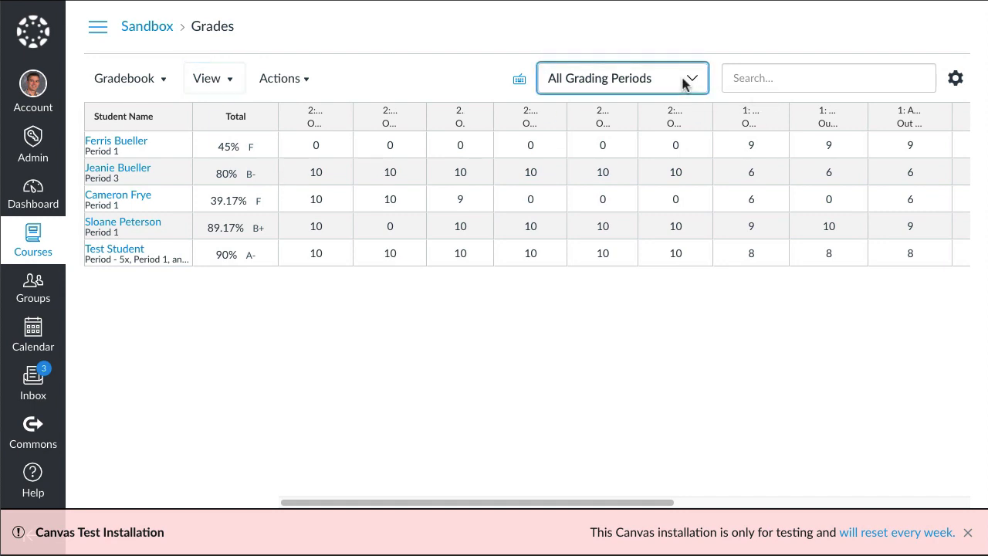
click(622, 78)
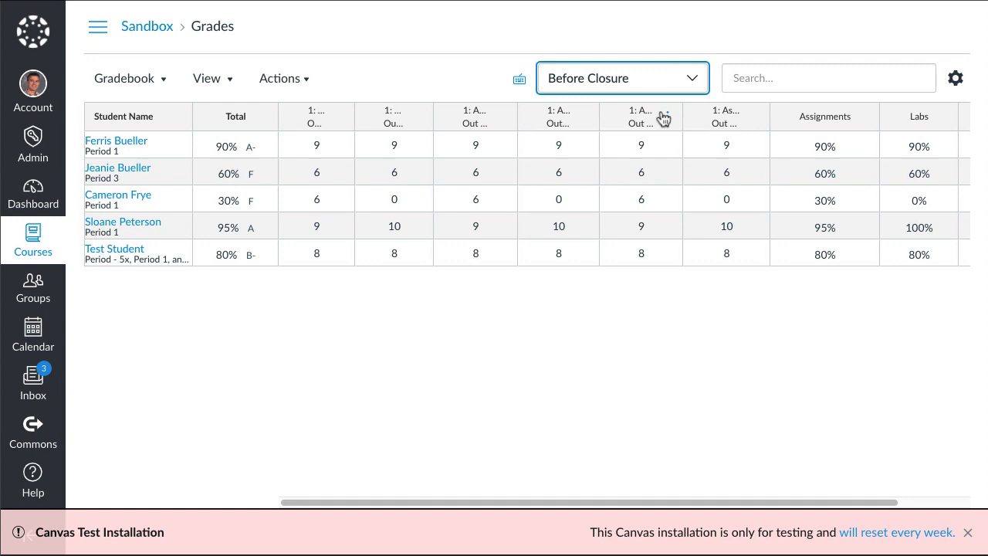
- Set the grading period filter back to All Grading Periods, Test Student at 90%
click(622, 77)
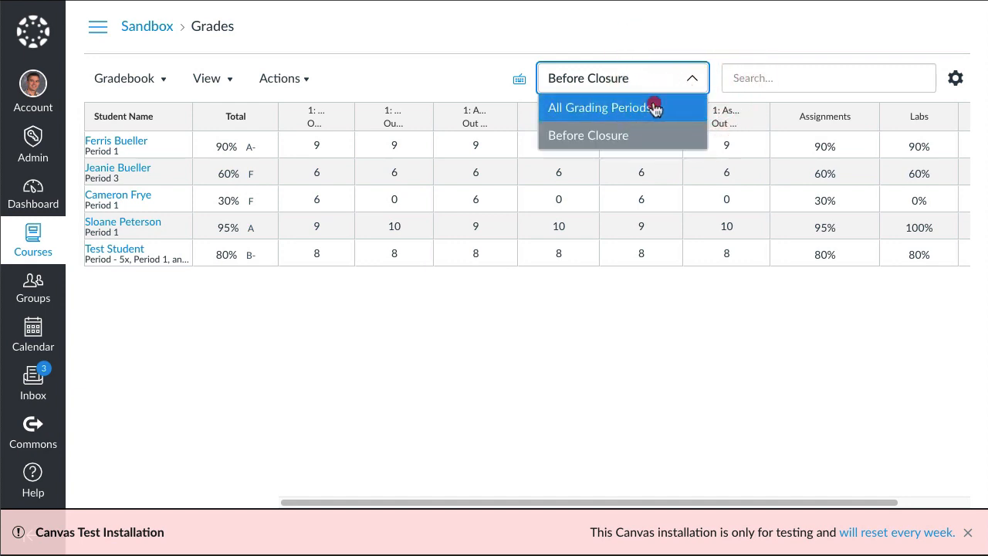
click(599, 108)
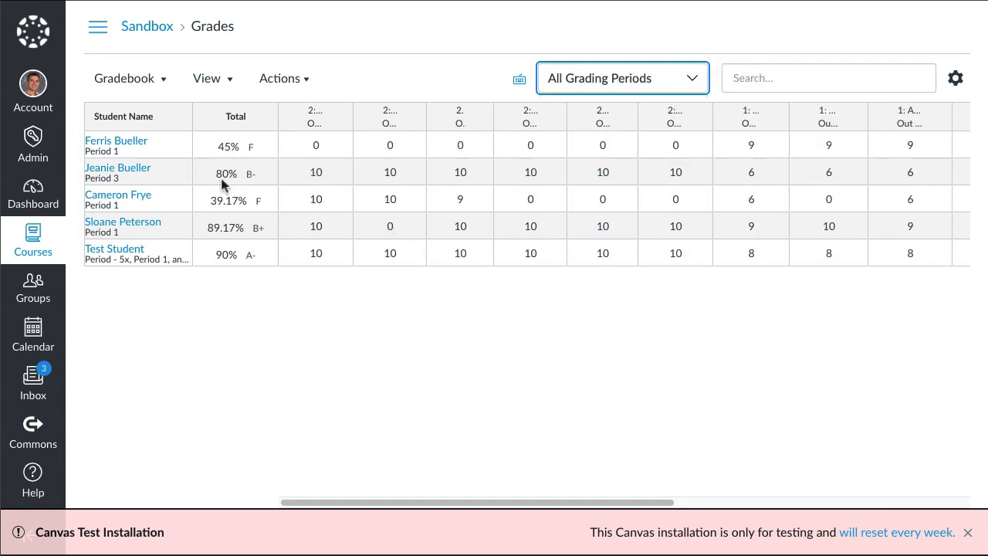
mouse_move(255, 185)
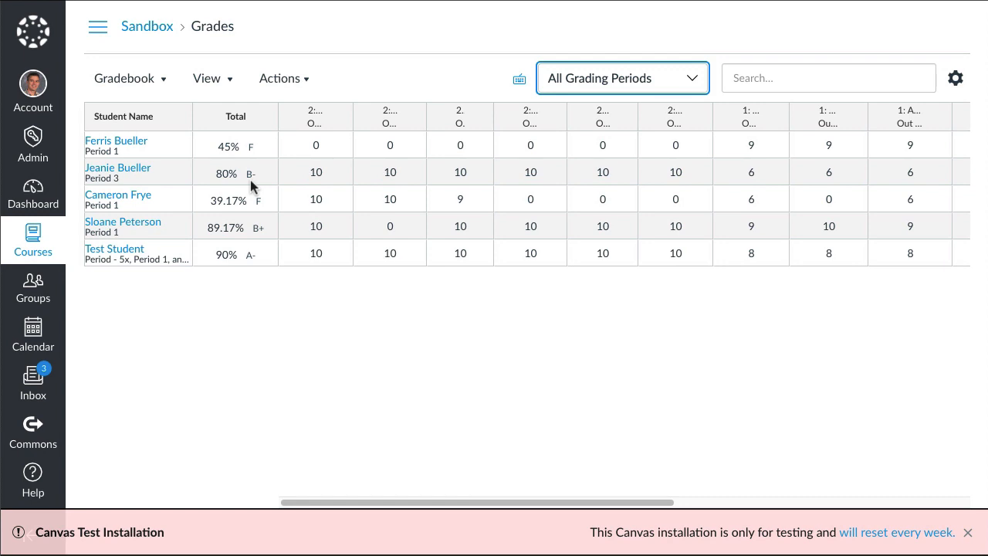
mouse_move(286, 185)
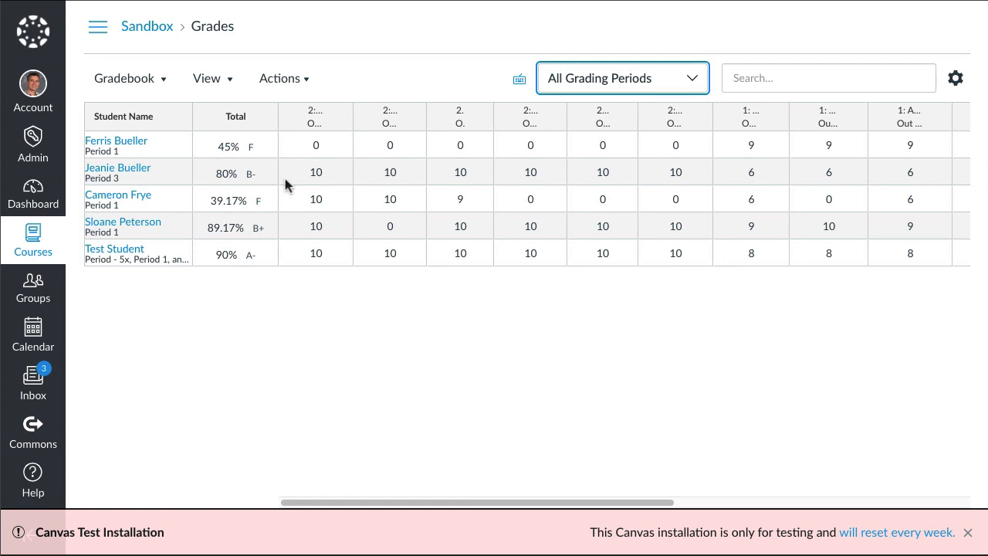
mouse_move(323, 181)
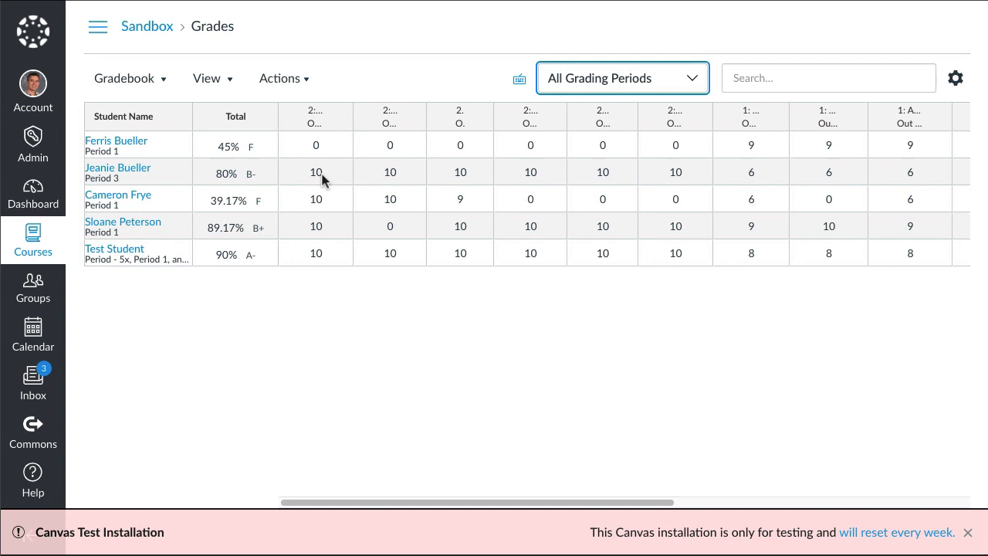
mouse_move(338, 177)
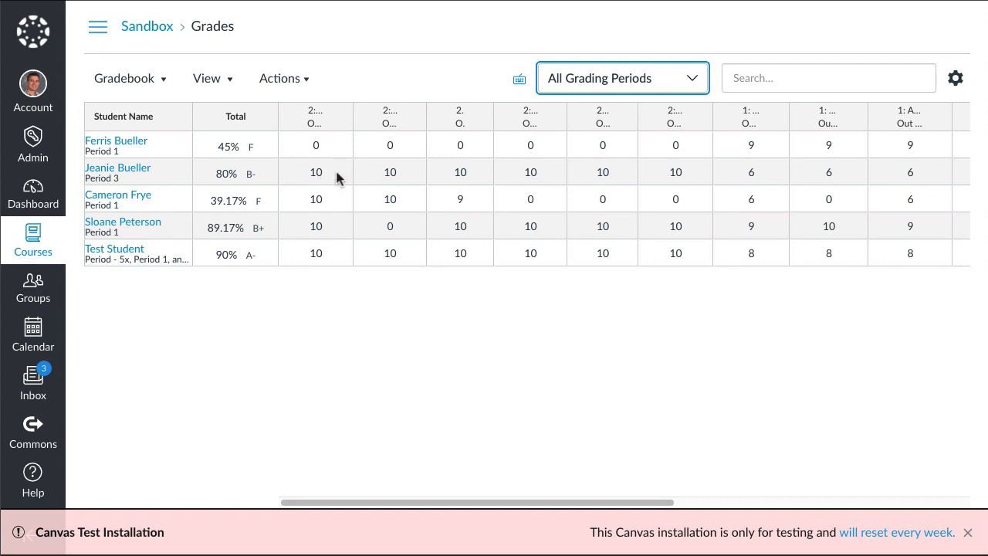
mouse_move(520, 183)
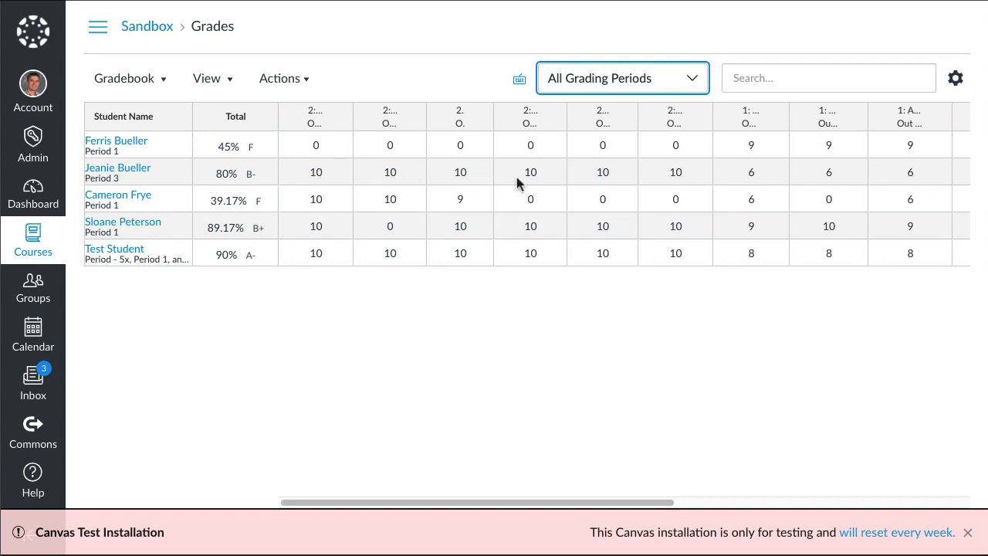
mouse_move(689, 191)
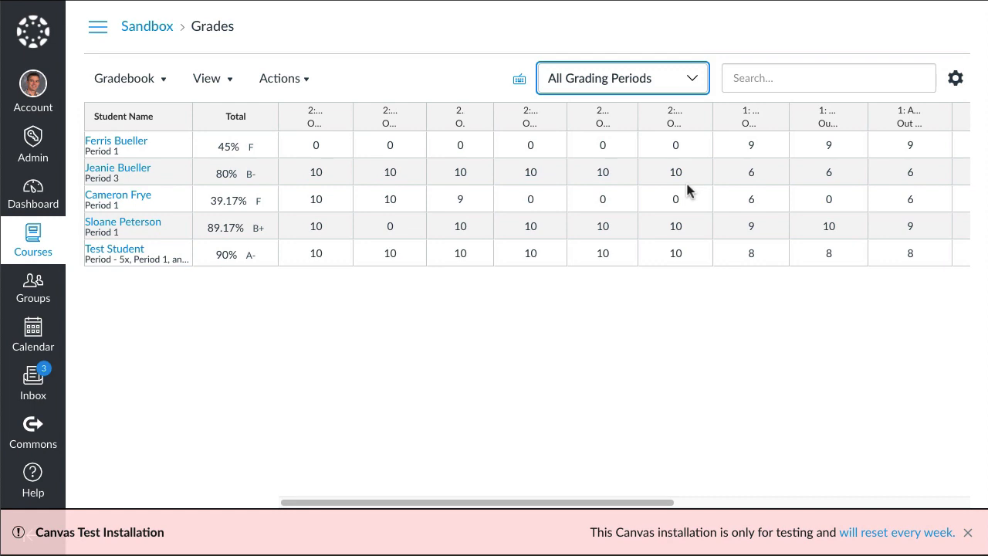
mouse_move(768, 189)
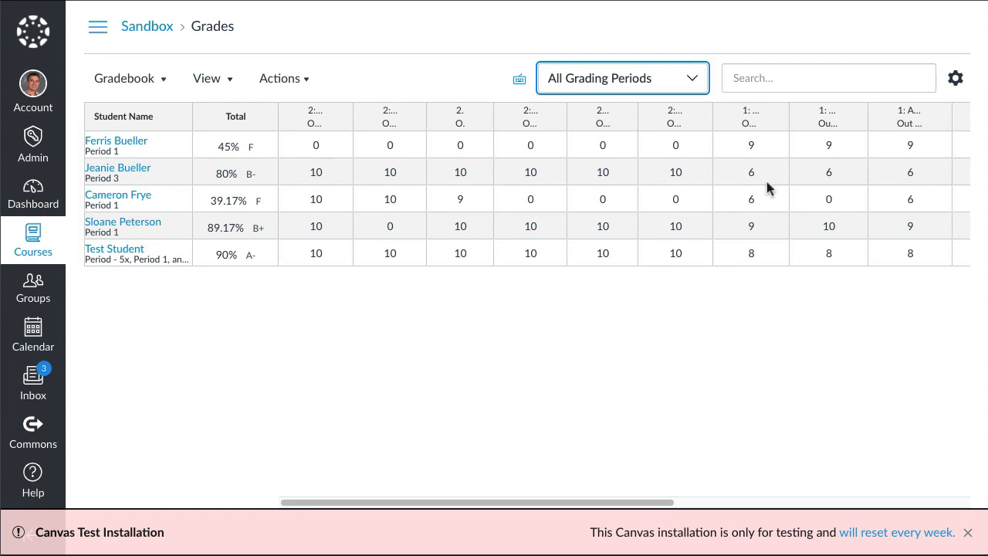
mouse_move(694, 187)
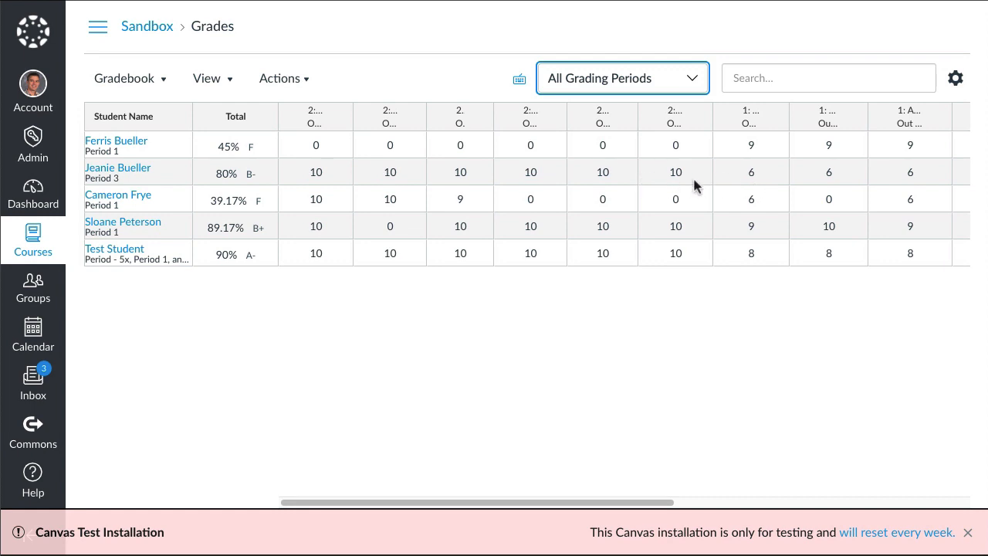
mouse_move(224, 170)
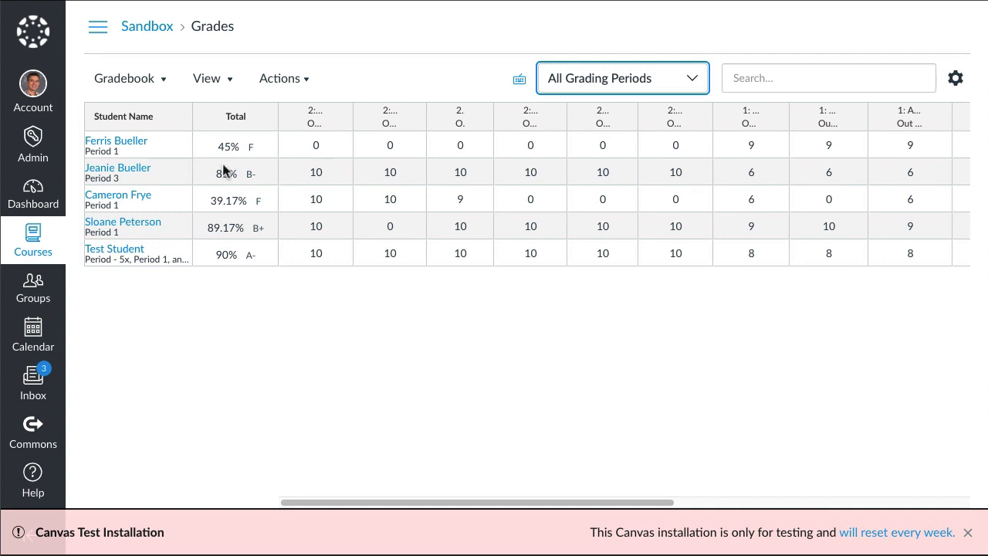
- Toggle the gradebook to Before Closure, then back to All Grading Periods (90%)
click(622, 77)
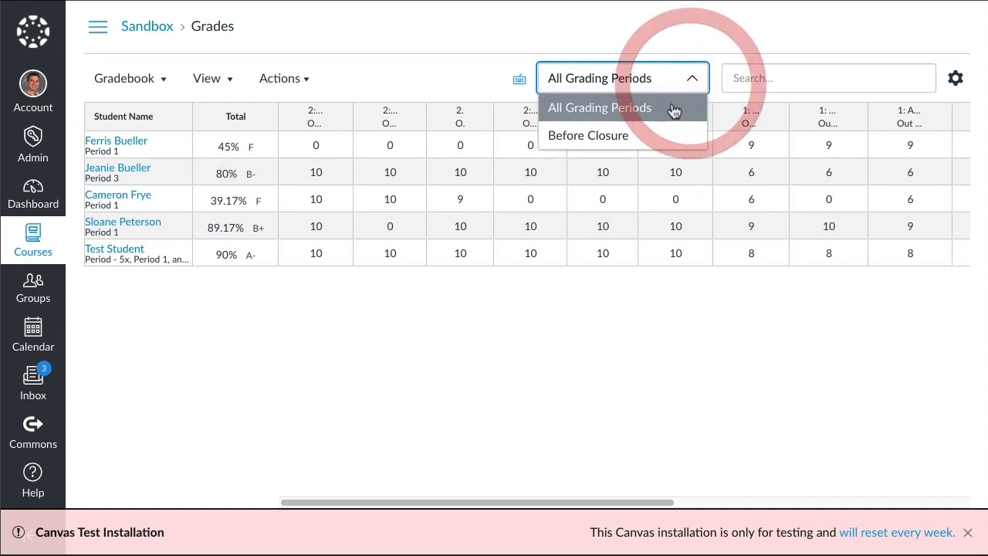
click(587, 135)
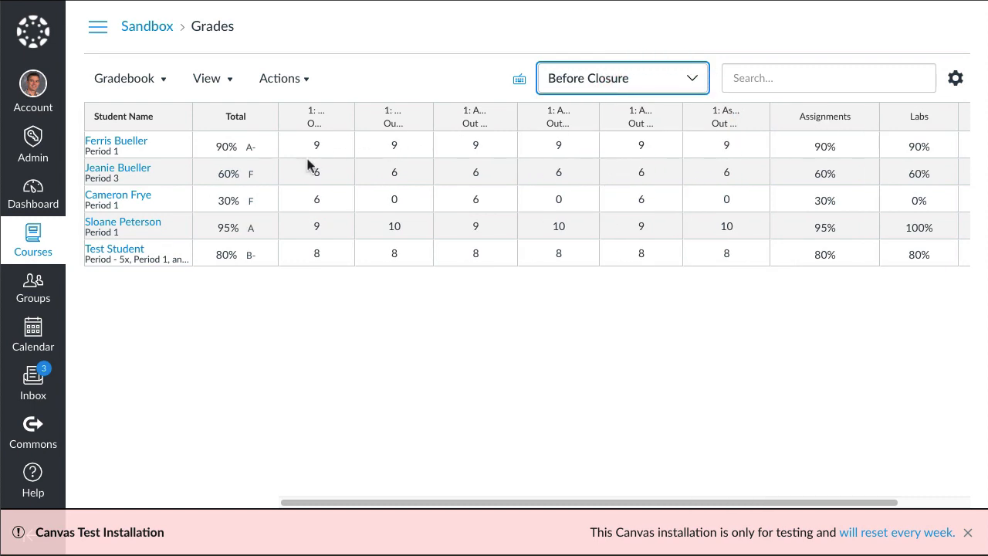
mouse_move(252, 178)
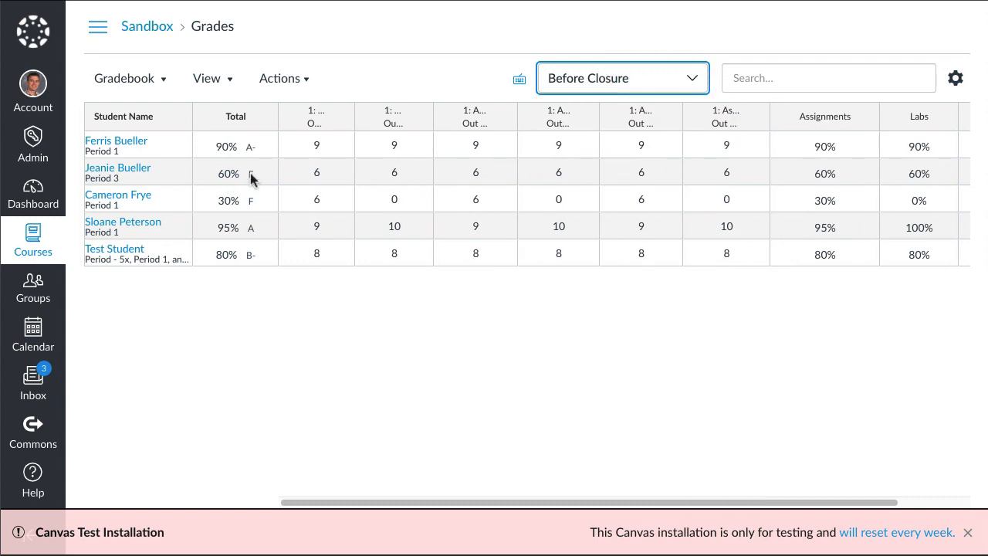
click(621, 77)
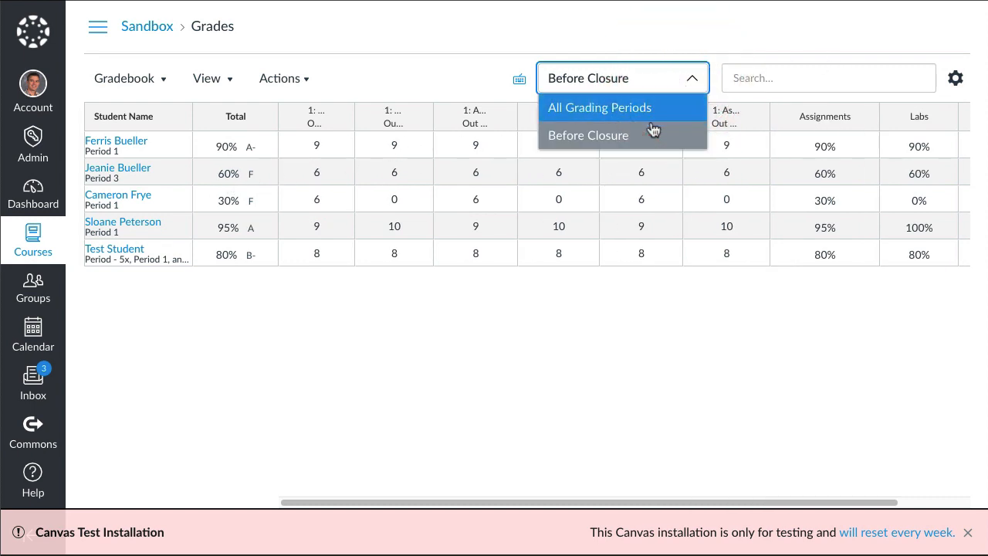
click(600, 108)
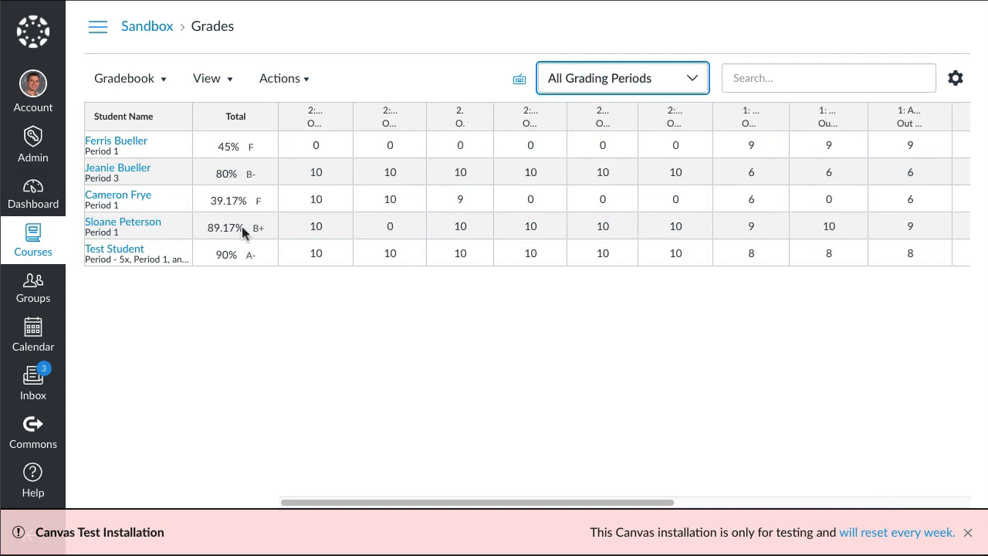
mouse_move(512, 232)
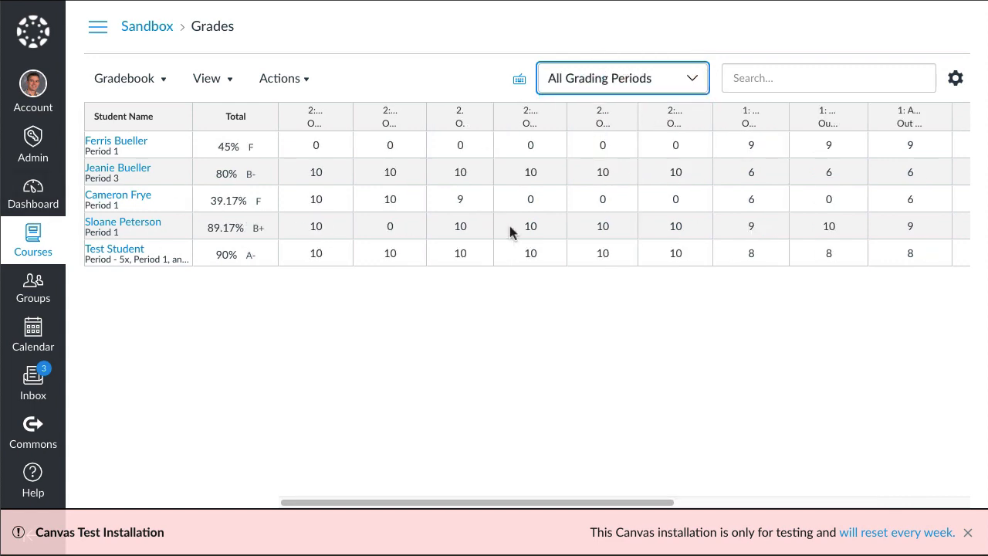
mouse_move(322, 212)
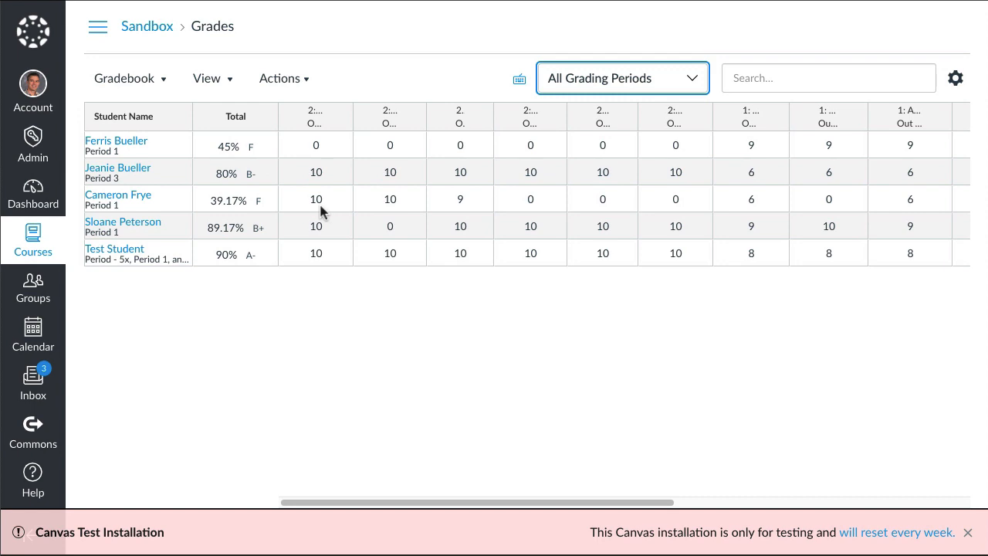
mouse_move(473, 211)
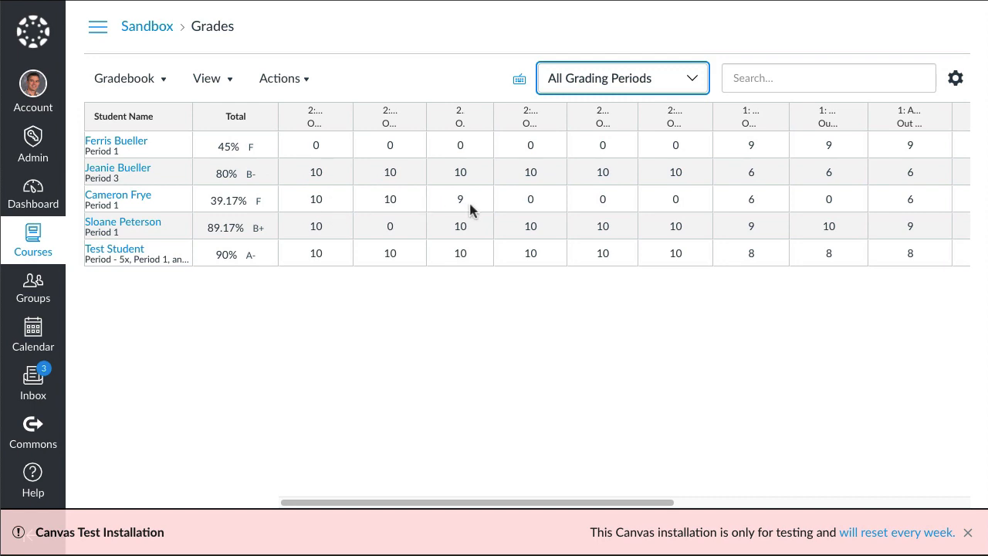
mouse_move(323, 210)
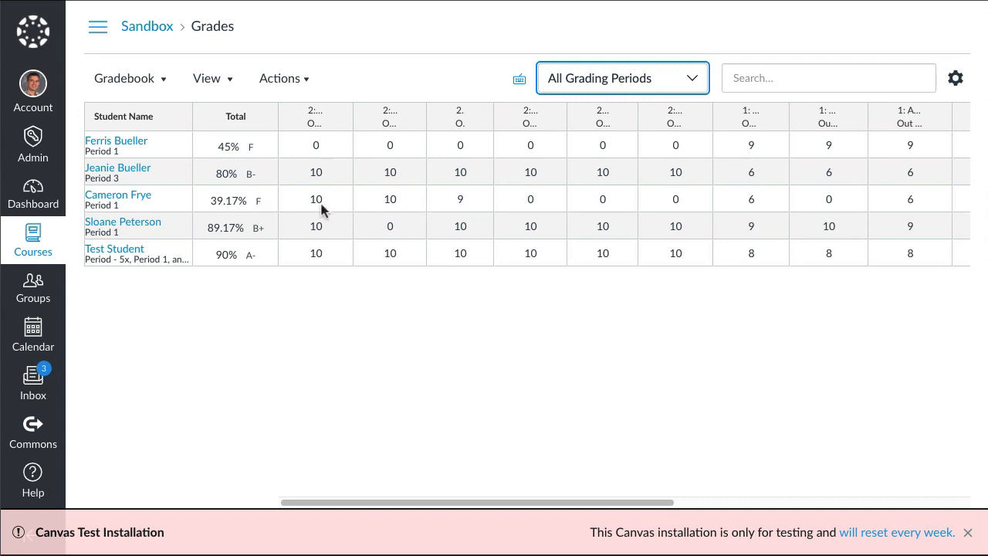
mouse_move(443, 224)
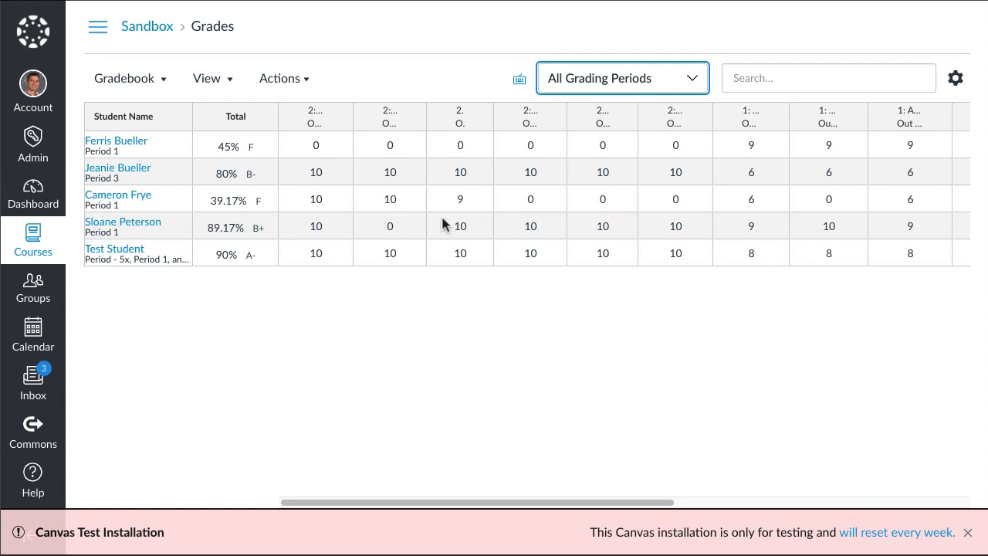
mouse_move(766, 236)
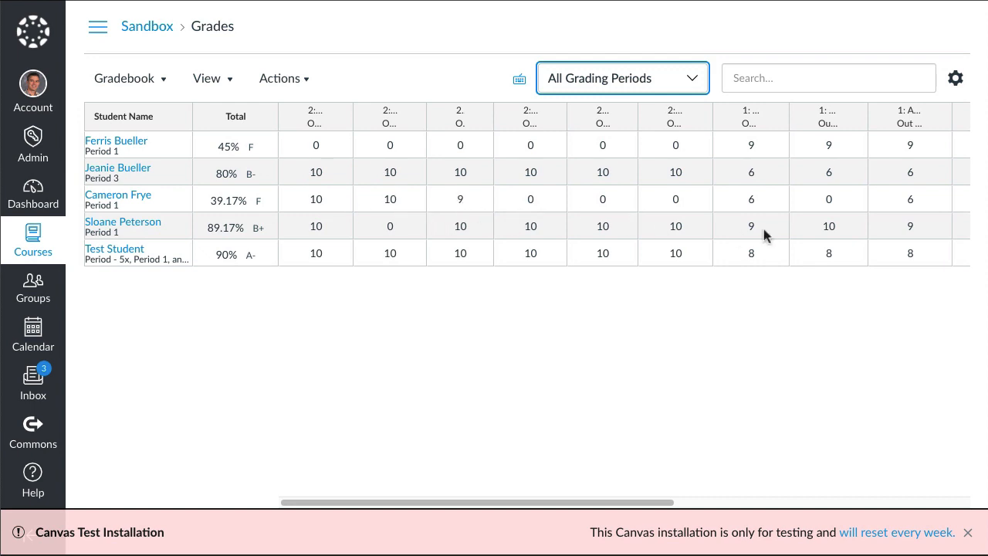
mouse_move(637, 208)
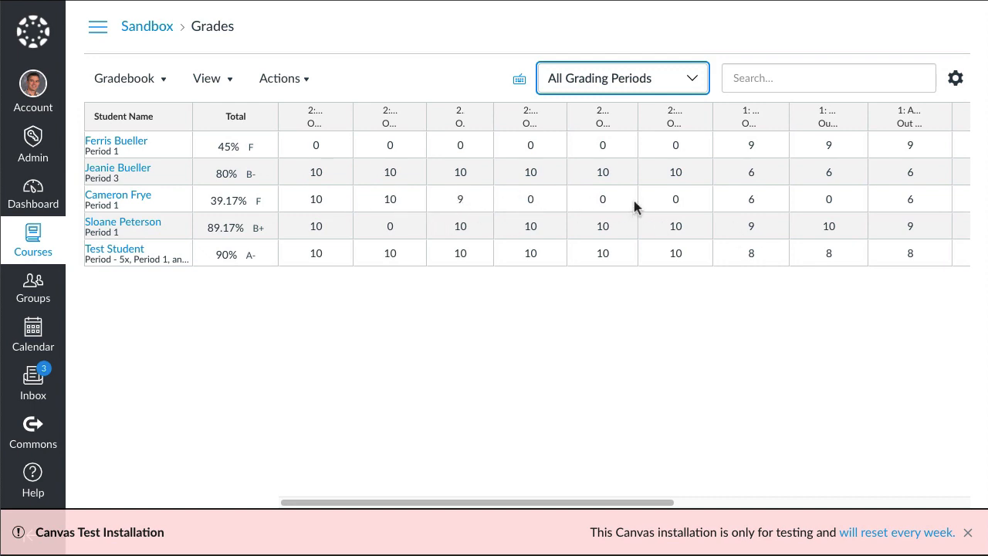
mouse_move(829, 199)
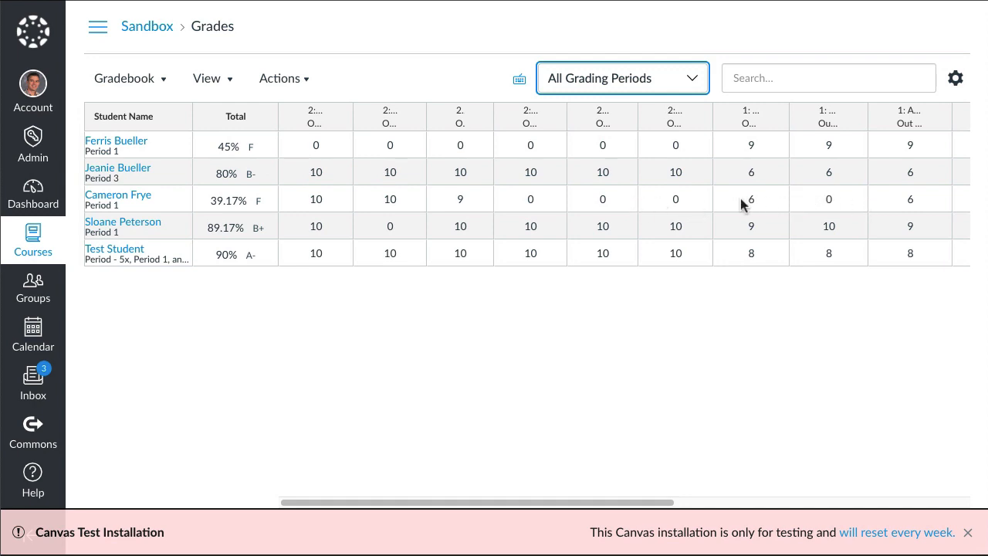
mouse_move(328, 199)
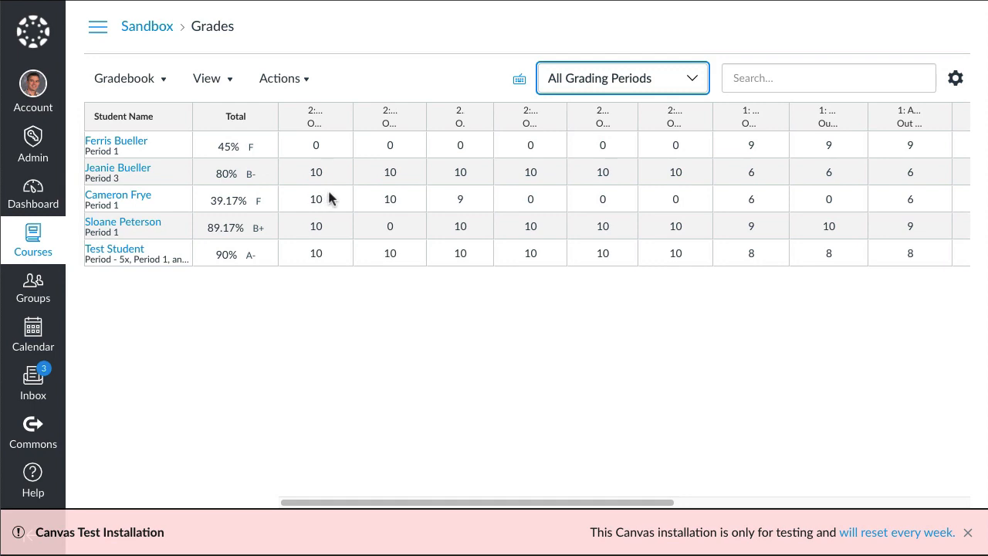
mouse_move(228, 210)
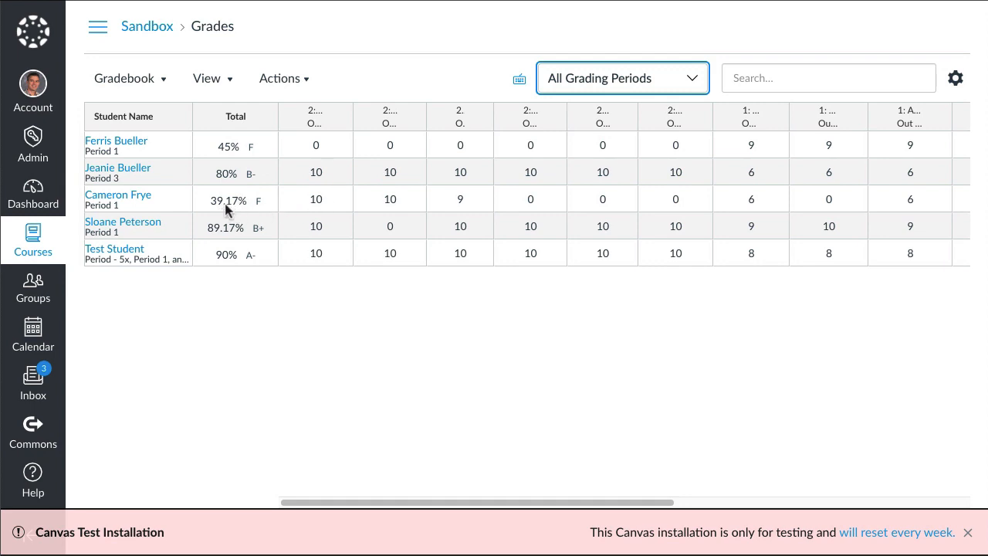
mouse_move(217, 213)
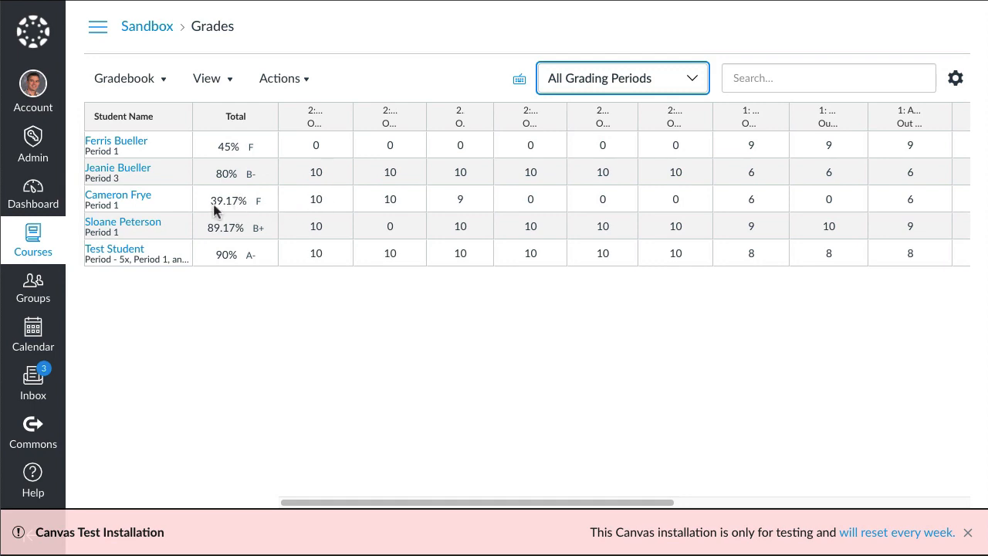
mouse_move(231, 213)
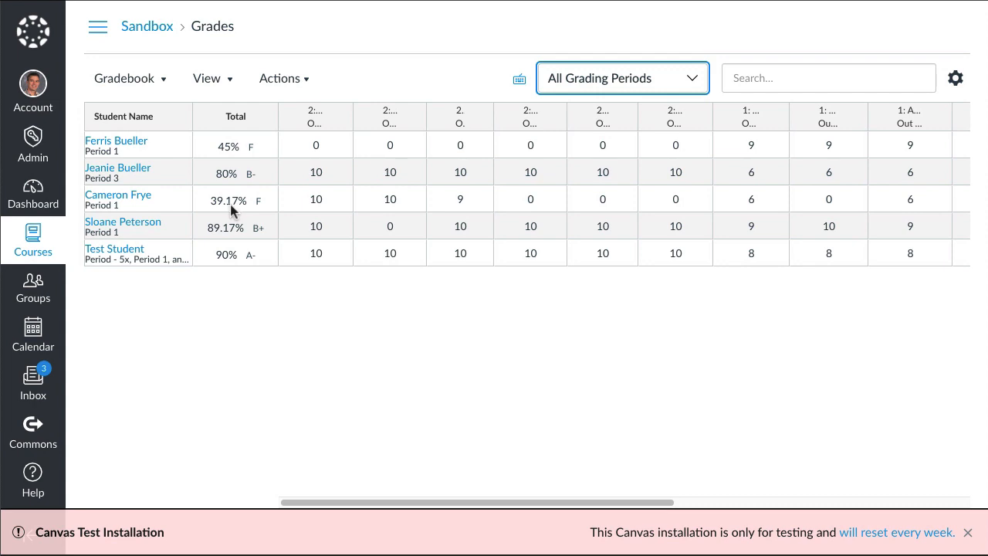
mouse_move(223, 245)
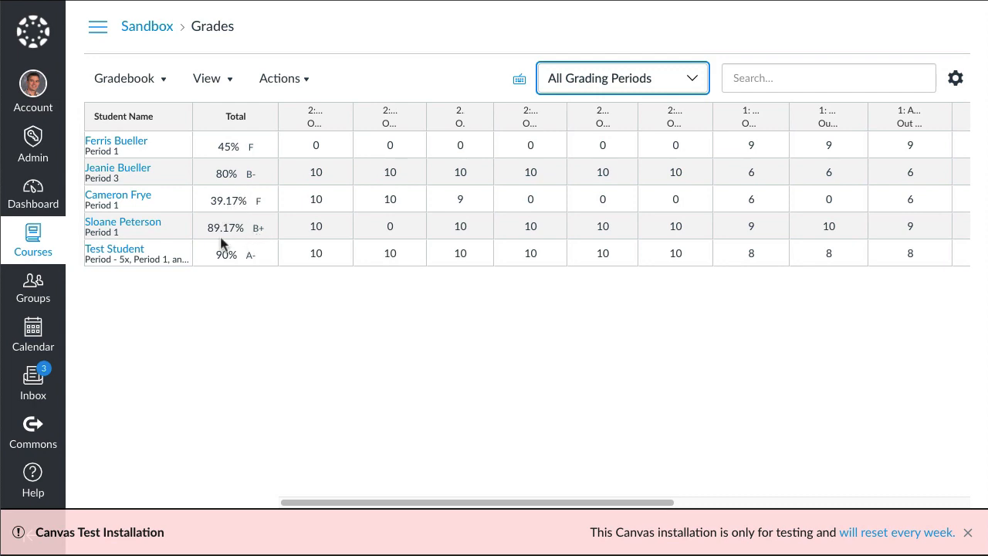
mouse_move(541, 253)
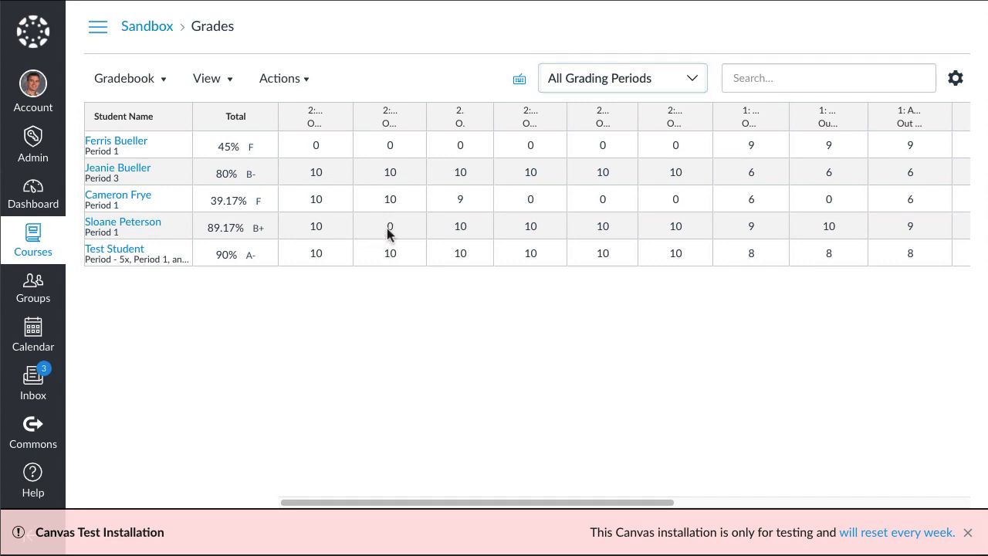
mouse_move(498, 257)
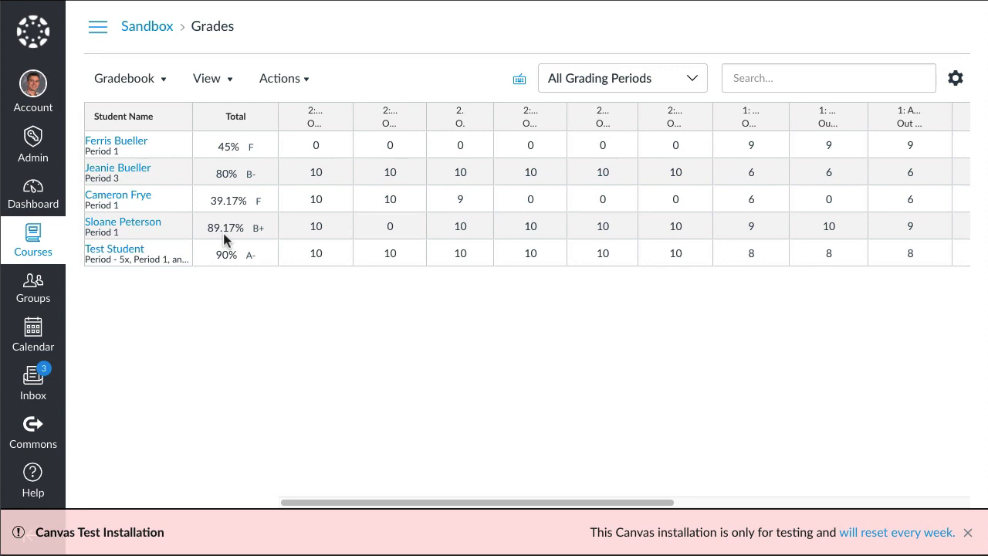
mouse_move(221, 240)
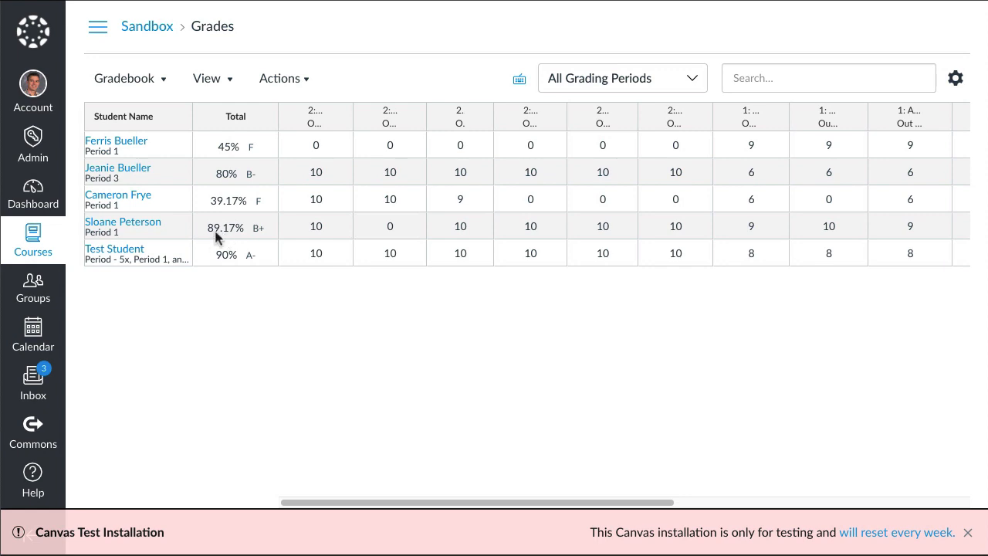
- Switch to Before Closure once more, then return to All Grading Periods totals
click(621, 77)
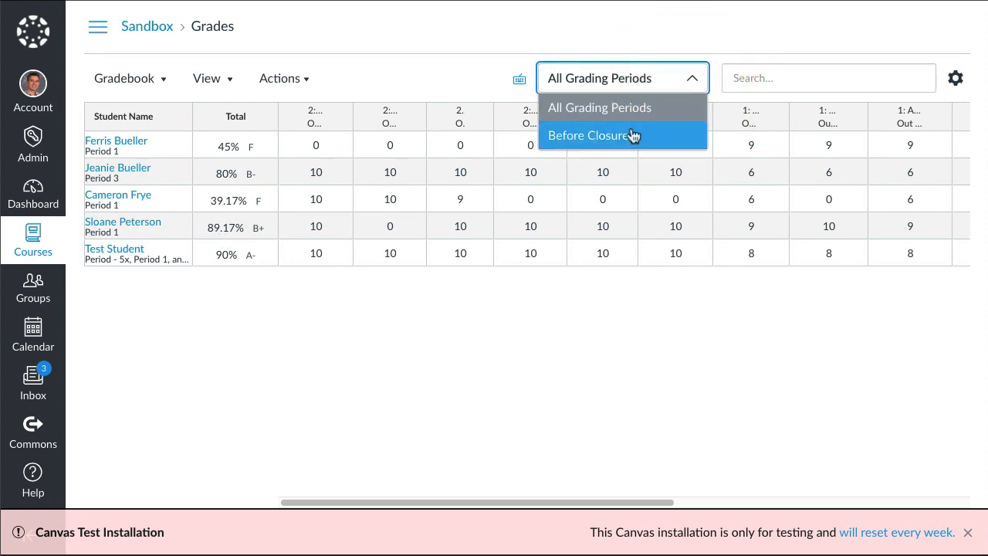
click(590, 135)
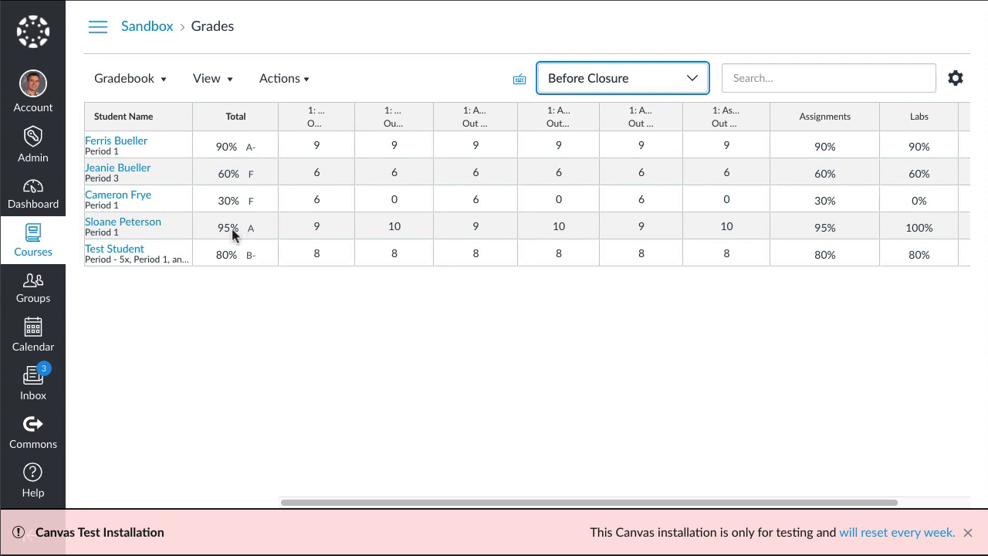
mouse_move(295, 276)
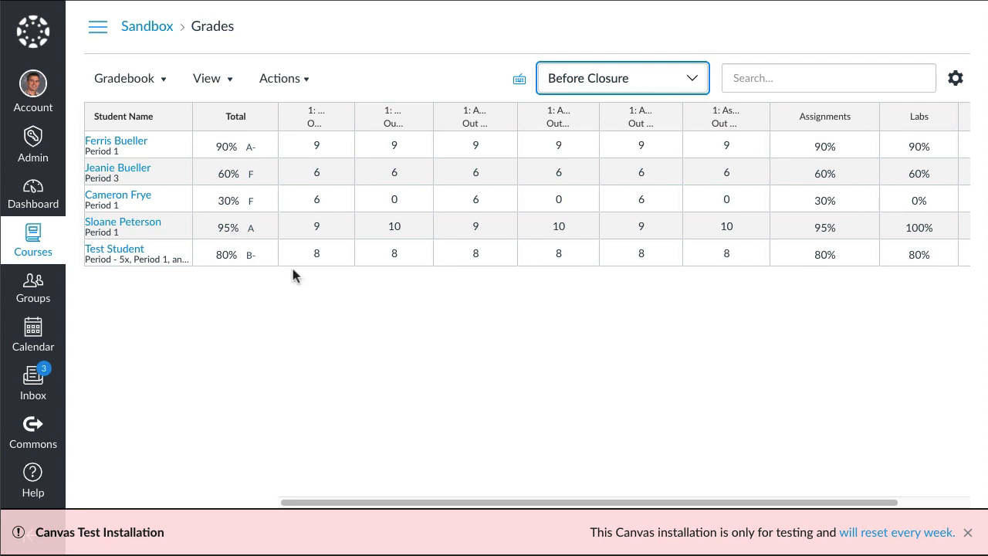
mouse_move(344, 536)
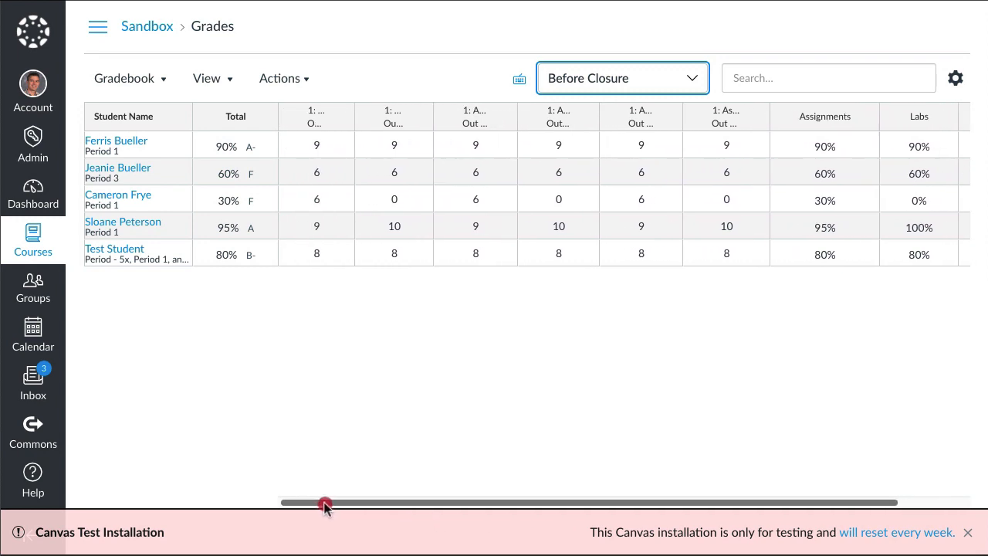
click(622, 77)
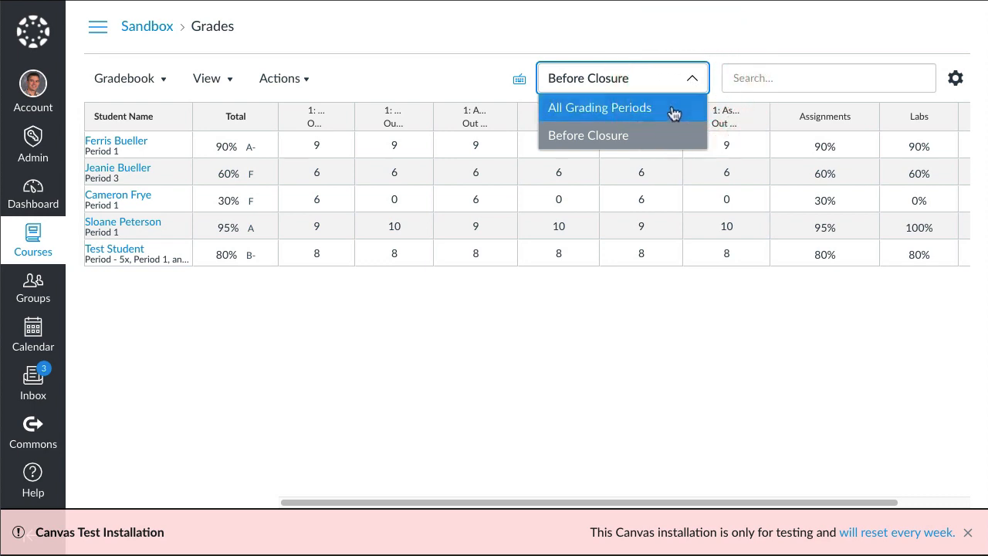
click(601, 108)
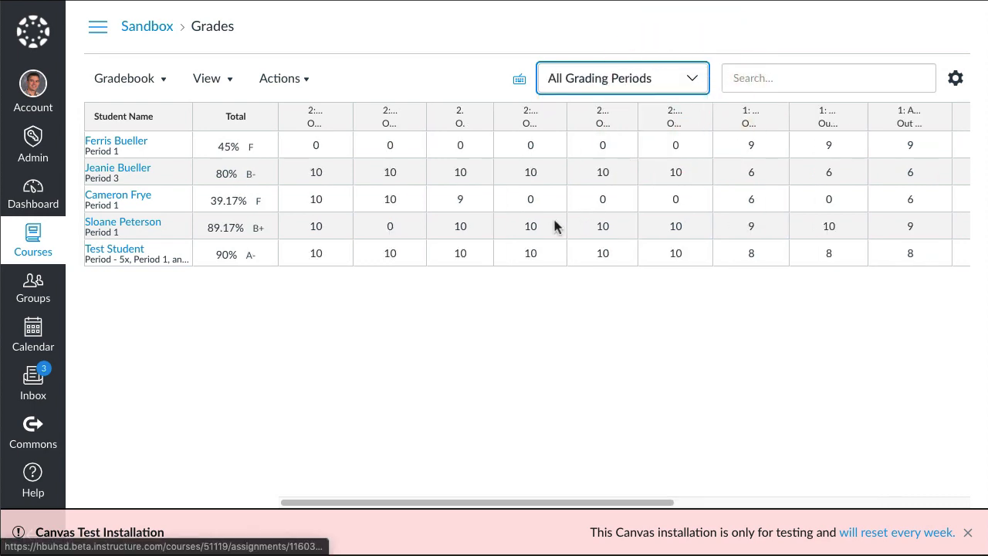
mouse_move(261, 251)
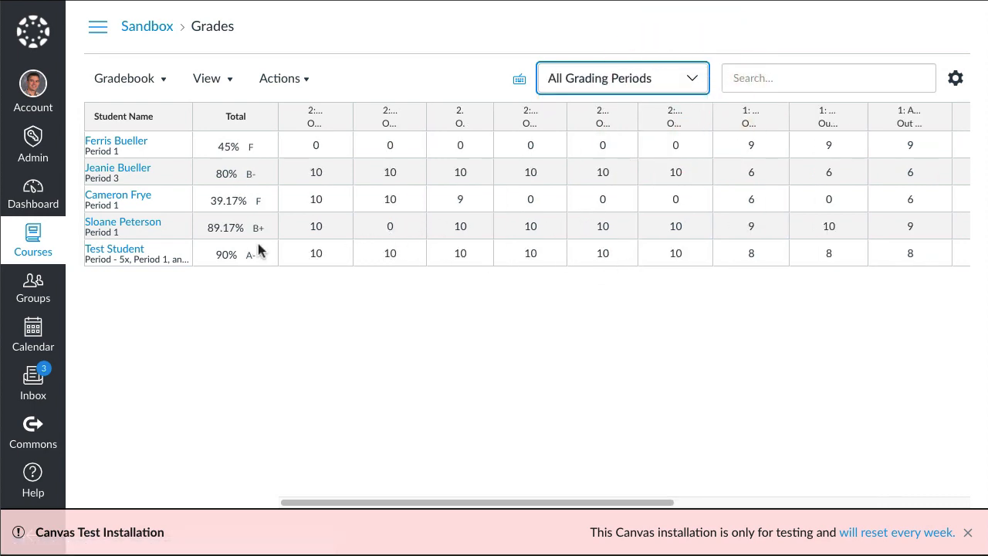
mouse_move(705, 261)
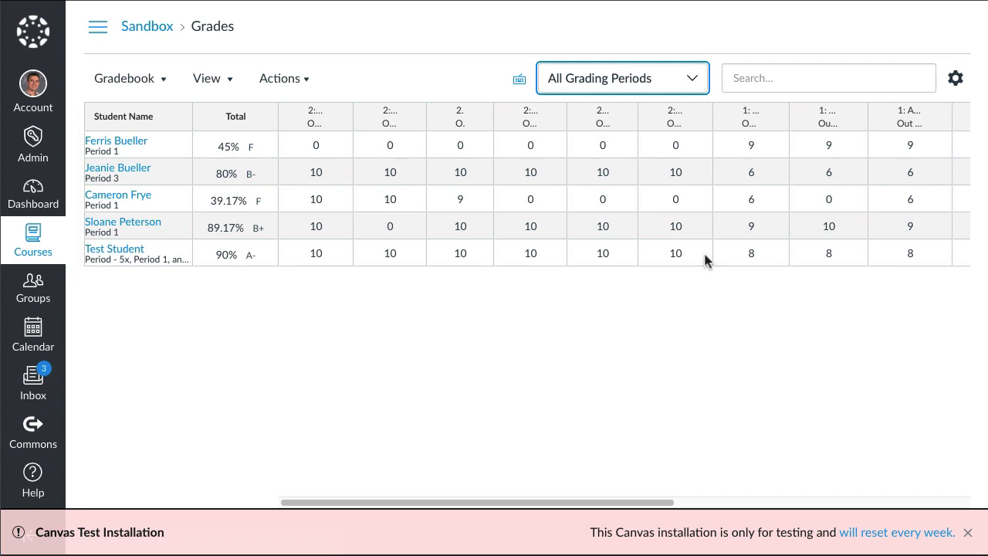
mouse_move(222, 267)
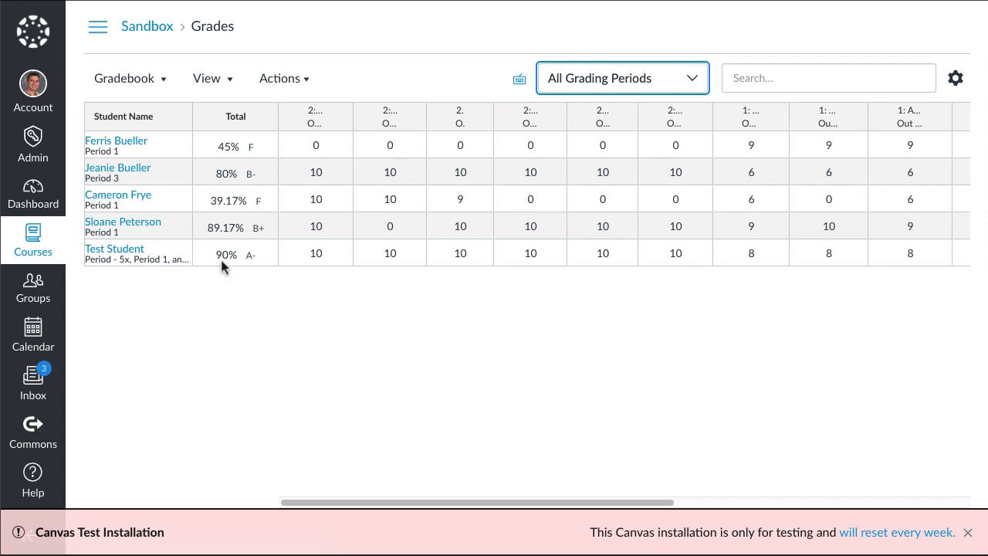
mouse_move(162, 295)
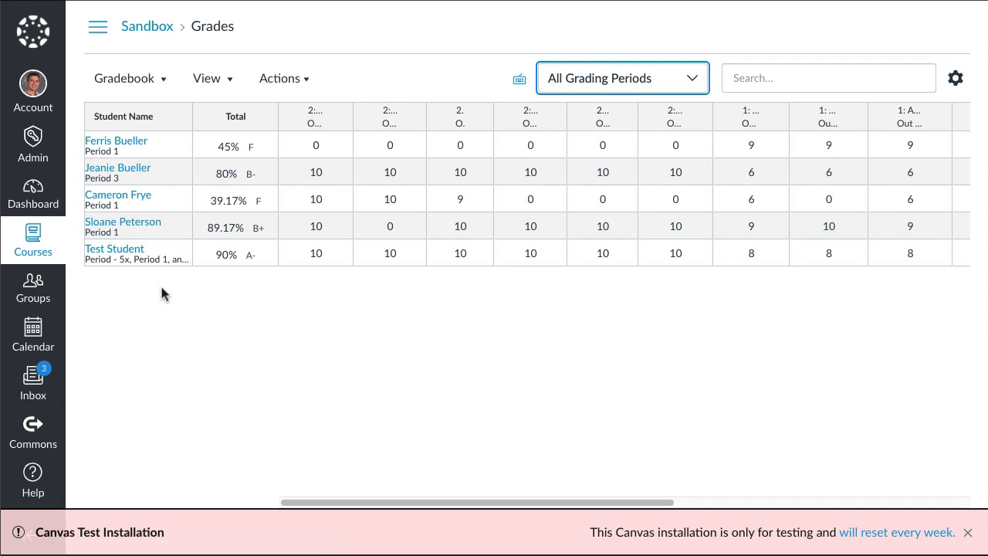
- Go to the Sandbox course home and enter Student View as the test student
click(147, 26)
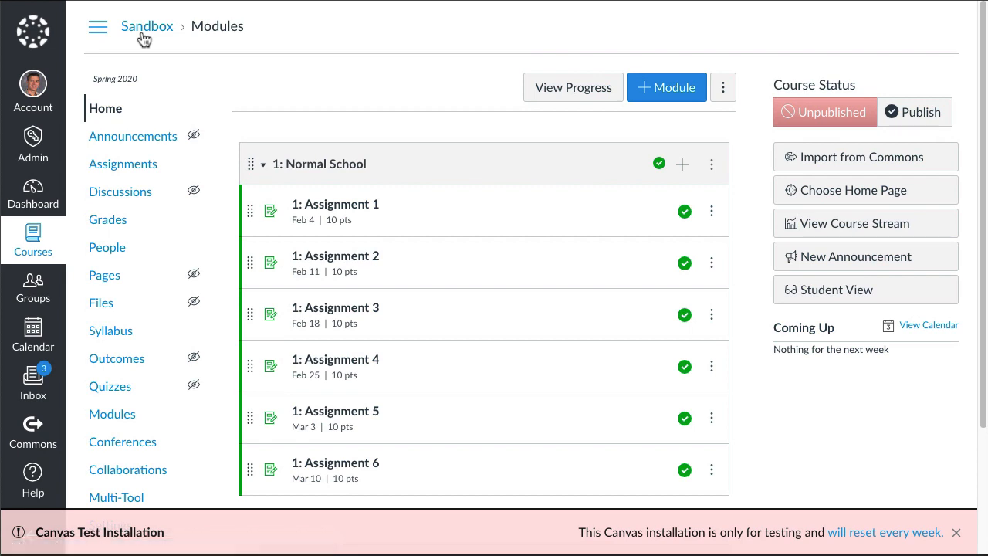
mouse_move(784, 300)
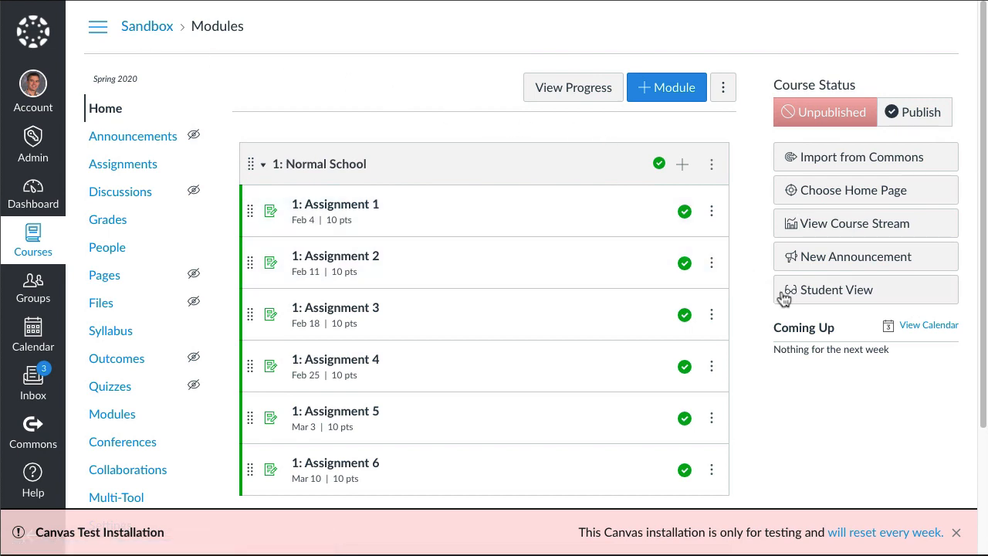
click(837, 289)
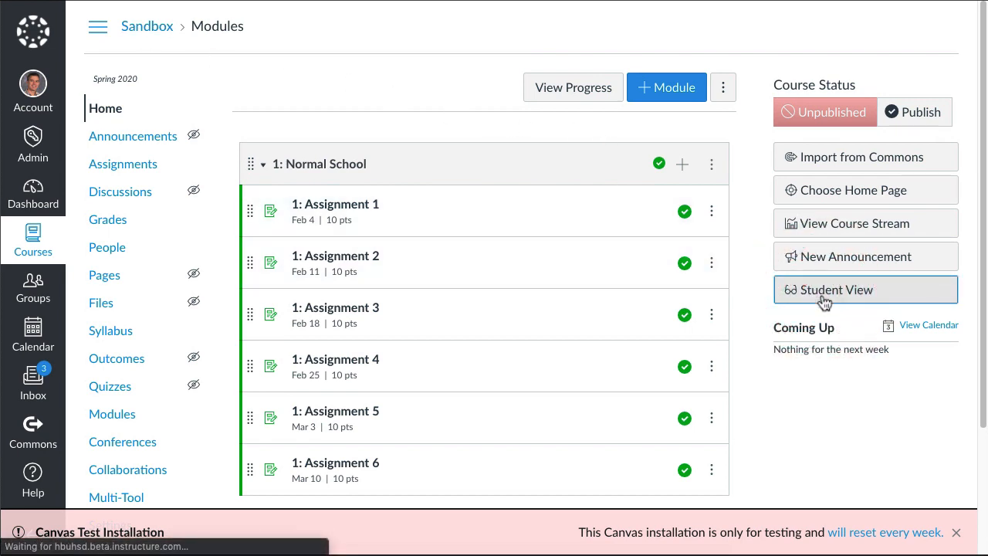
click(830, 289)
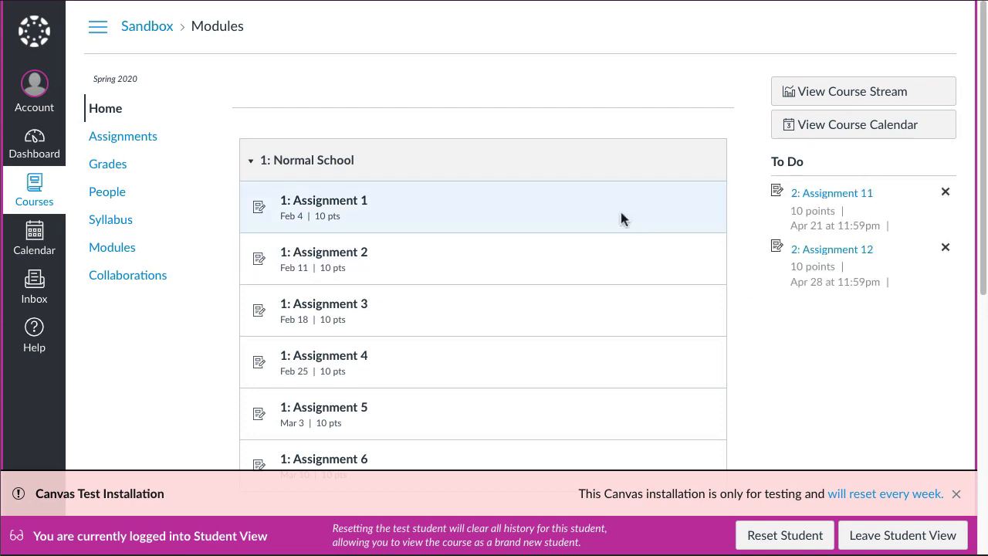
mouse_move(306, 160)
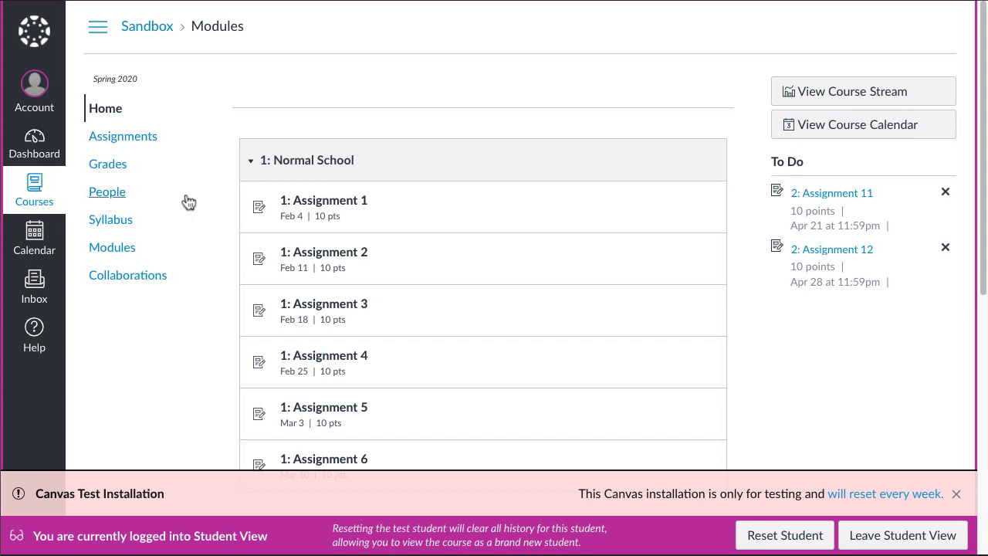
mouse_move(107, 191)
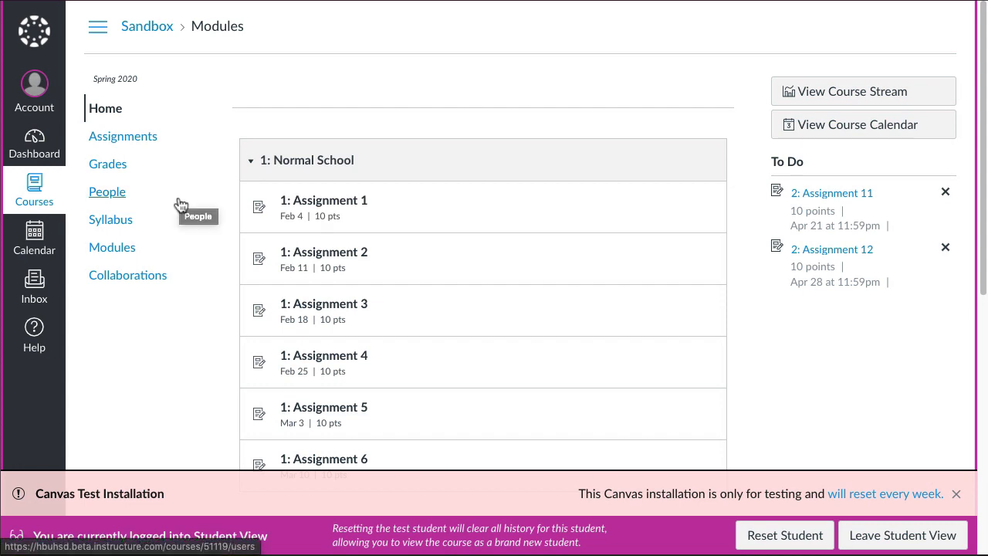
mouse_move(155, 207)
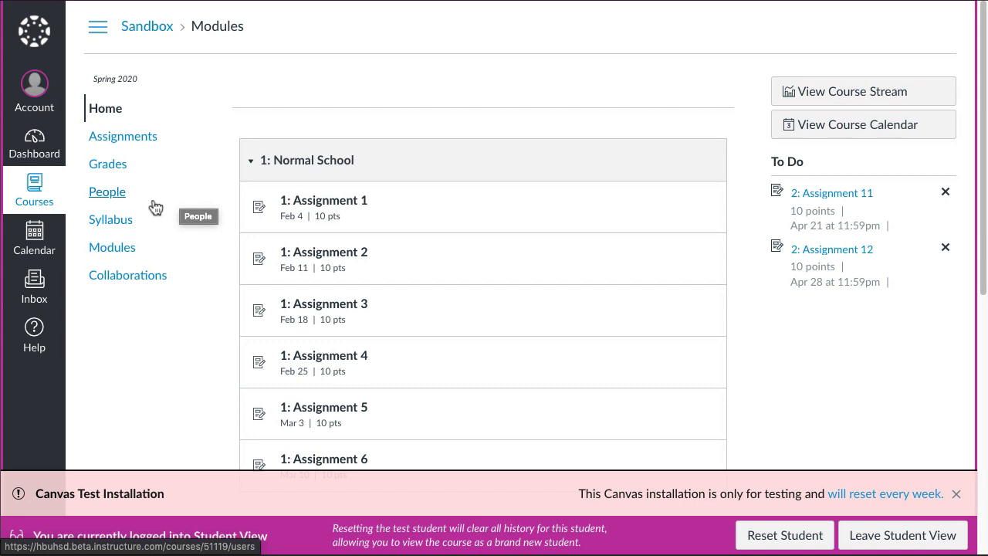
mouse_move(116, 174)
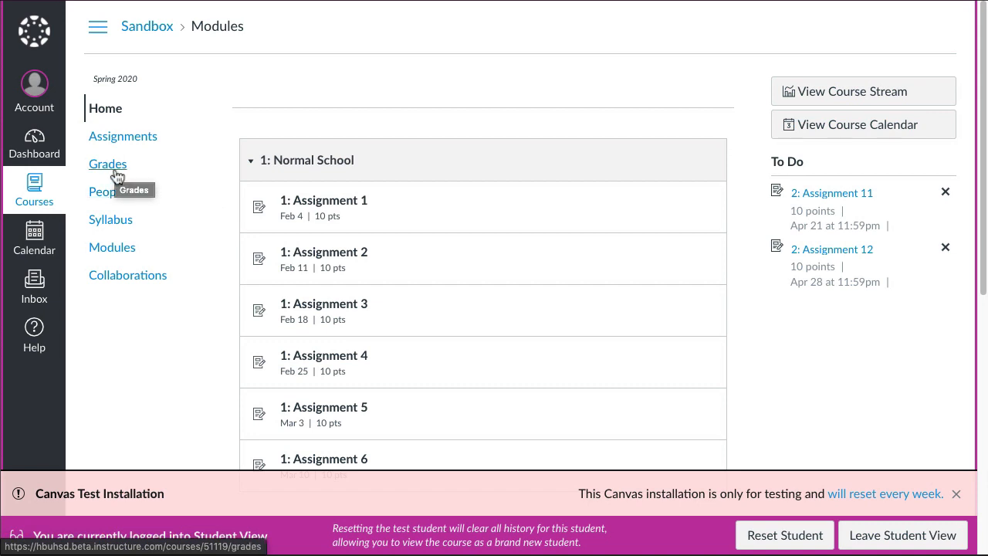
- On Test Student's Grades page, apply the Before Closure period filter, showing 80% (B-)
click(108, 164)
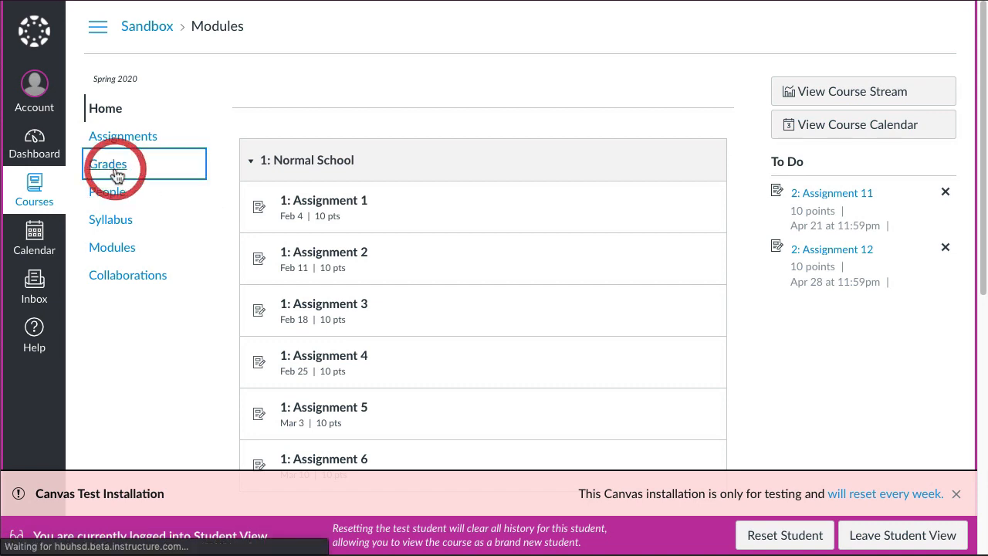
click(109, 164)
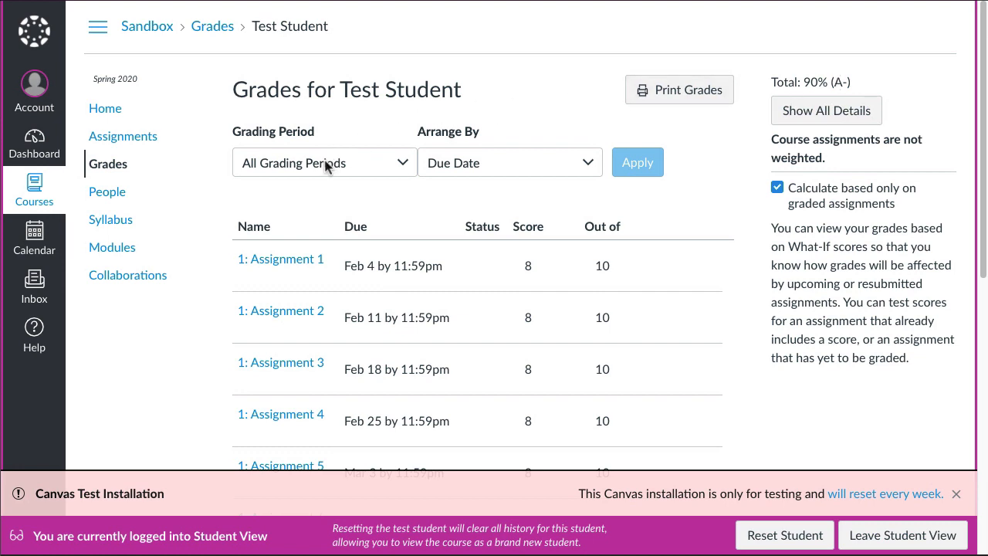
mouse_move(342, 184)
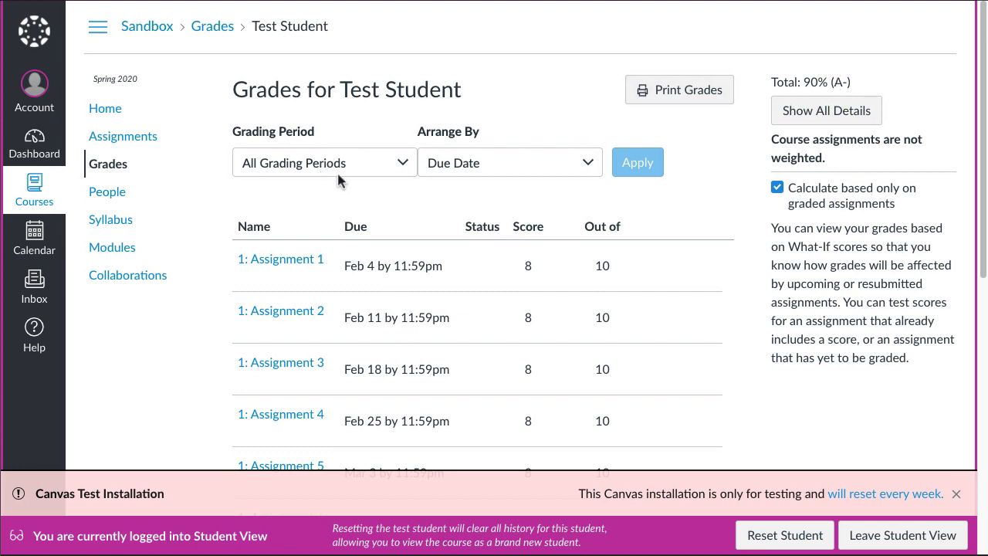
click(323, 162)
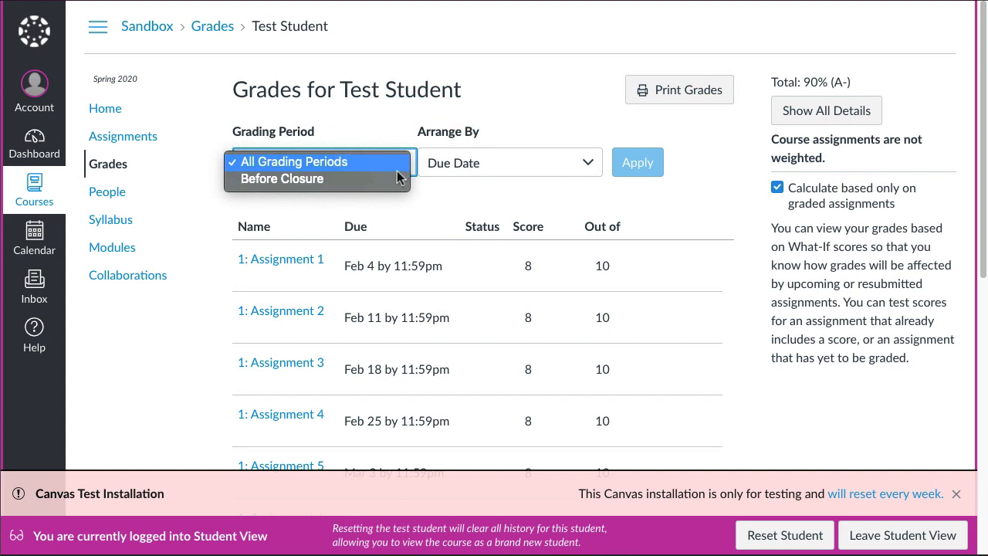
mouse_move(282, 179)
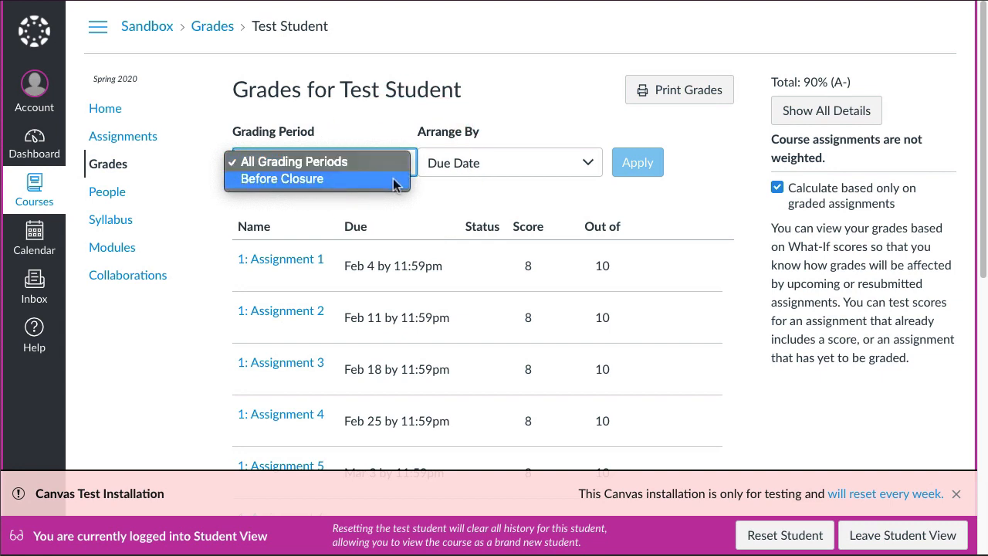
click(282, 178)
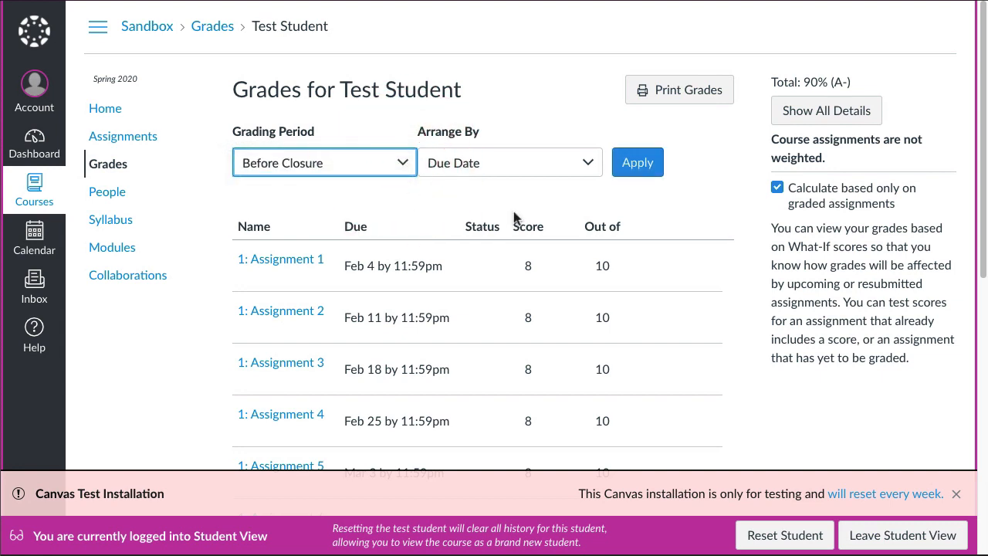
mouse_move(470, 182)
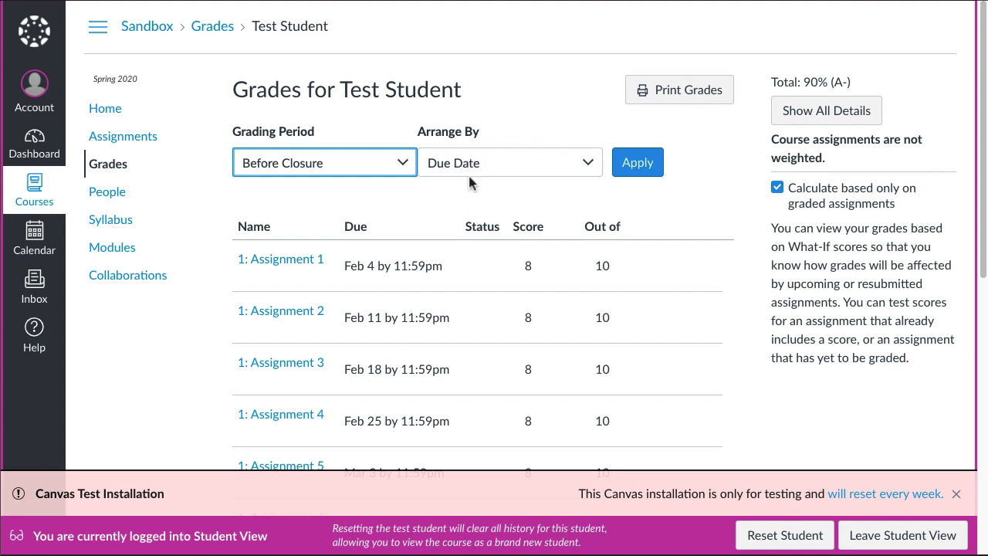
click(509, 163)
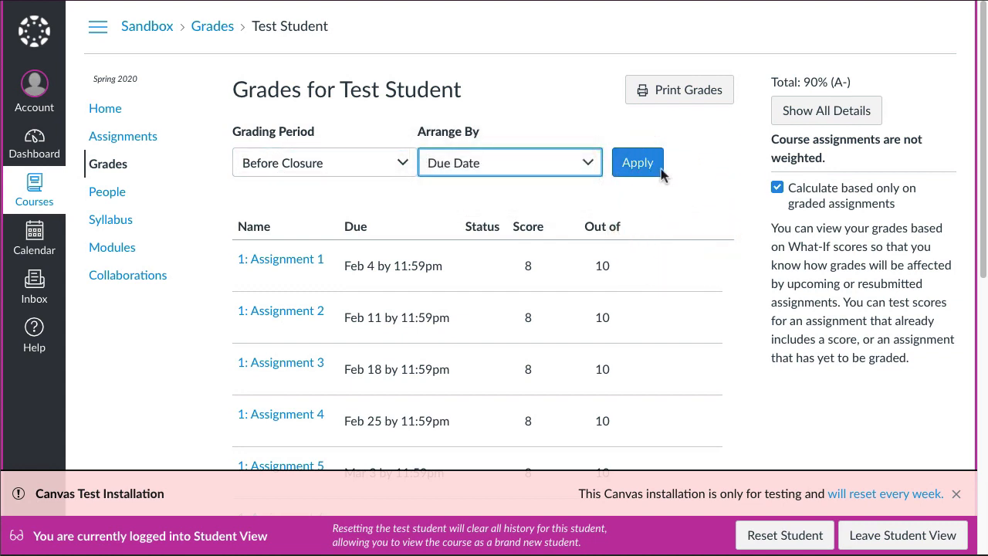
click(637, 162)
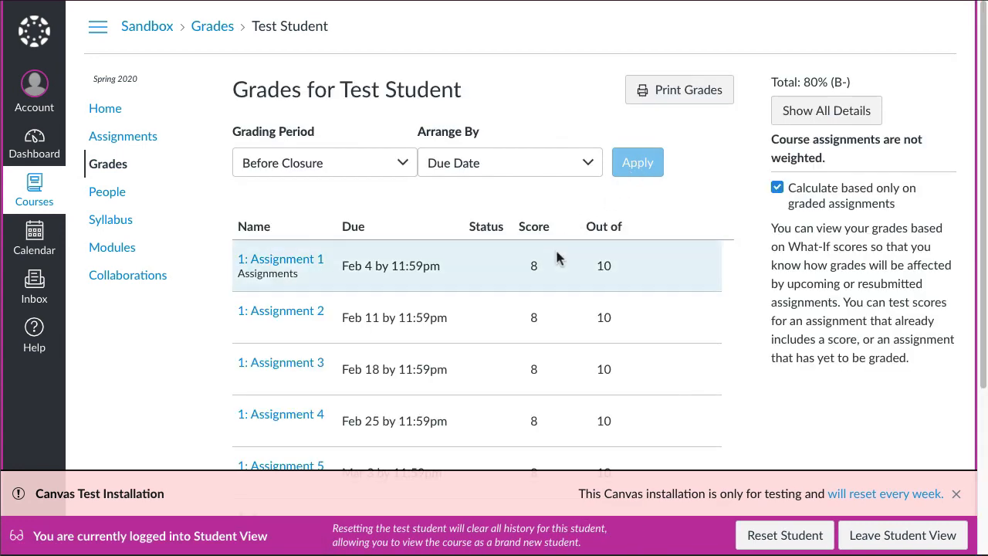
- Apply All Grading Periods to Test Student's grades, restoring the 90% (A-) total
scroll(down, 3)
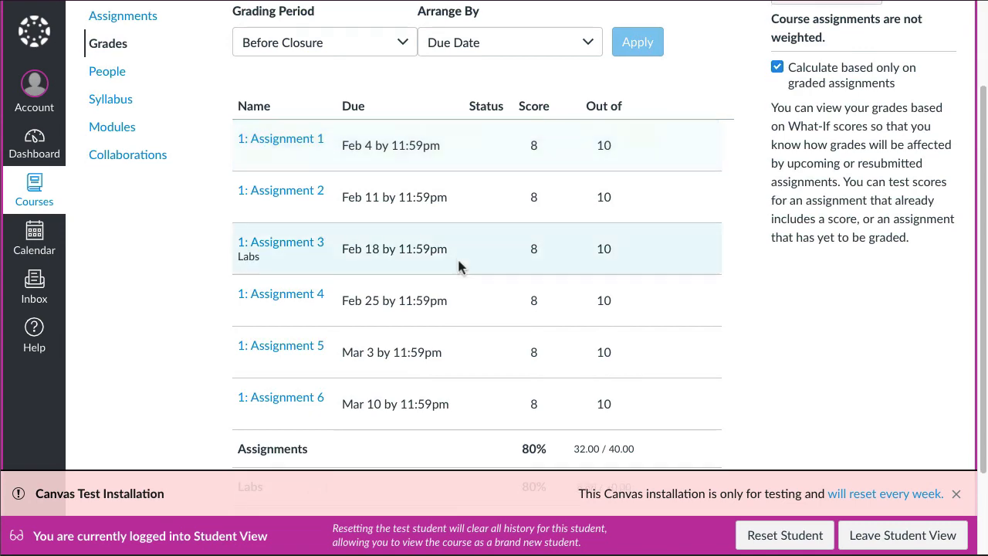
scroll(down, 3)
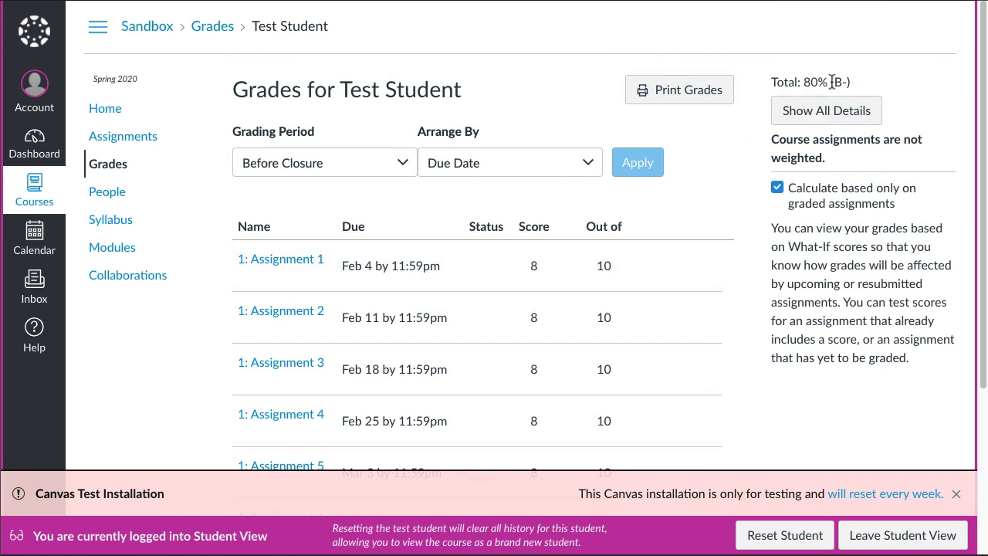
click(323, 163)
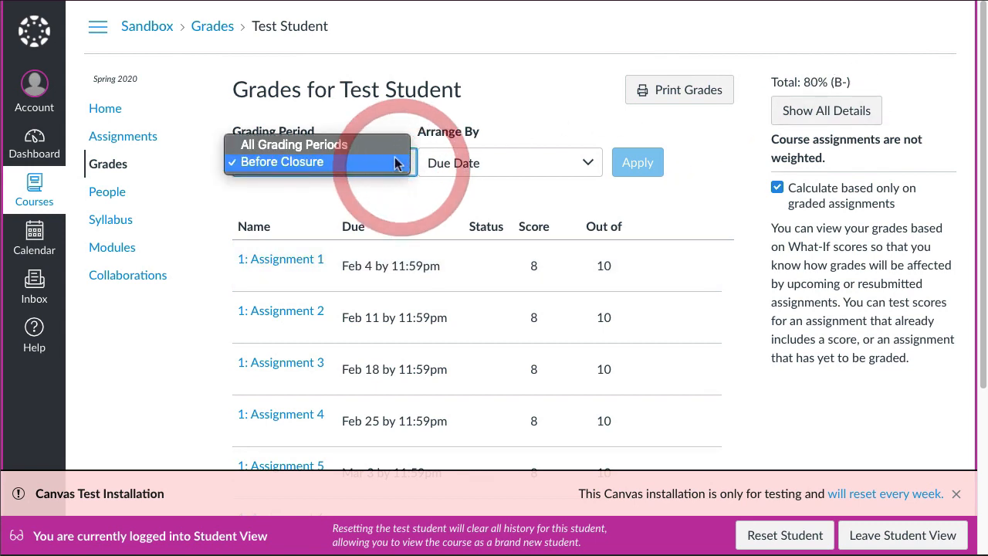
click(294, 144)
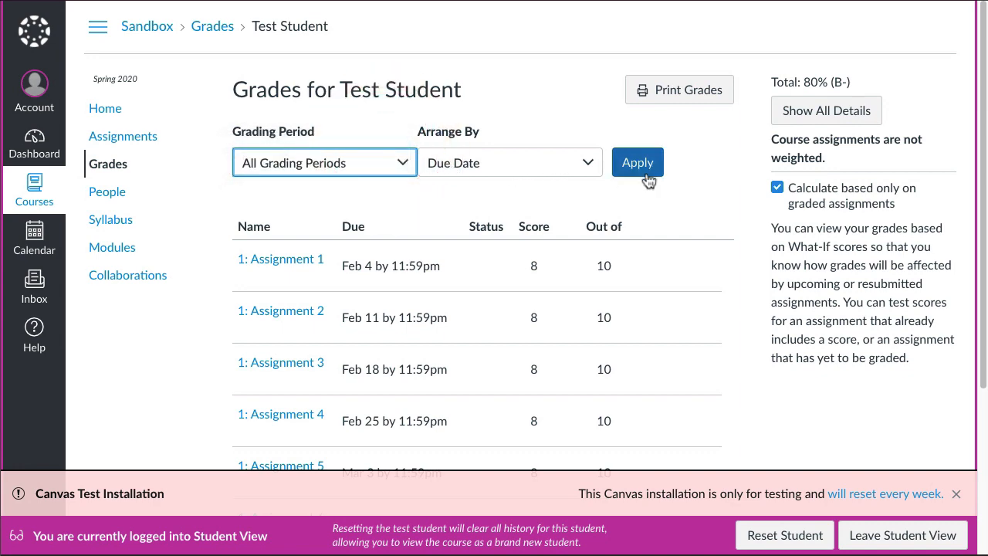
click(637, 162)
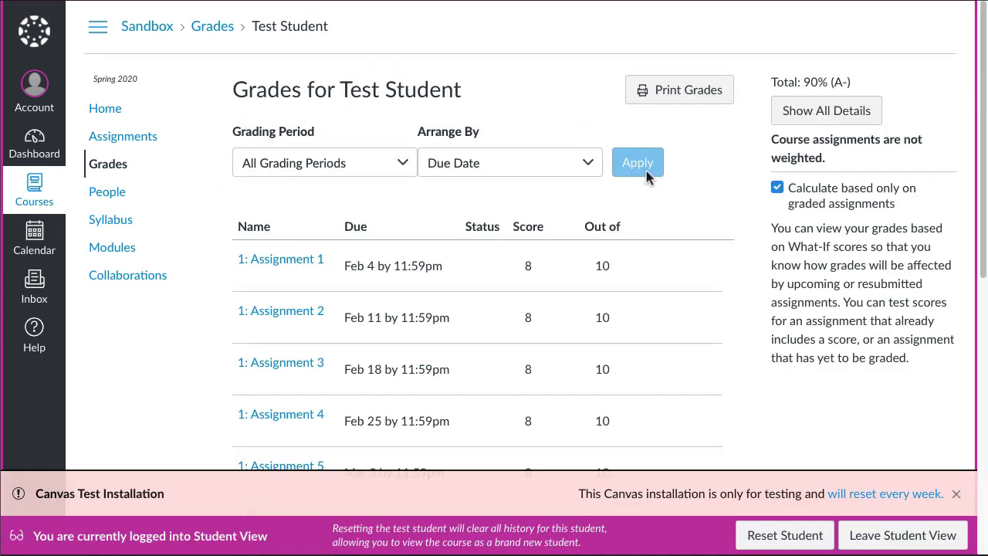